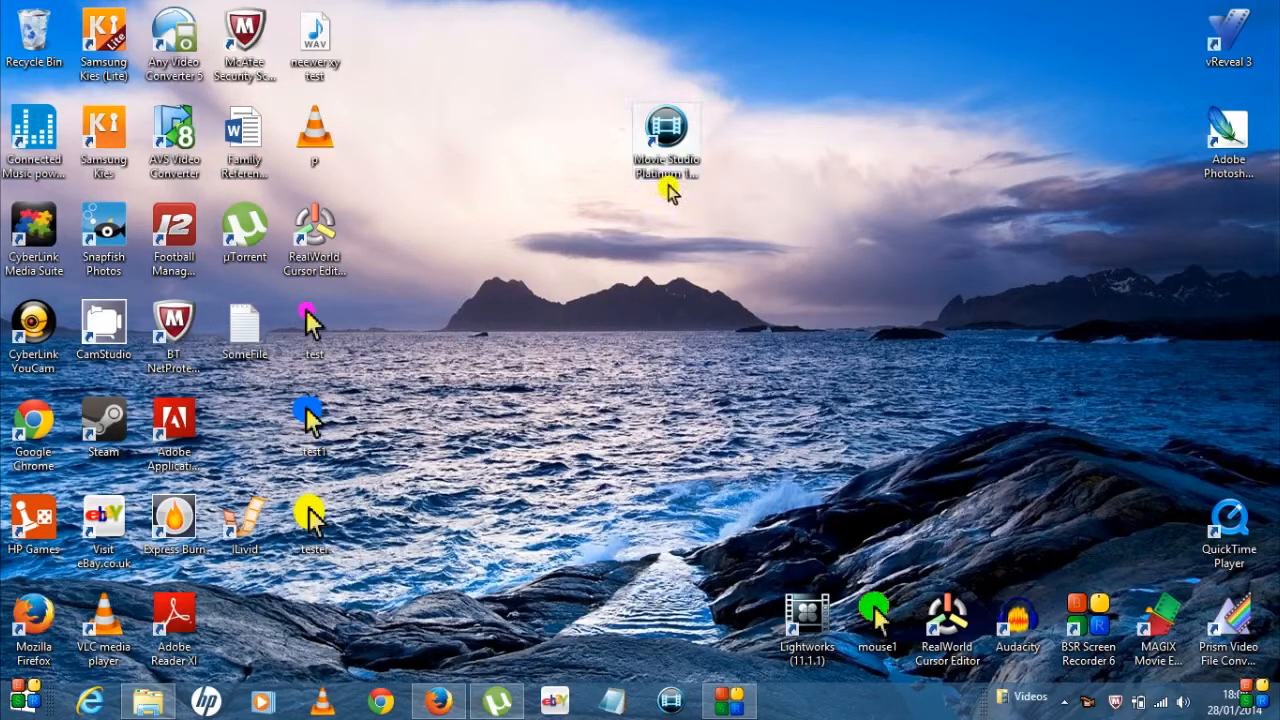
mouse_move(716, 128)
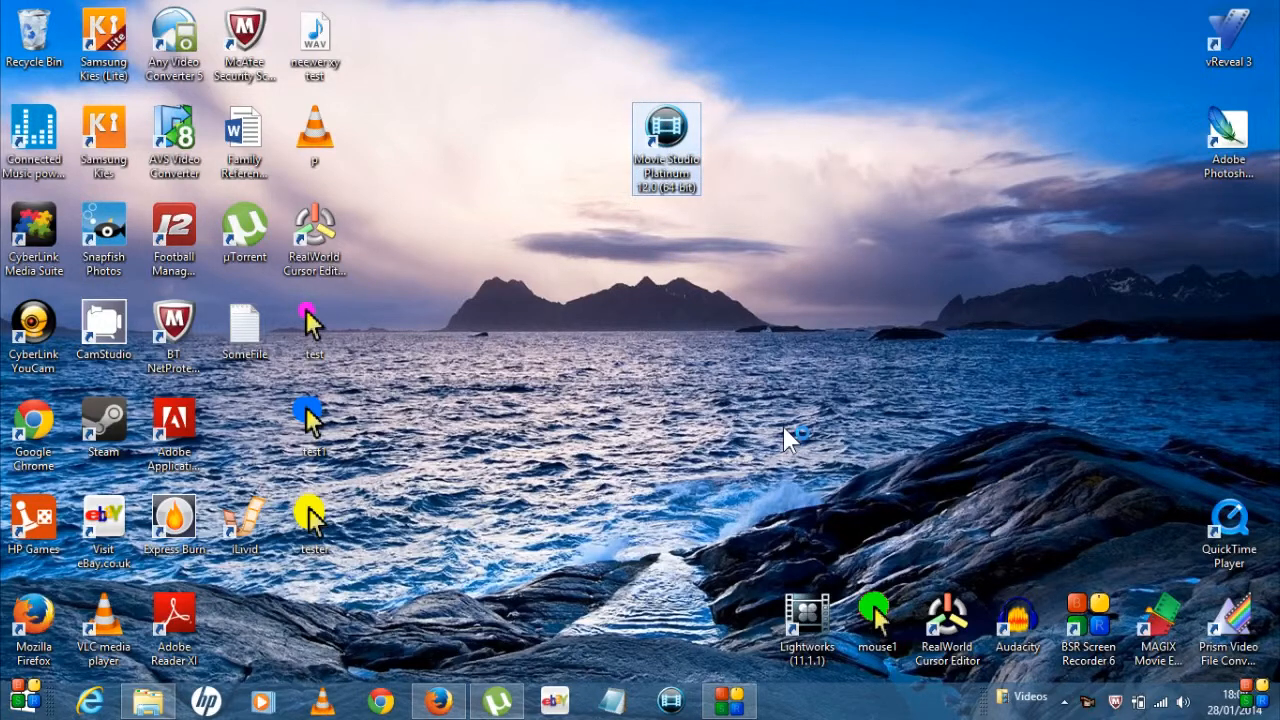
Step: Launch Movie Studio Platinum 12.0 from its desktop shortcut
double_click(666, 148)
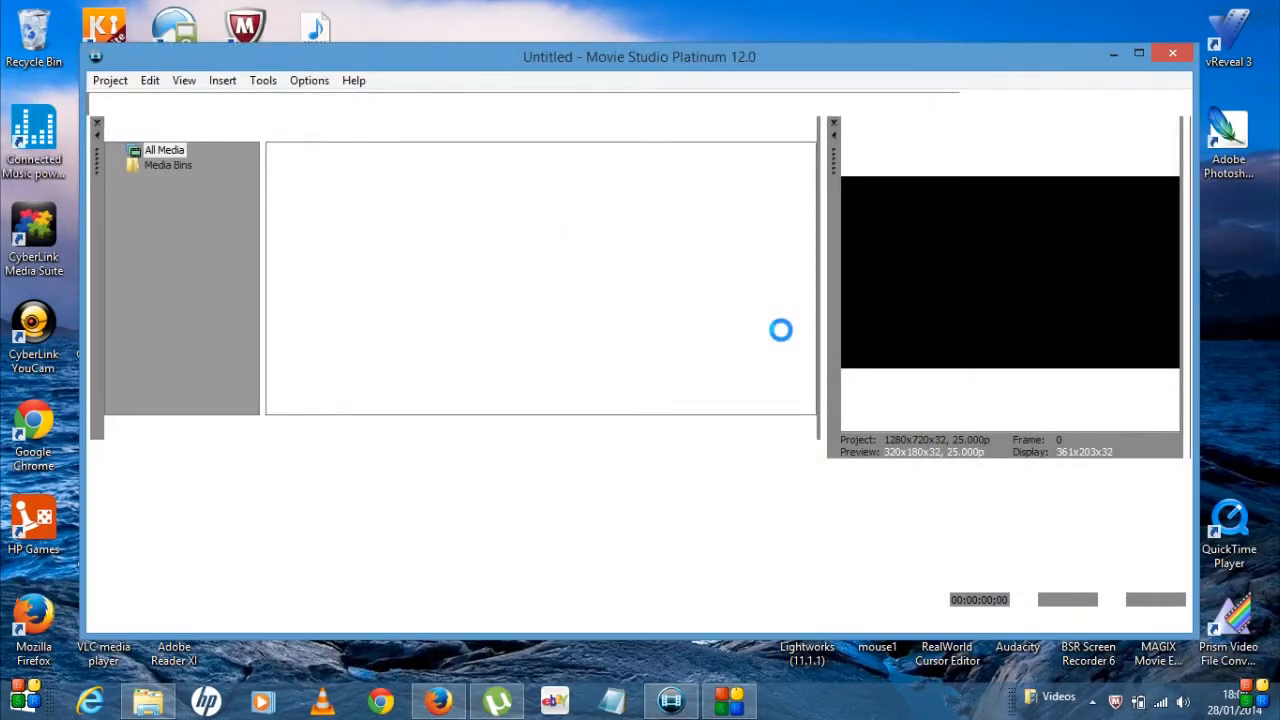
mouse_move(1104, 282)
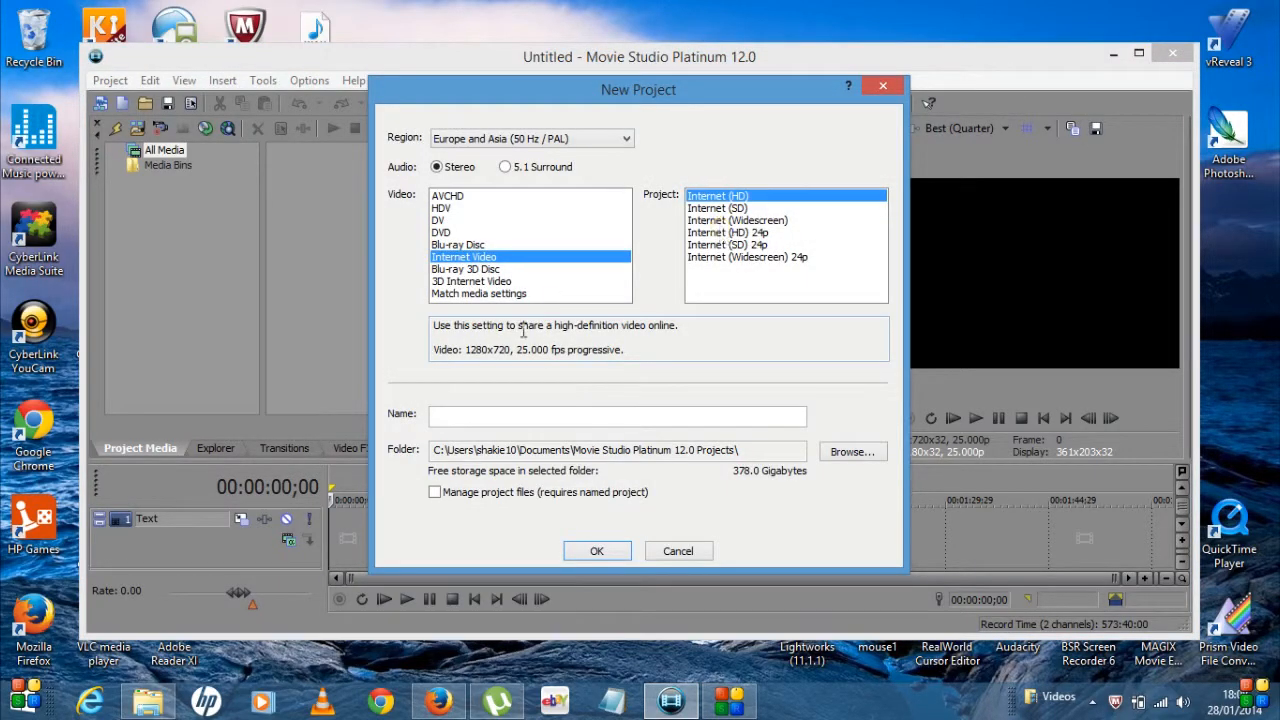
mouse_move(480, 228)
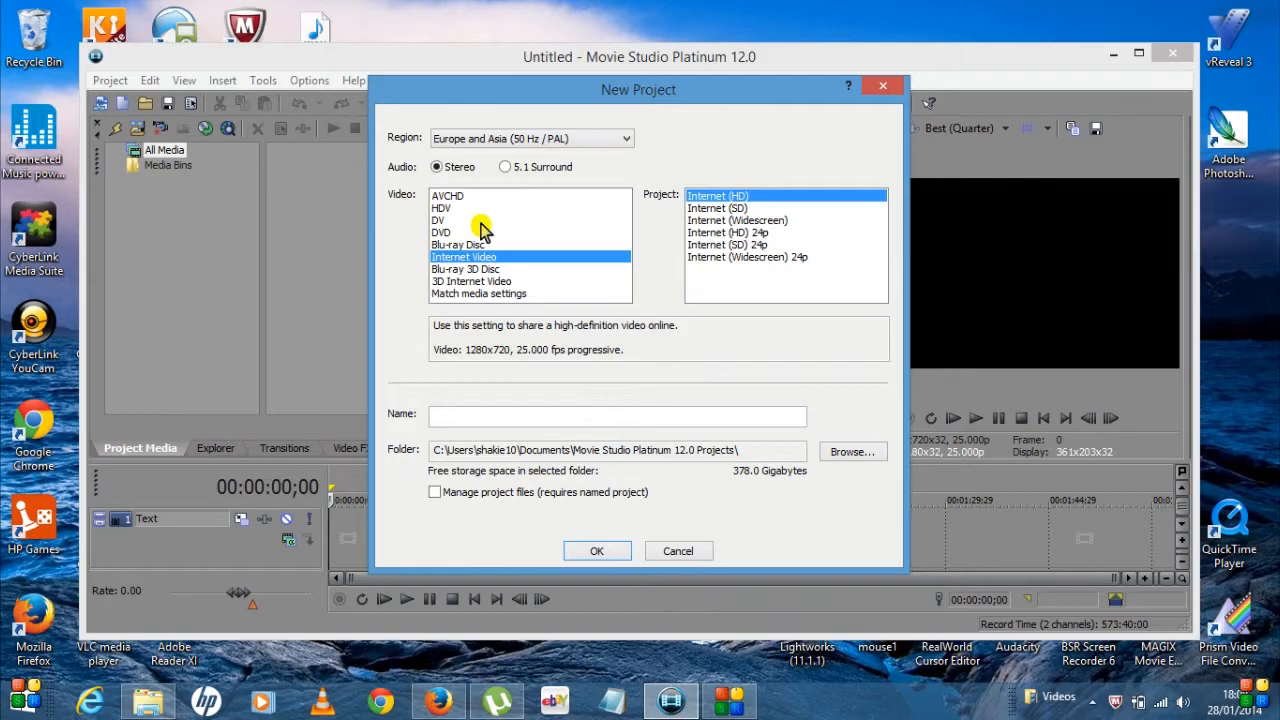
mouse_move(604, 148)
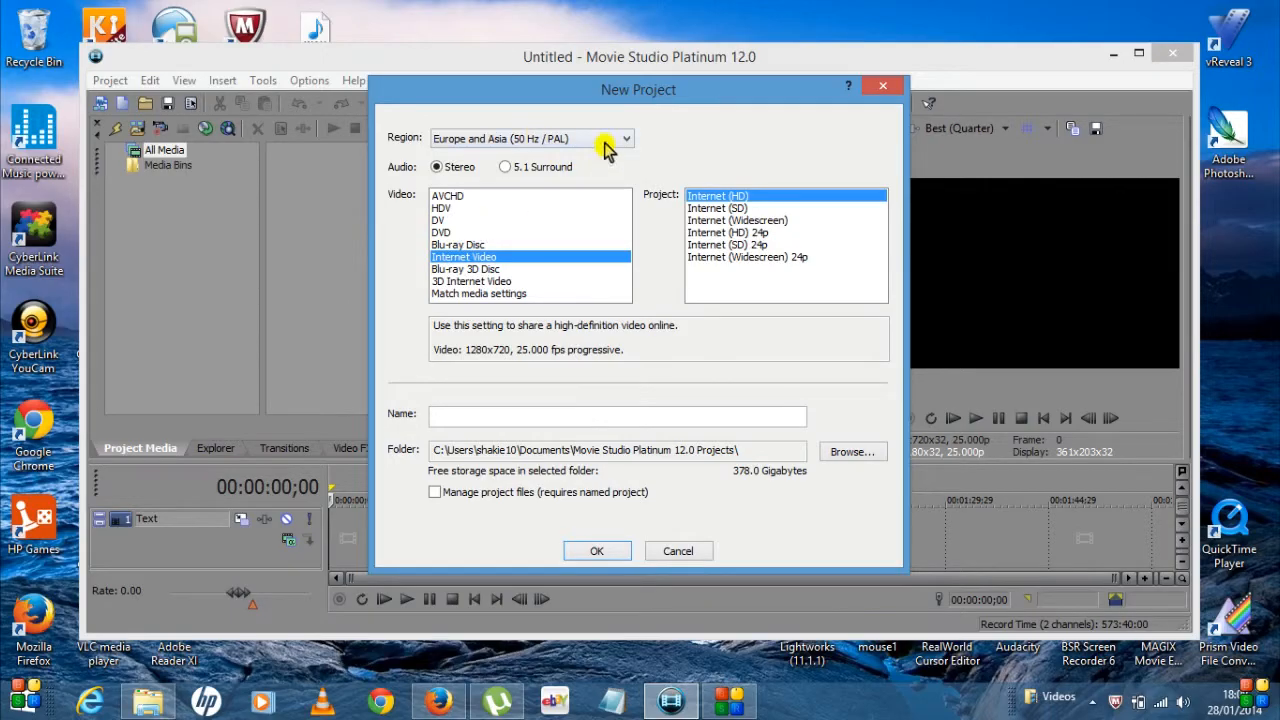
mouse_move(624, 176)
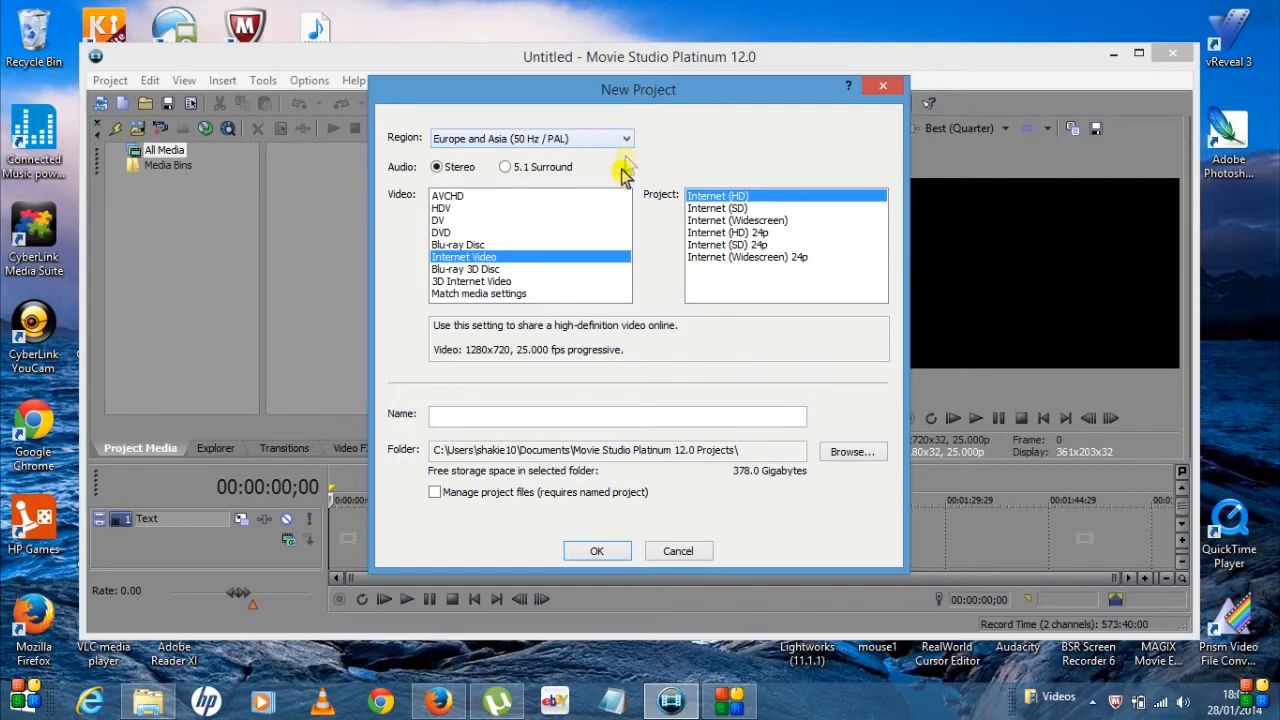
Step: Choose Internet Video HD 1280x720, name the project 'youtube 720p' and enable managed project files
left_click(624, 138)
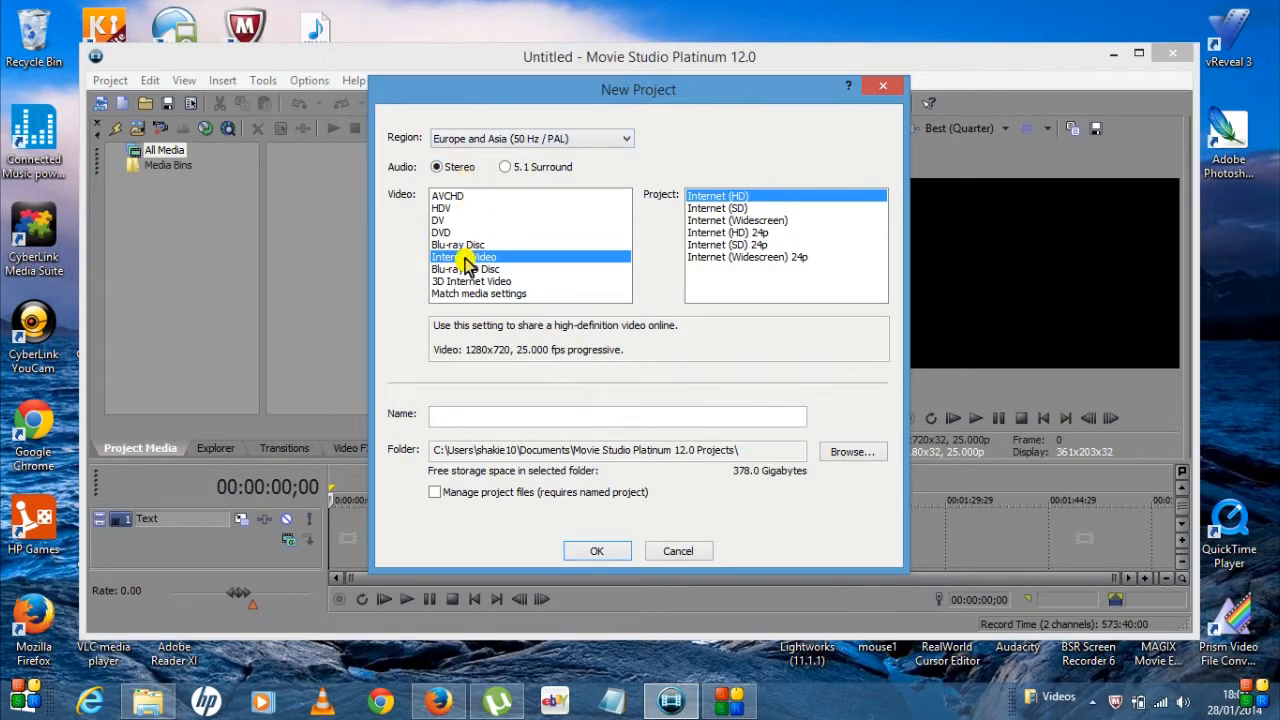
mouse_move(384, 270)
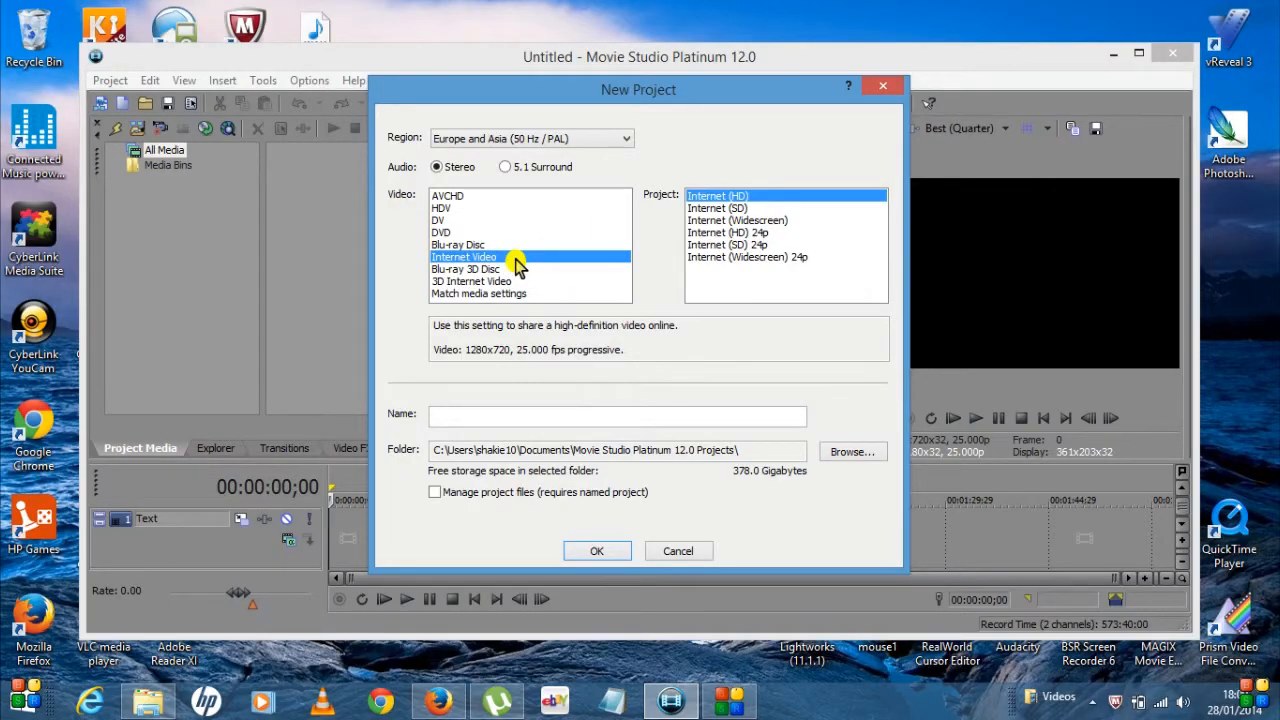
mouse_move(718, 200)
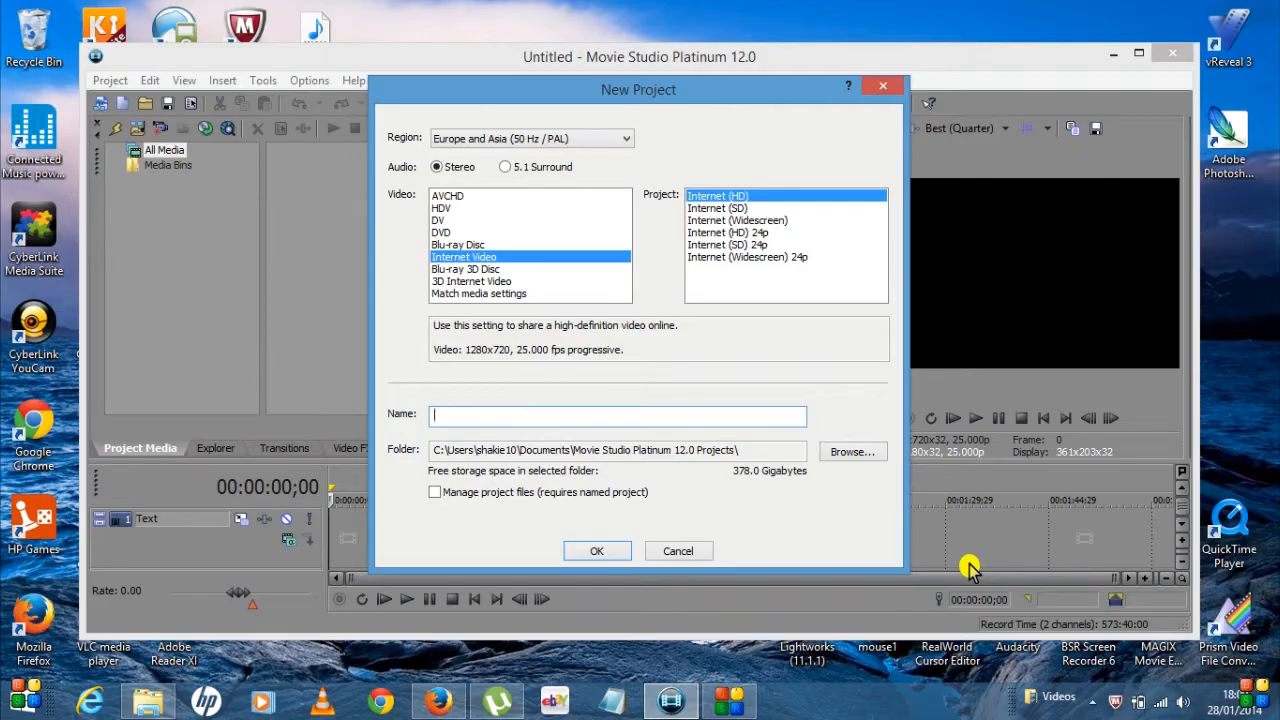
type("youtube 72")
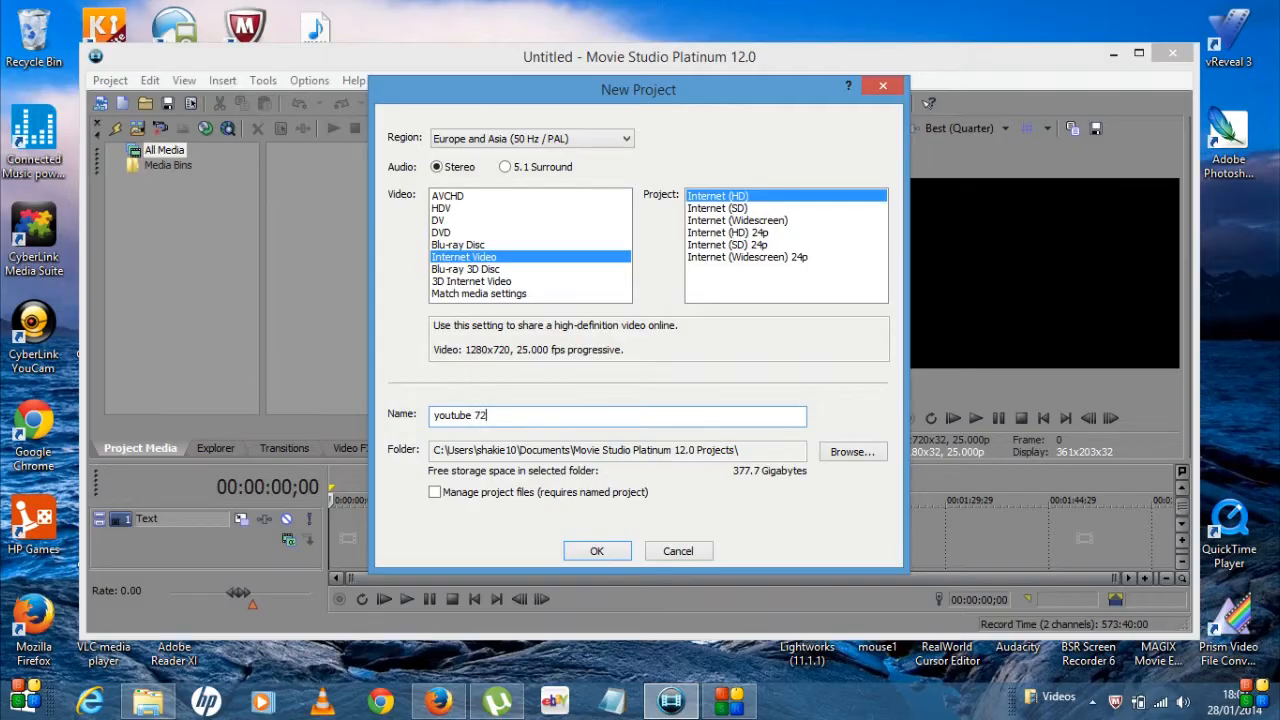
type("0p")
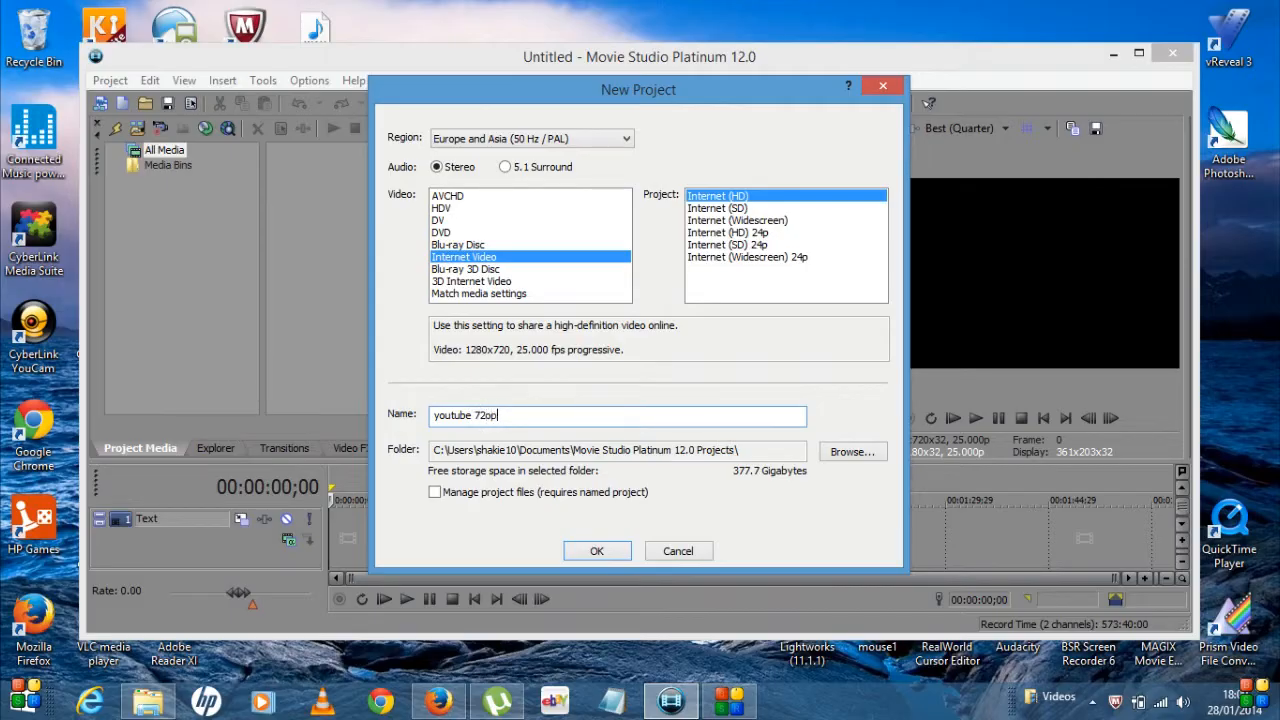
key("BackSpace")
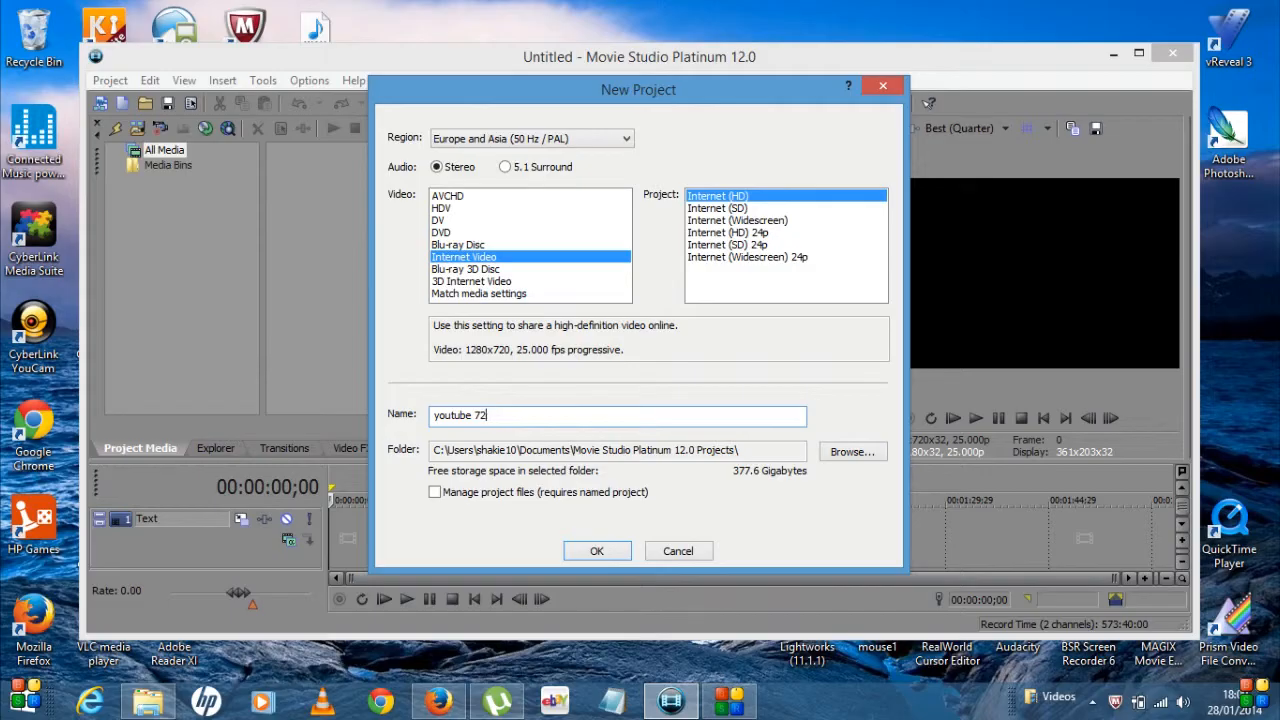
type("0p")
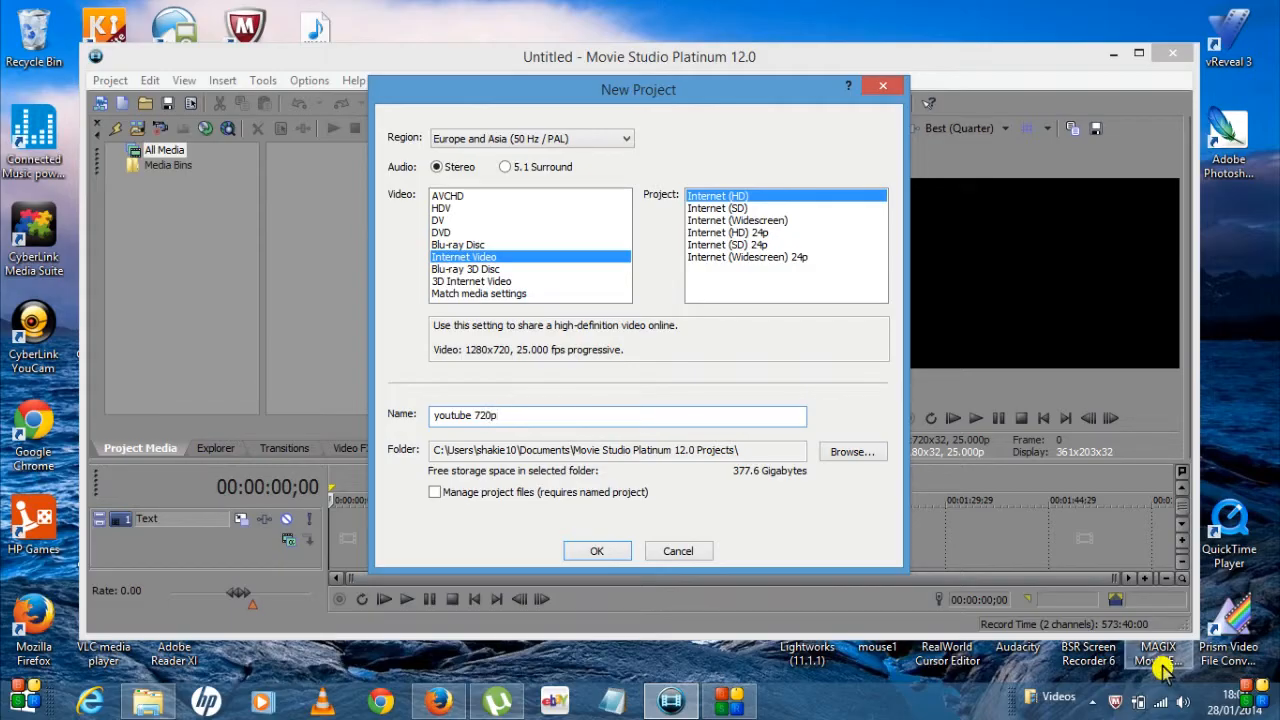
mouse_move(440, 510)
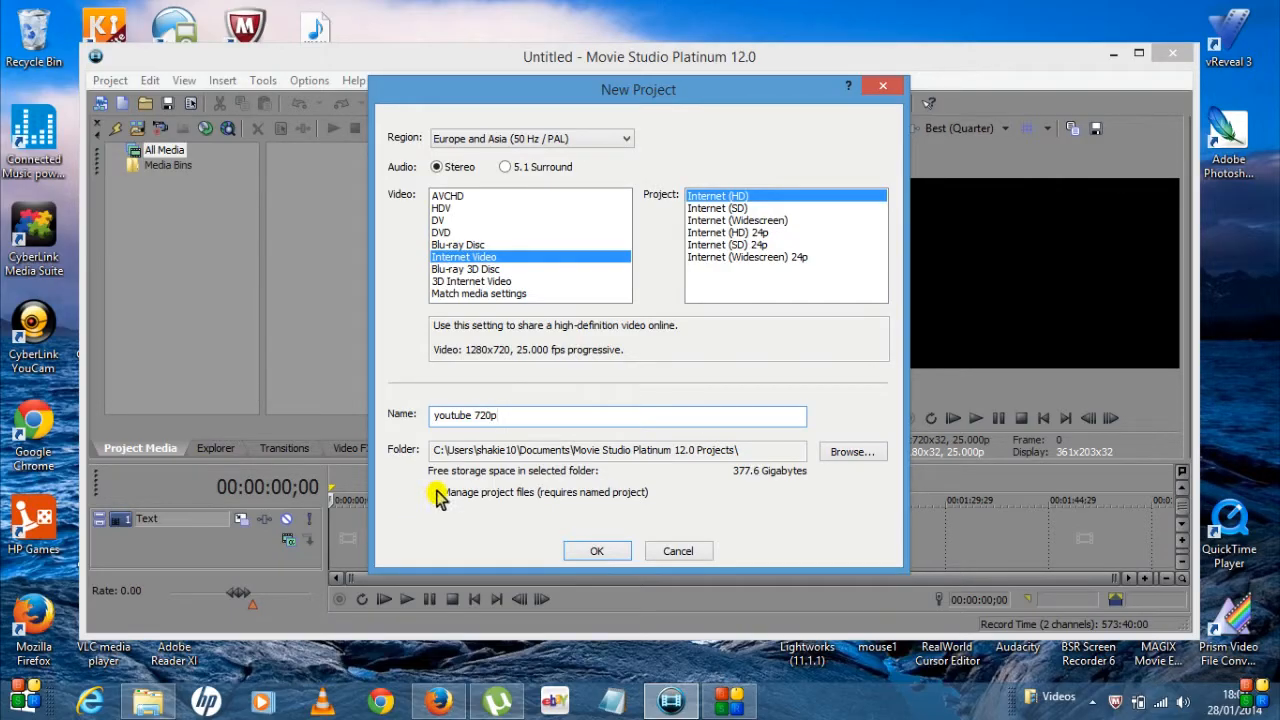
left_click(436, 492)
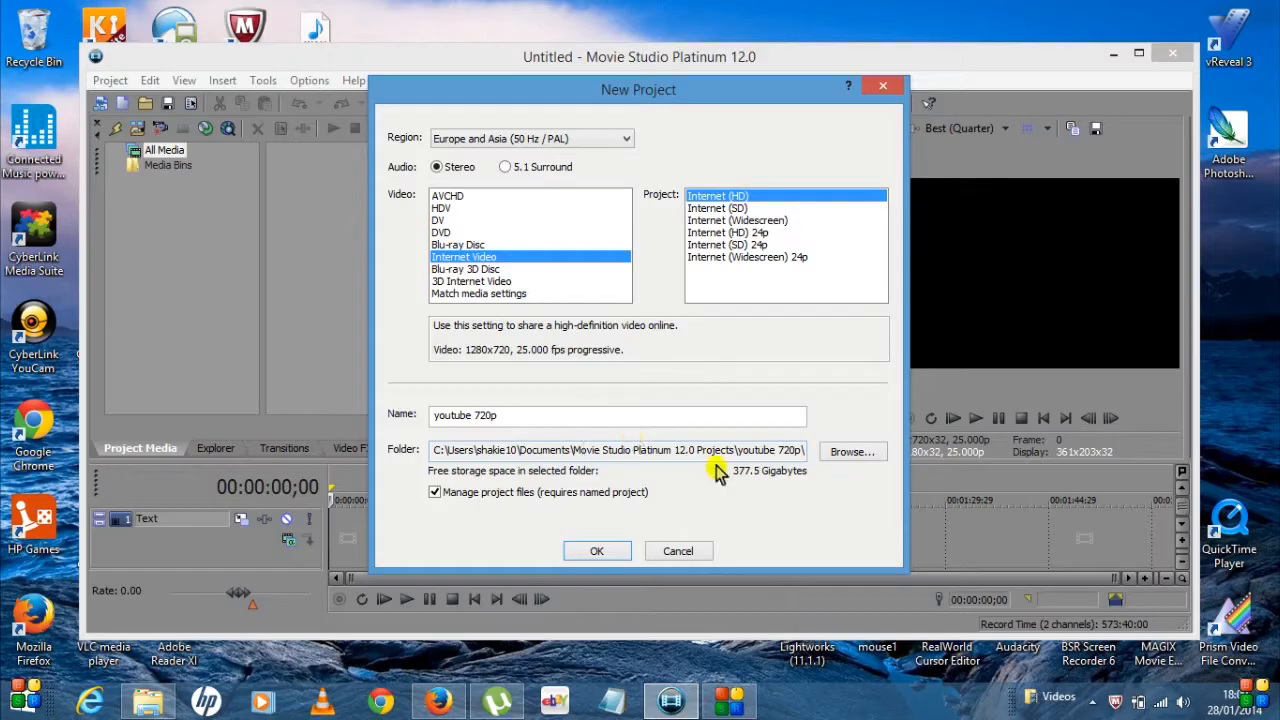
mouse_move(776, 160)
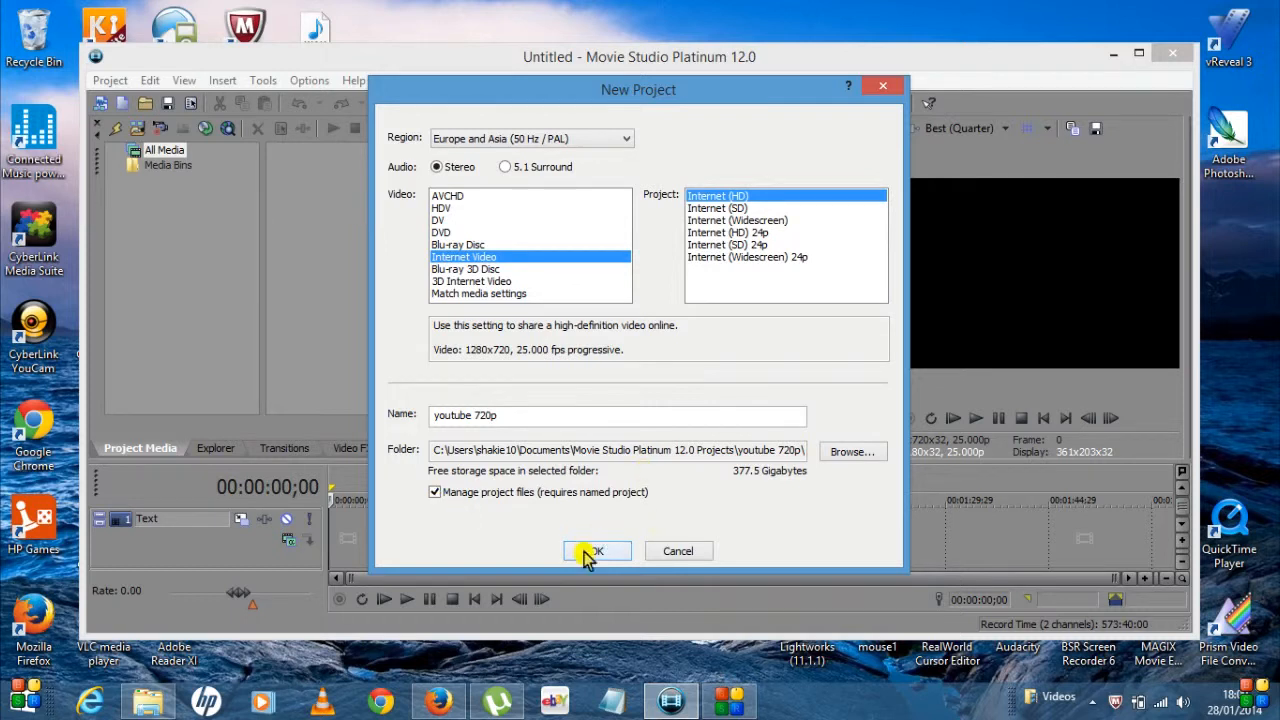
Step: Confirm the new project and maximize the editor window
left_click(596, 552)
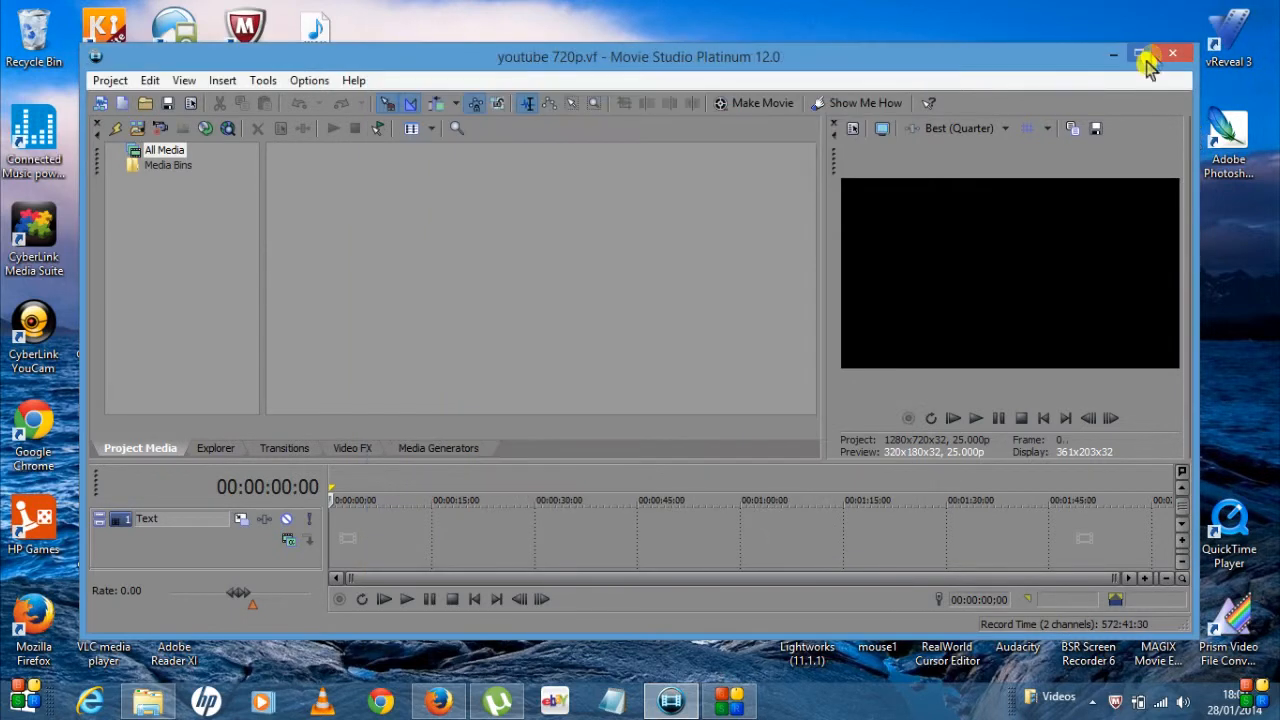
left_click(1140, 54)
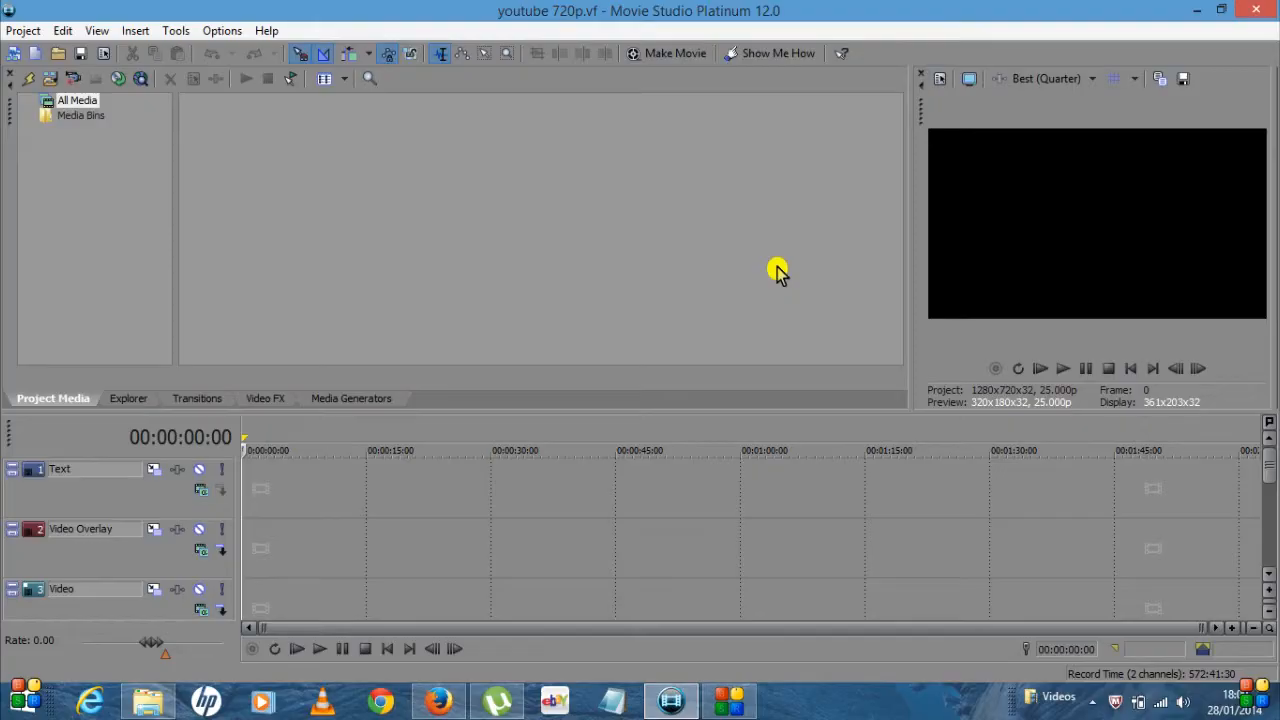
mouse_move(940, 80)
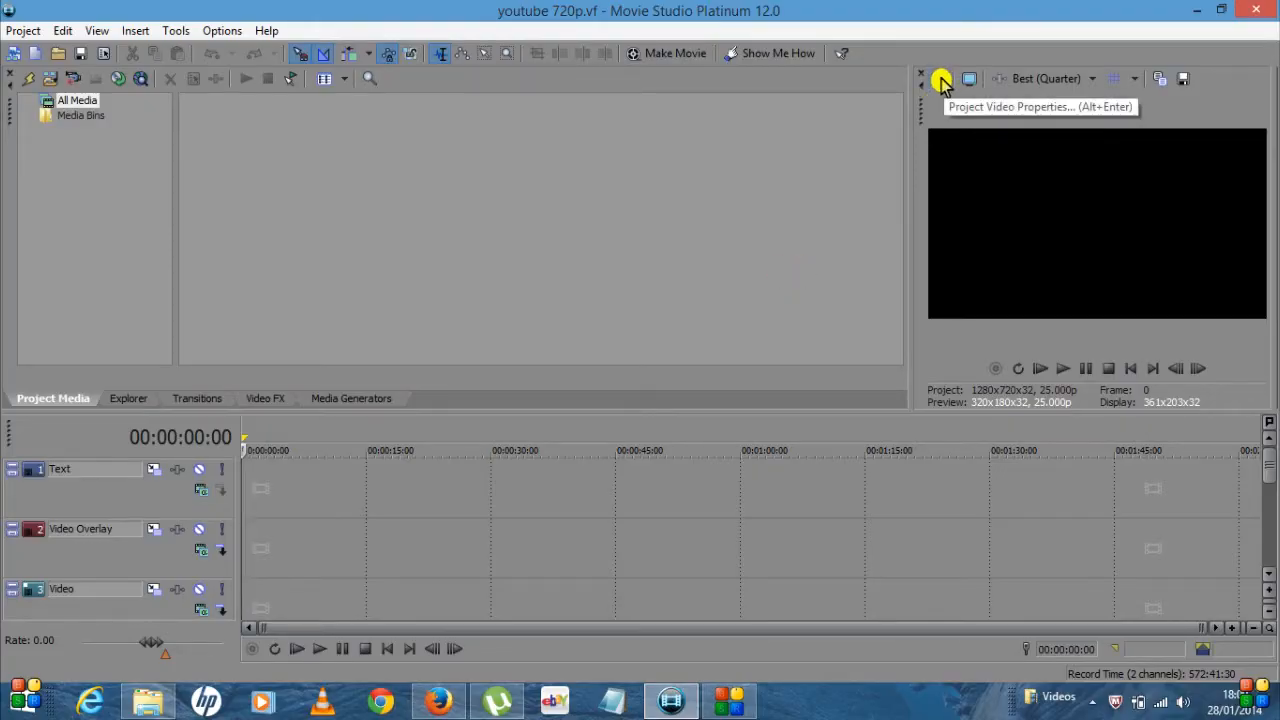
mouse_move(940, 82)
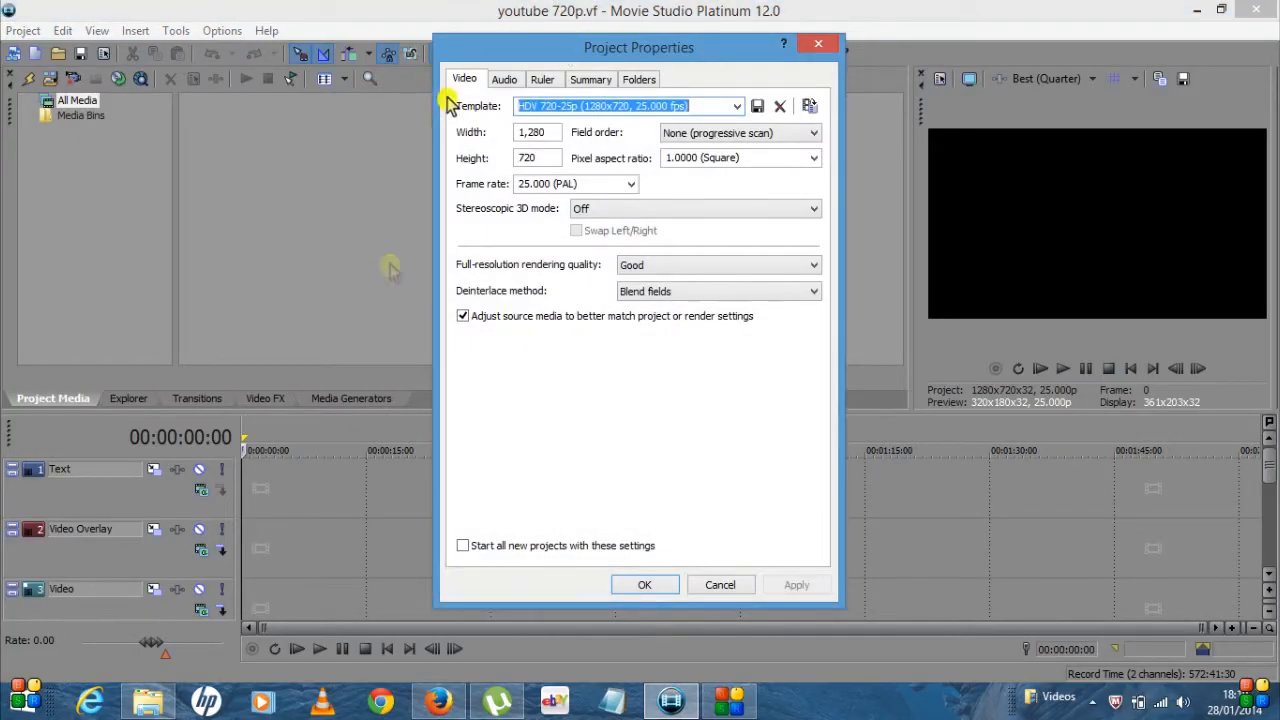
mouse_move(658, 452)
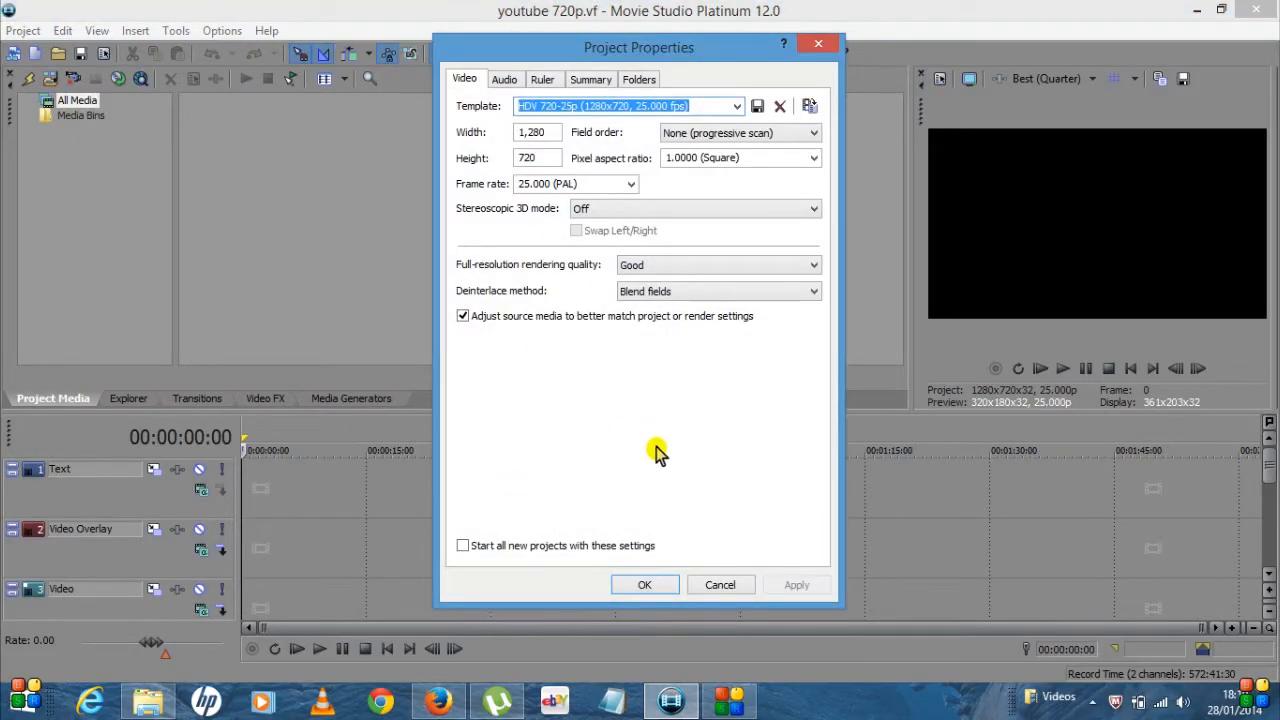
mouse_move(572, 384)
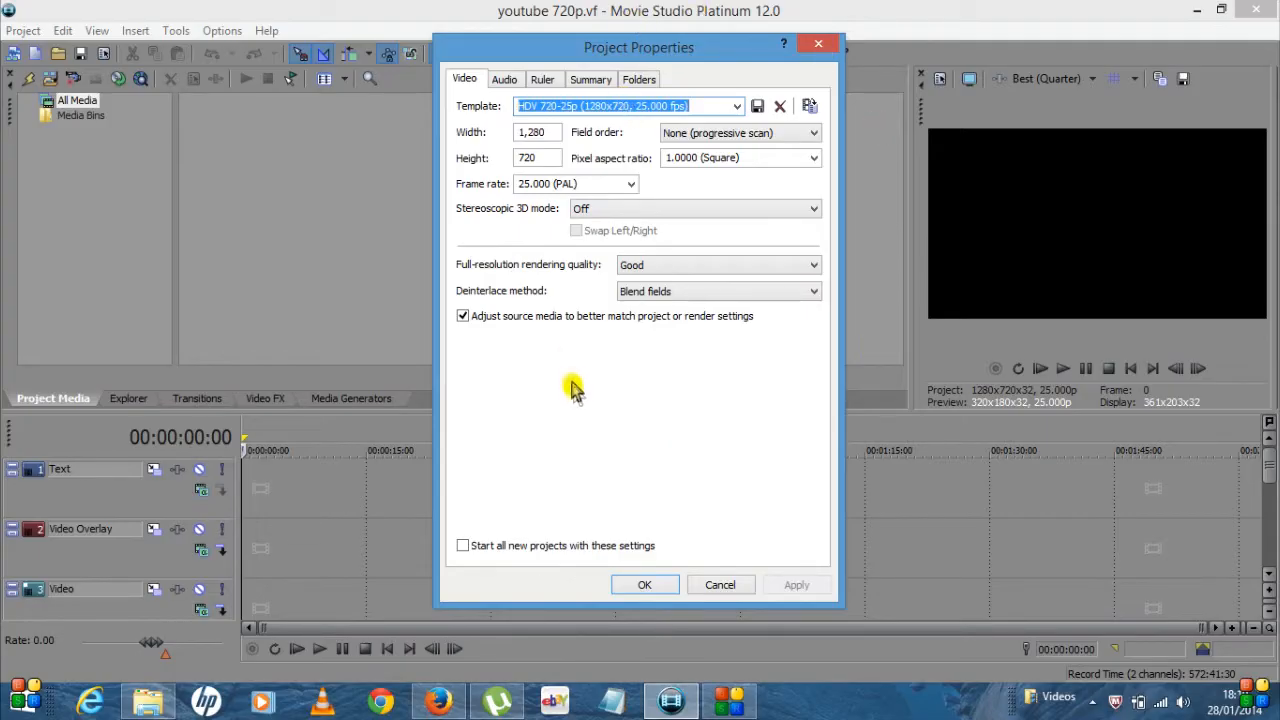
mouse_move(576, 268)
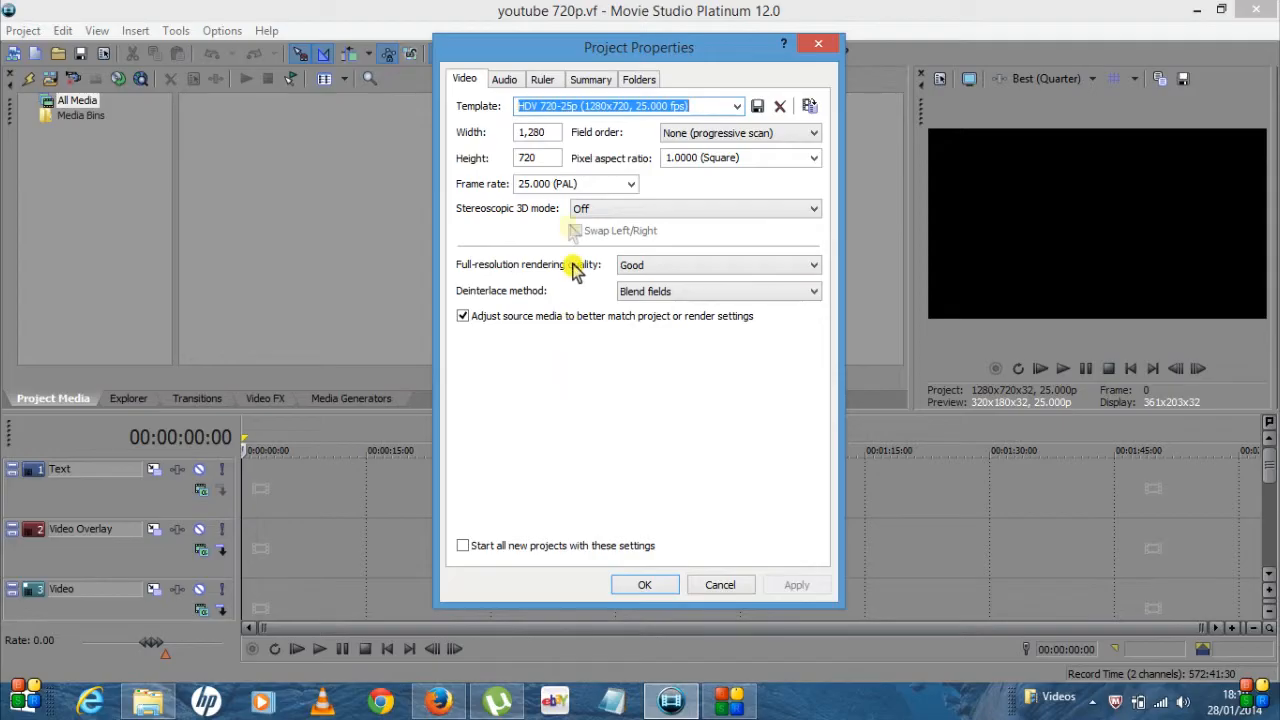
mouse_move(588, 208)
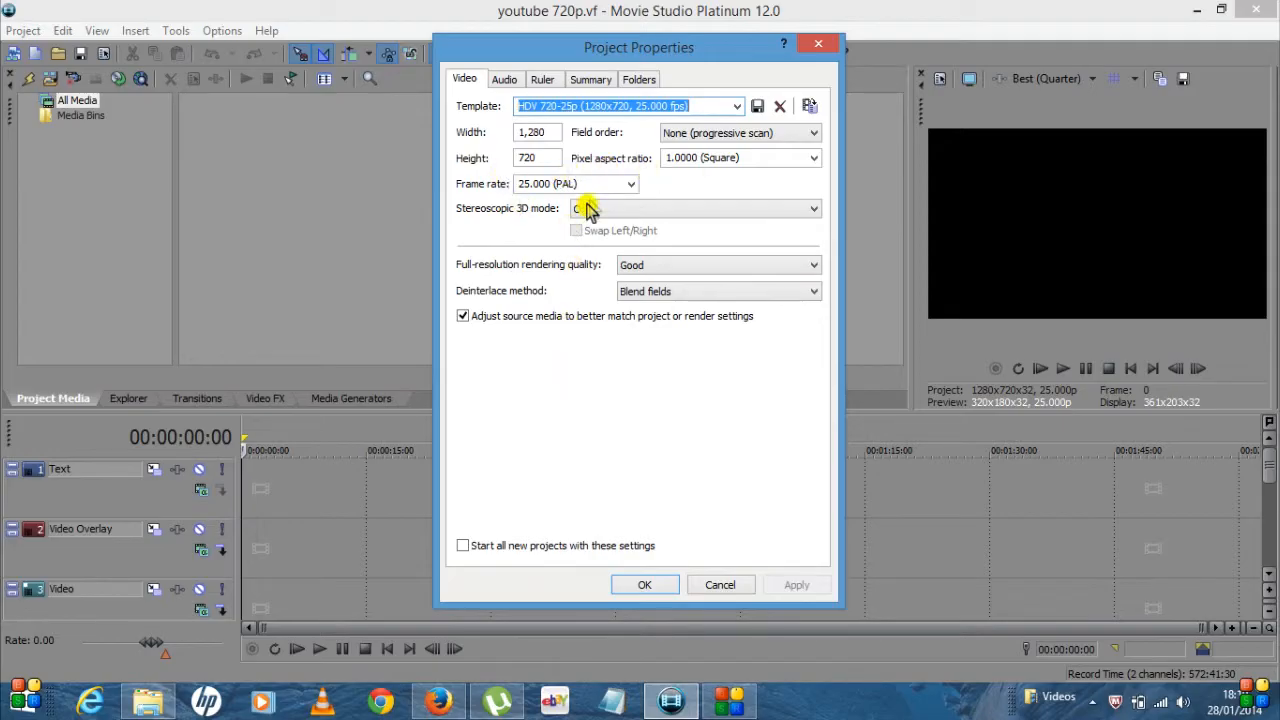
mouse_move(584, 198)
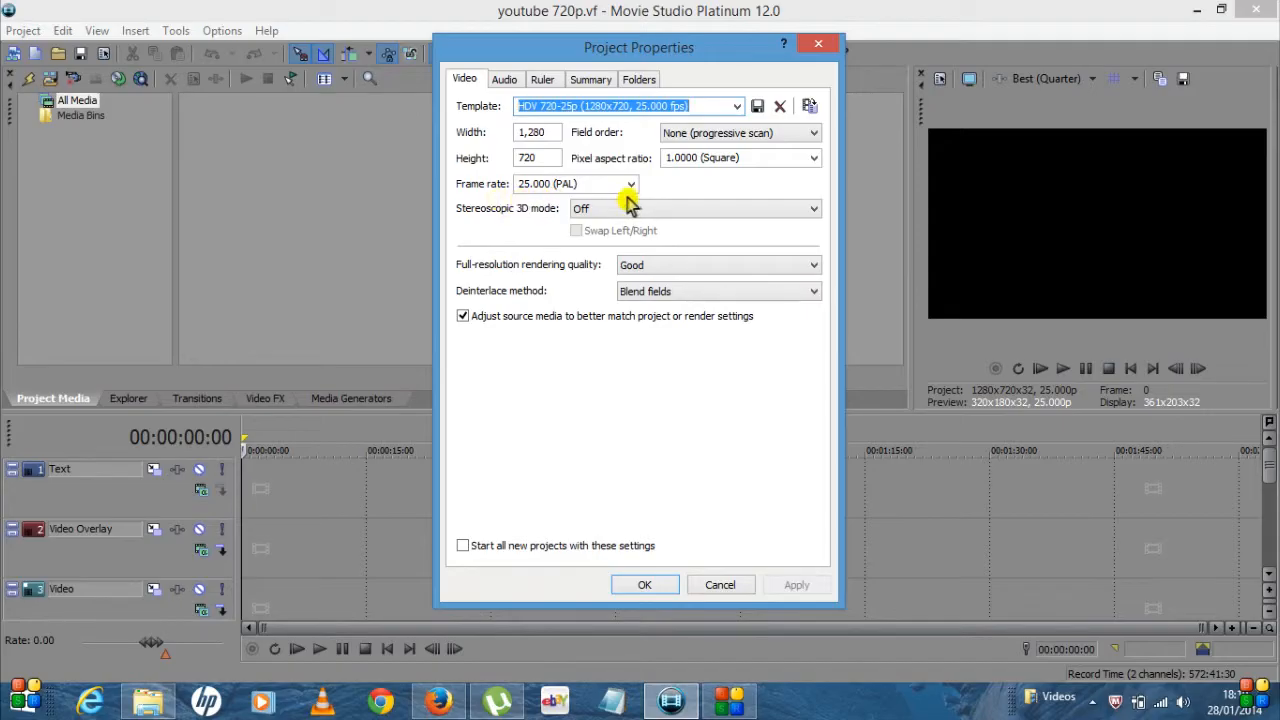
Step: Review frame rate, keep progressive field order and check pixel aspect ratio for the 720-25p template
left_click(630, 184)
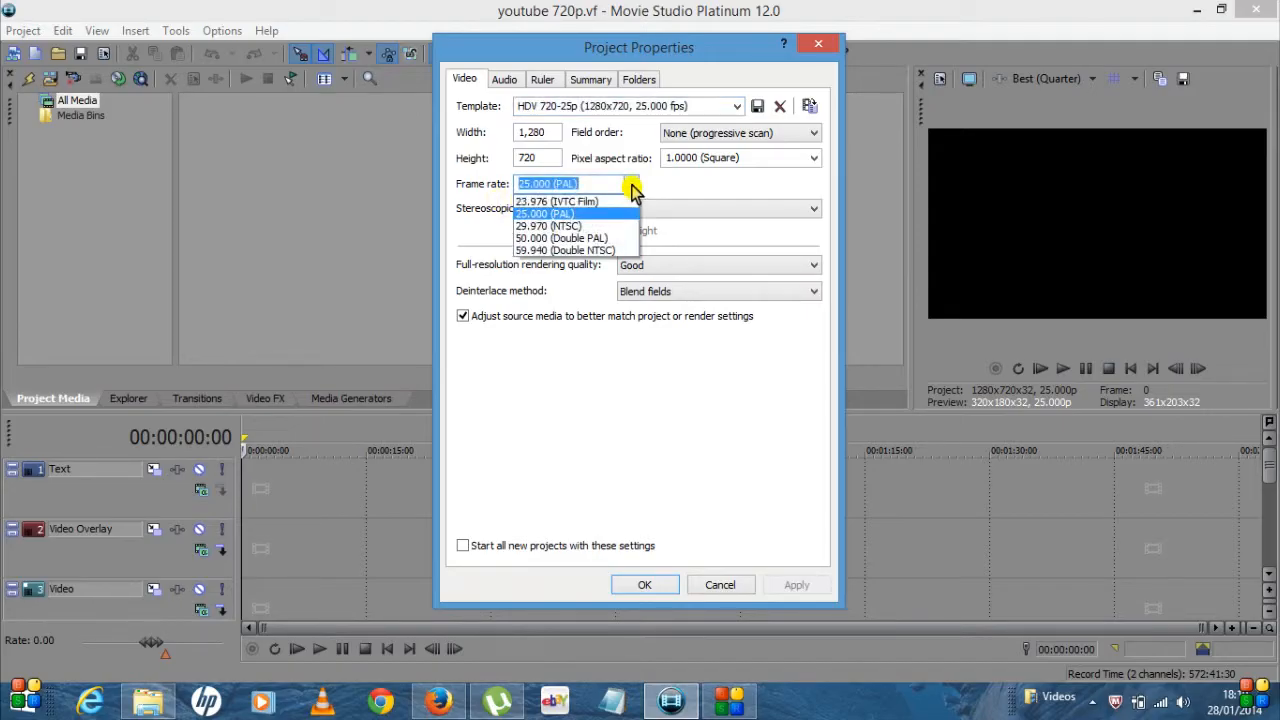
mouse_move(572, 226)
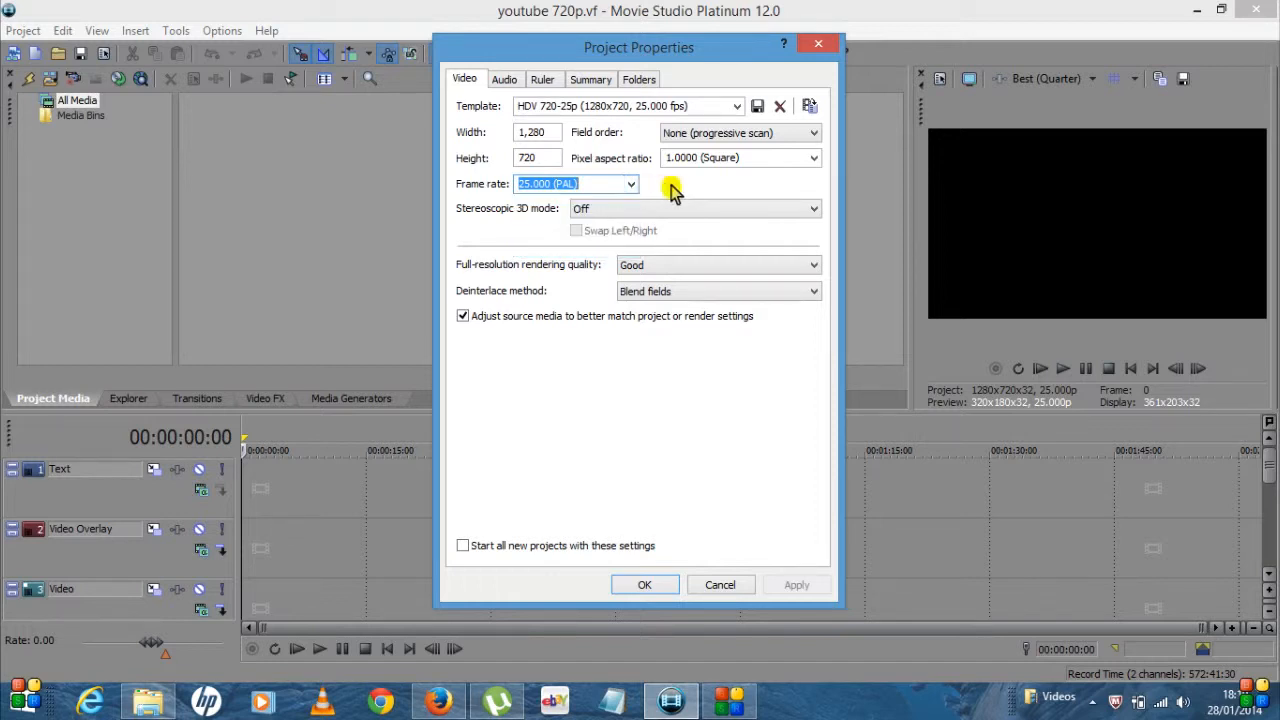
mouse_move(556, 220)
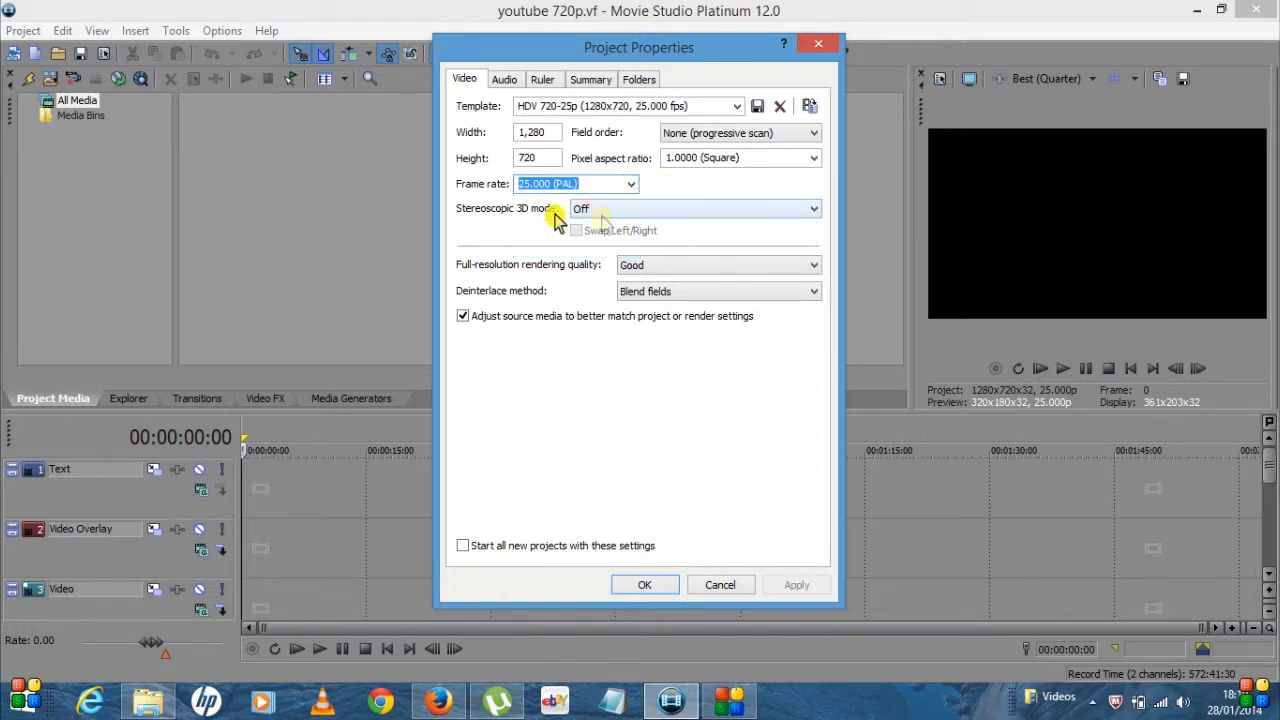
mouse_move(650, 220)
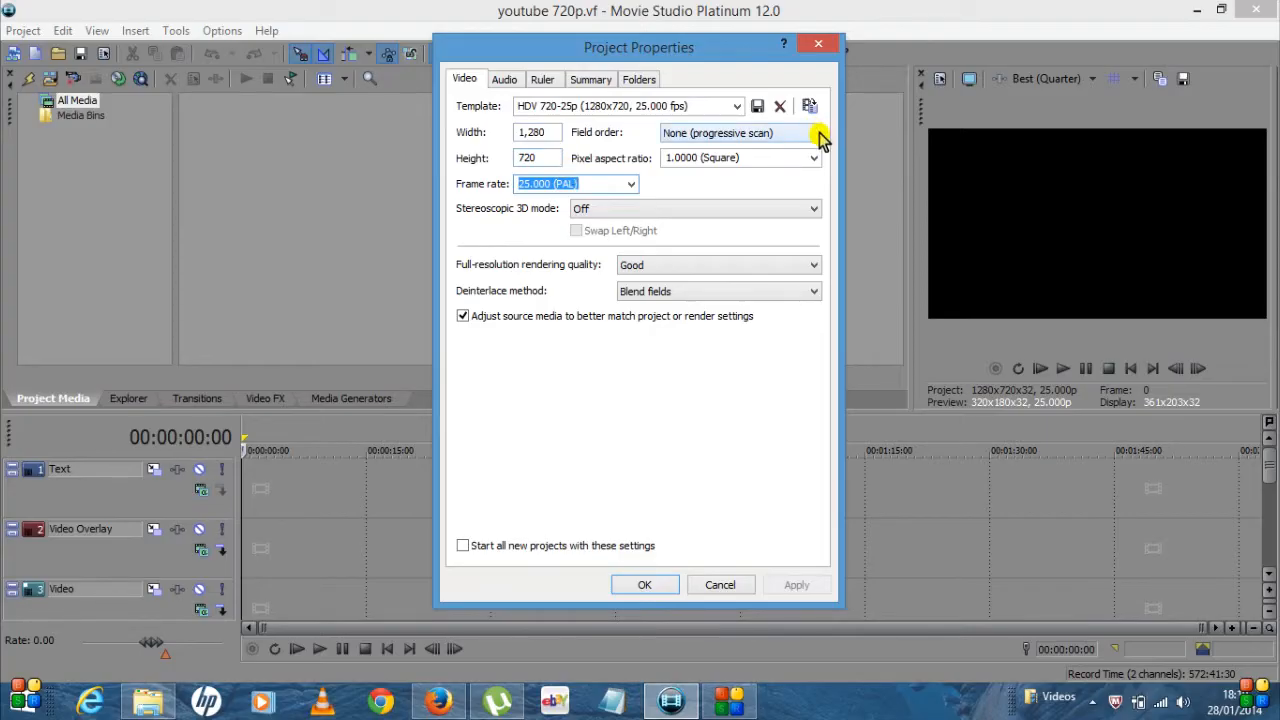
left_click(816, 132)
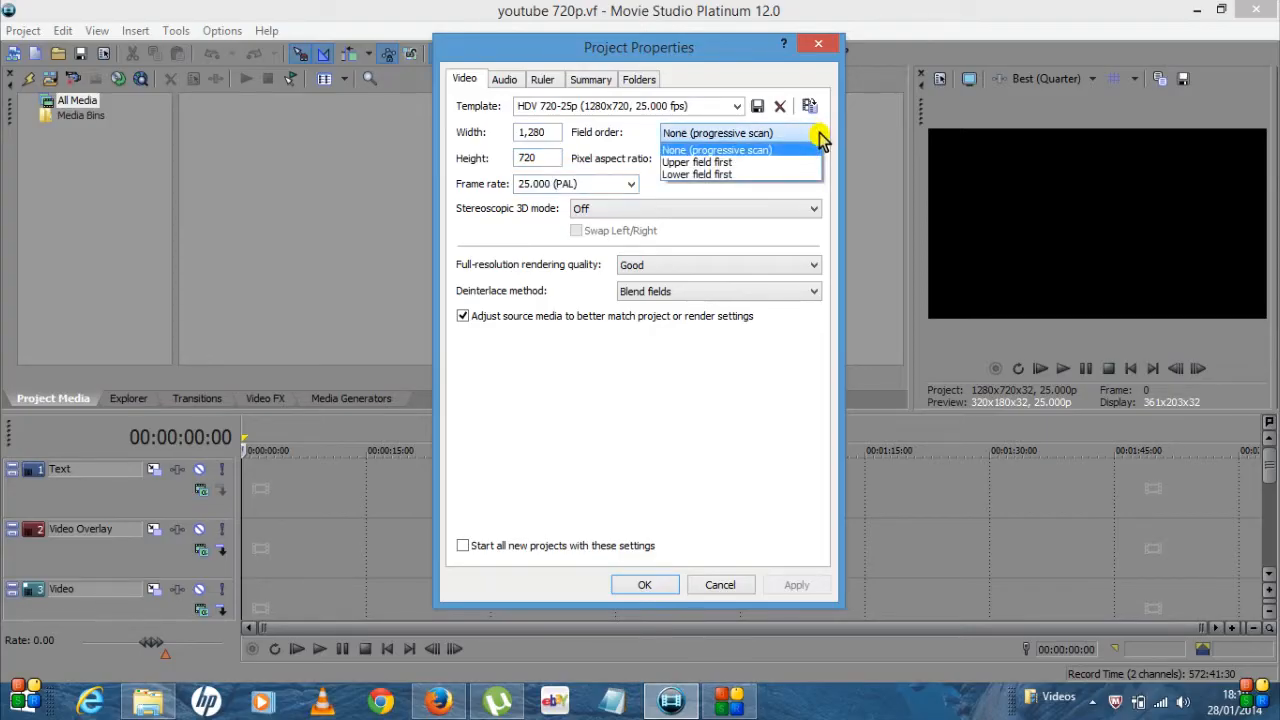
left_click(716, 148)
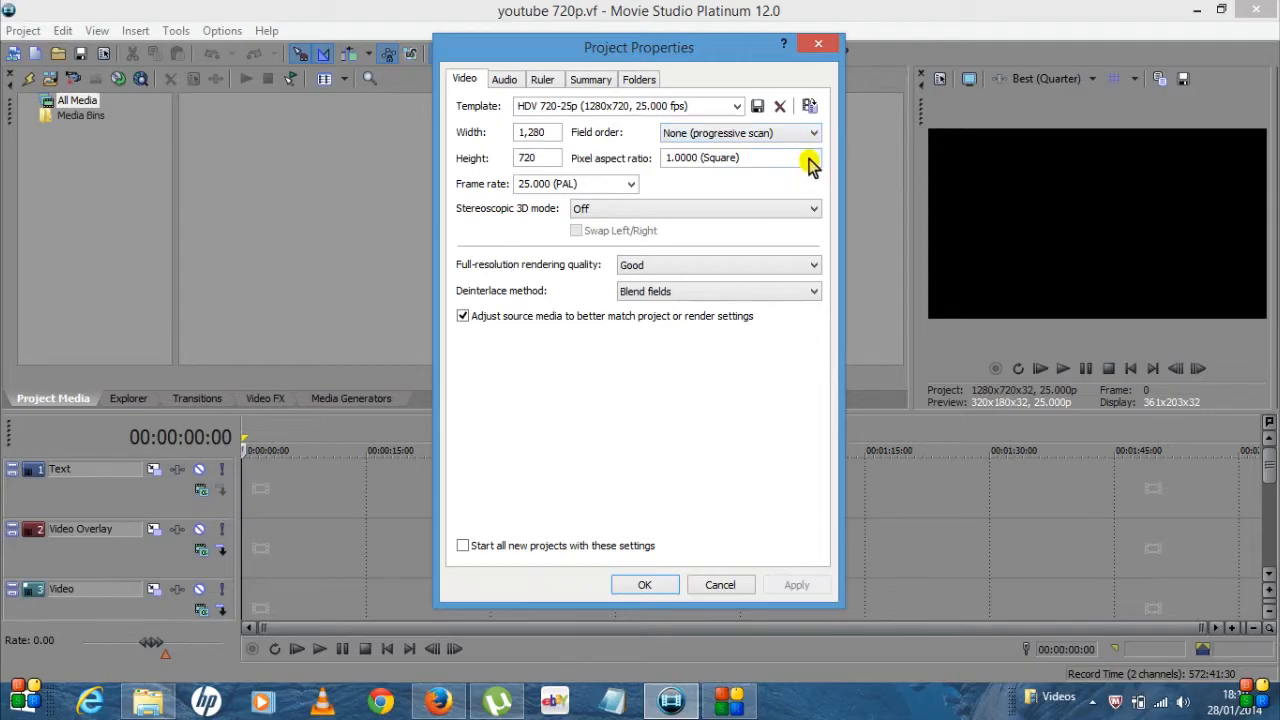
left_click(810, 156)
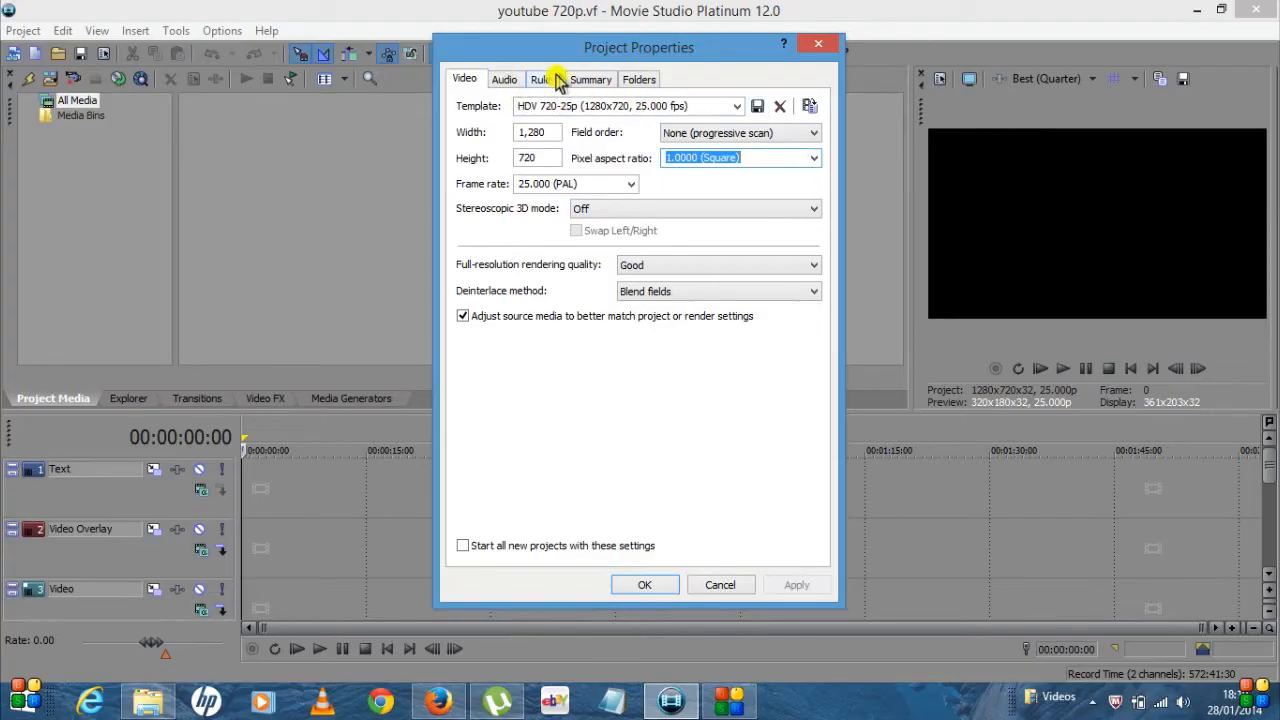
Step: Review the Audio (48,000 Hz), Ruler, Summary and folder settings, then accept the project properties
left_click(504, 80)
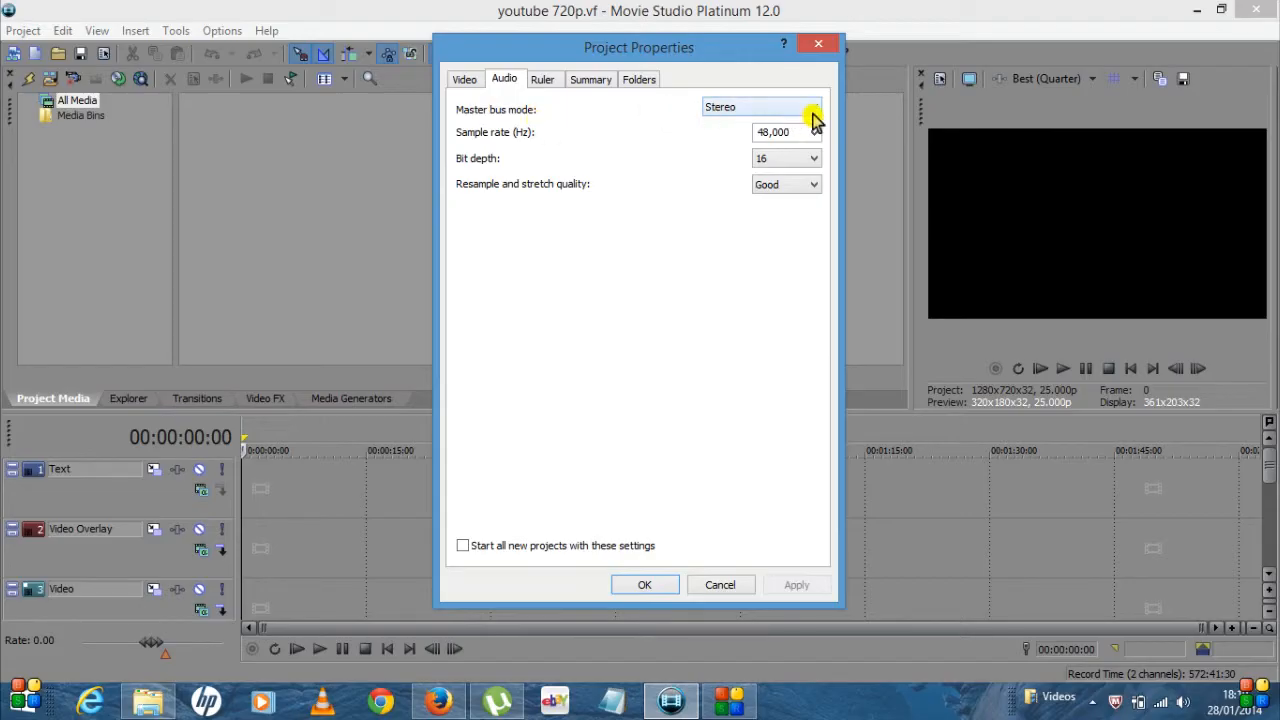
left_click(814, 132)
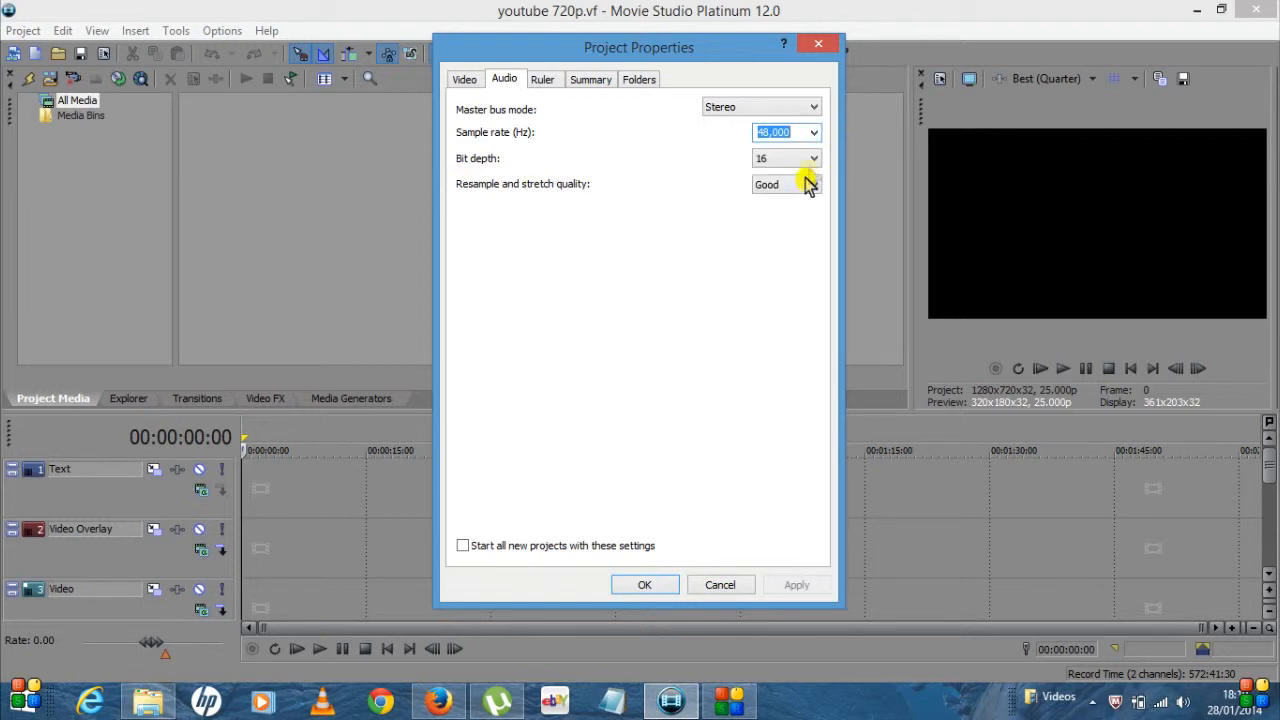
mouse_move(510, 216)
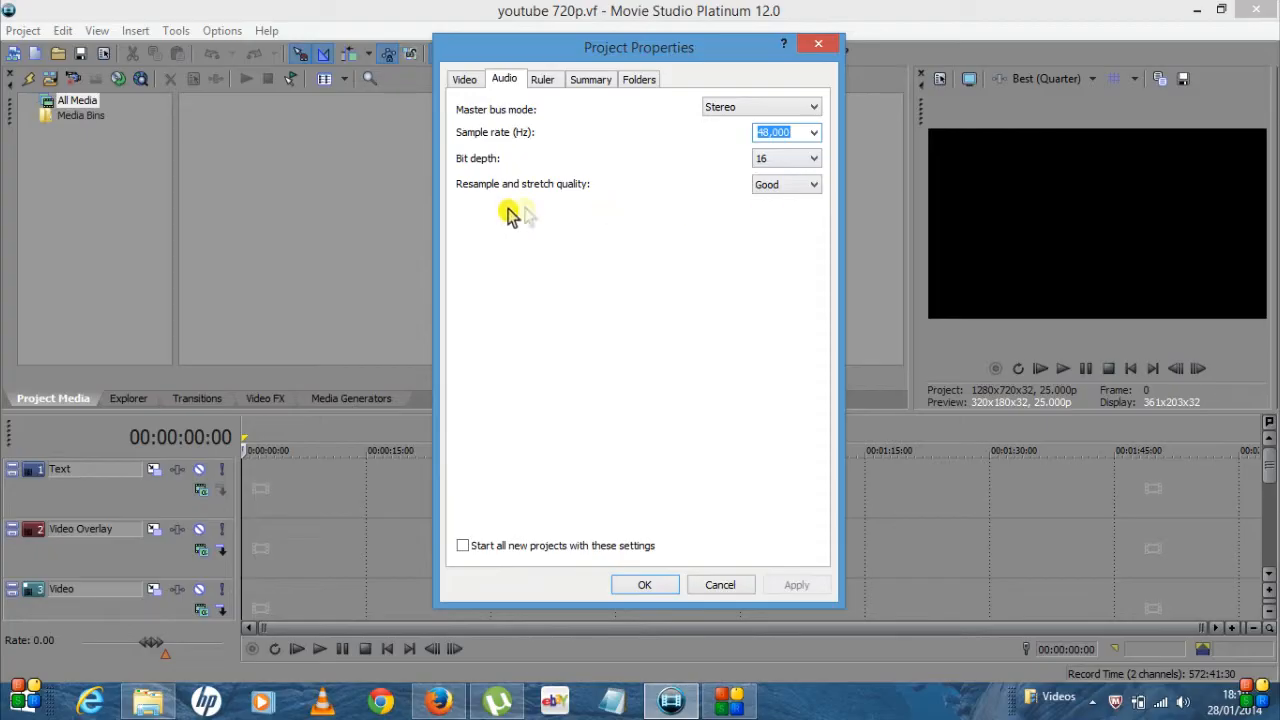
mouse_move(806, 210)
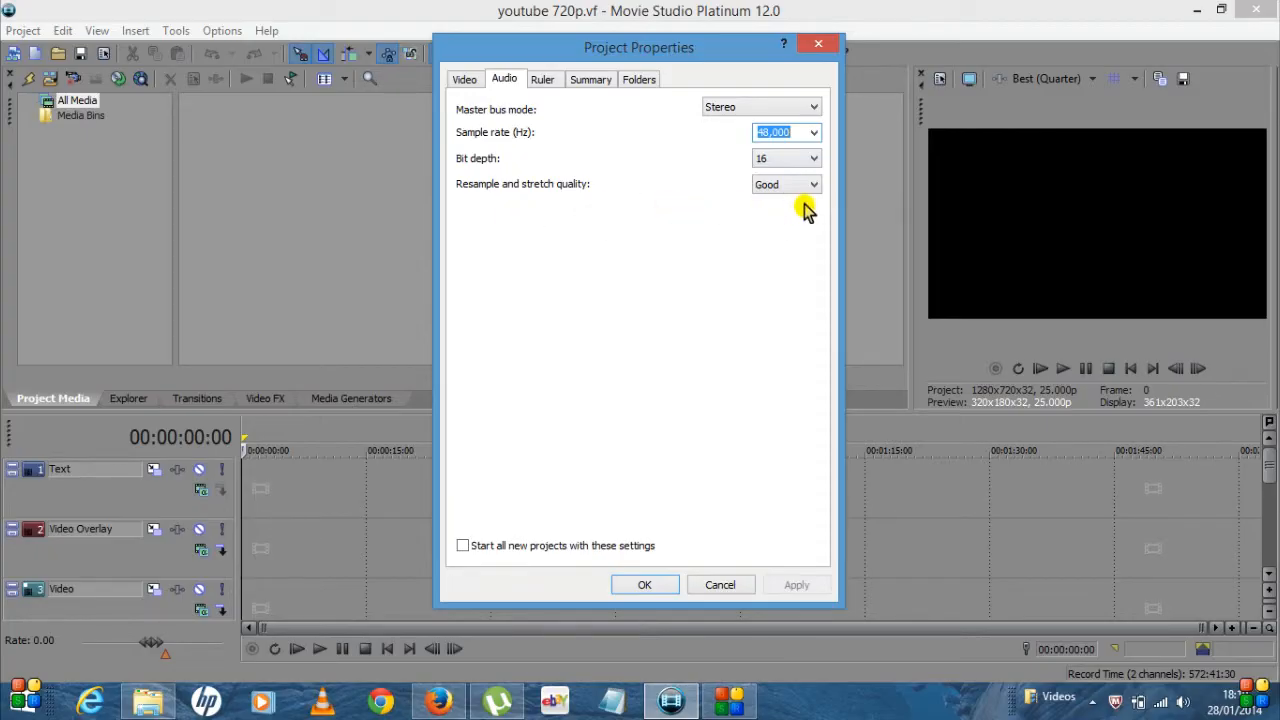
left_click(544, 80)
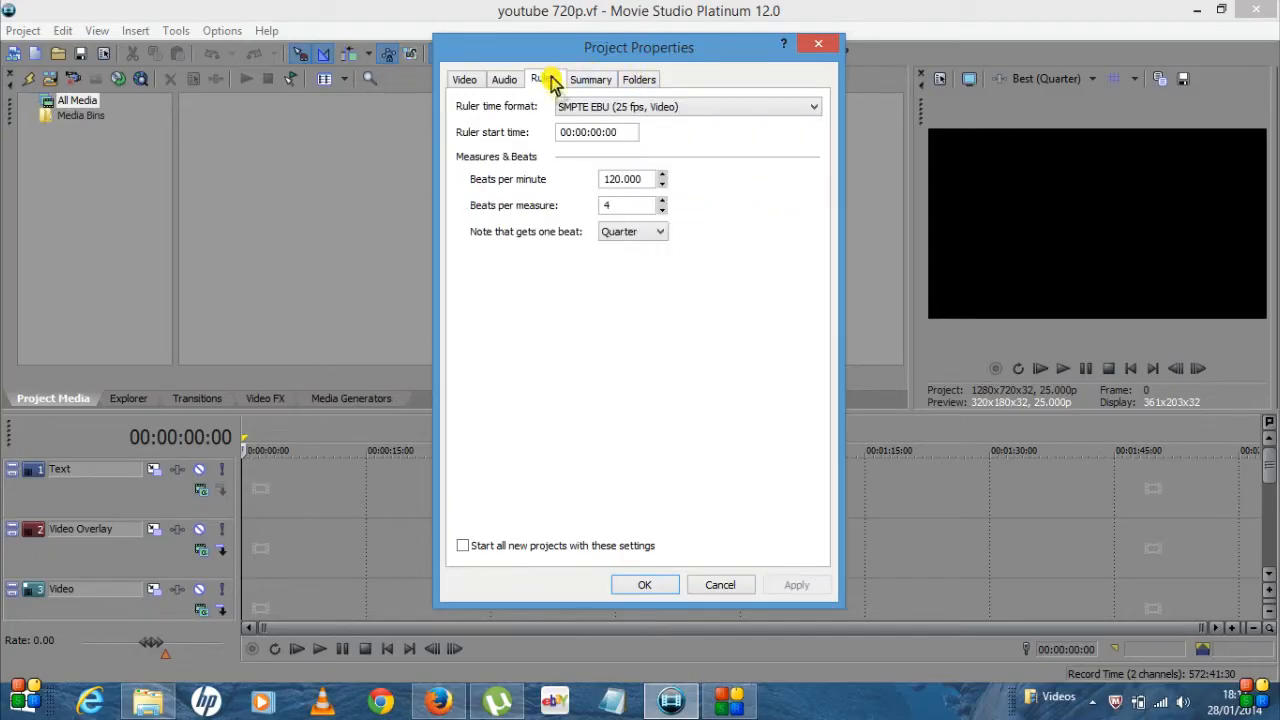
left_click(590, 80)
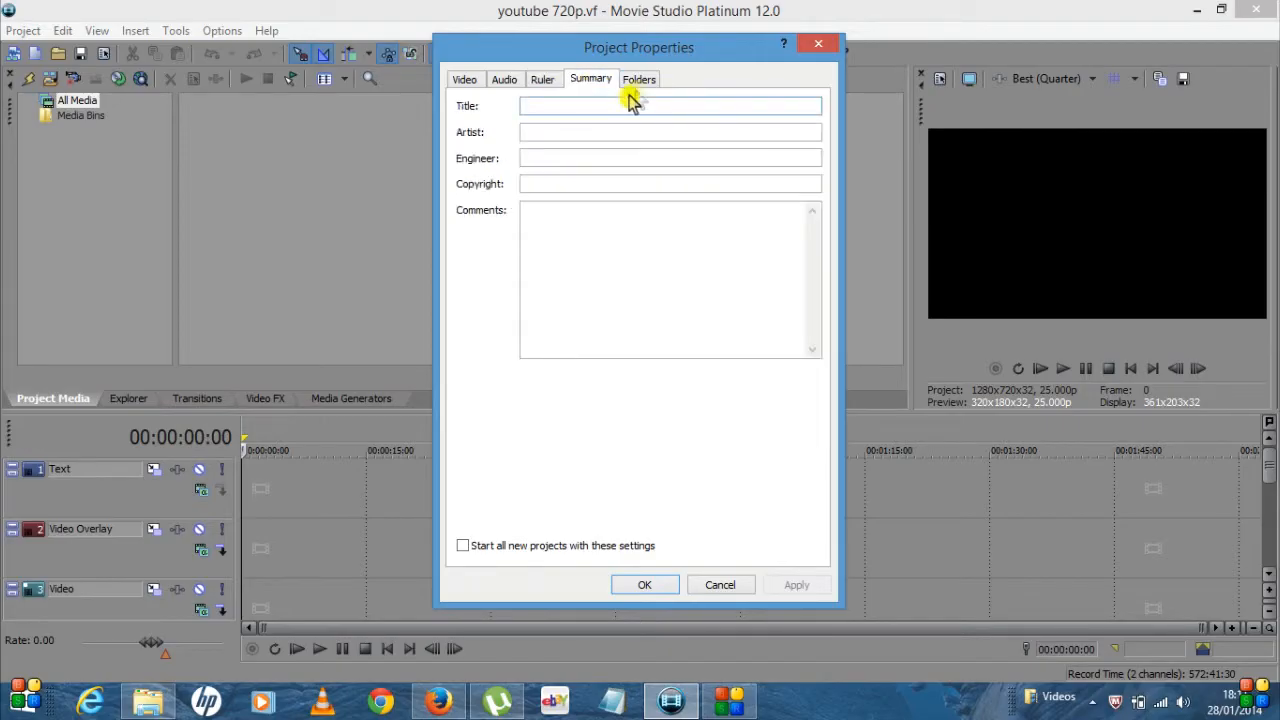
left_click(464, 80)
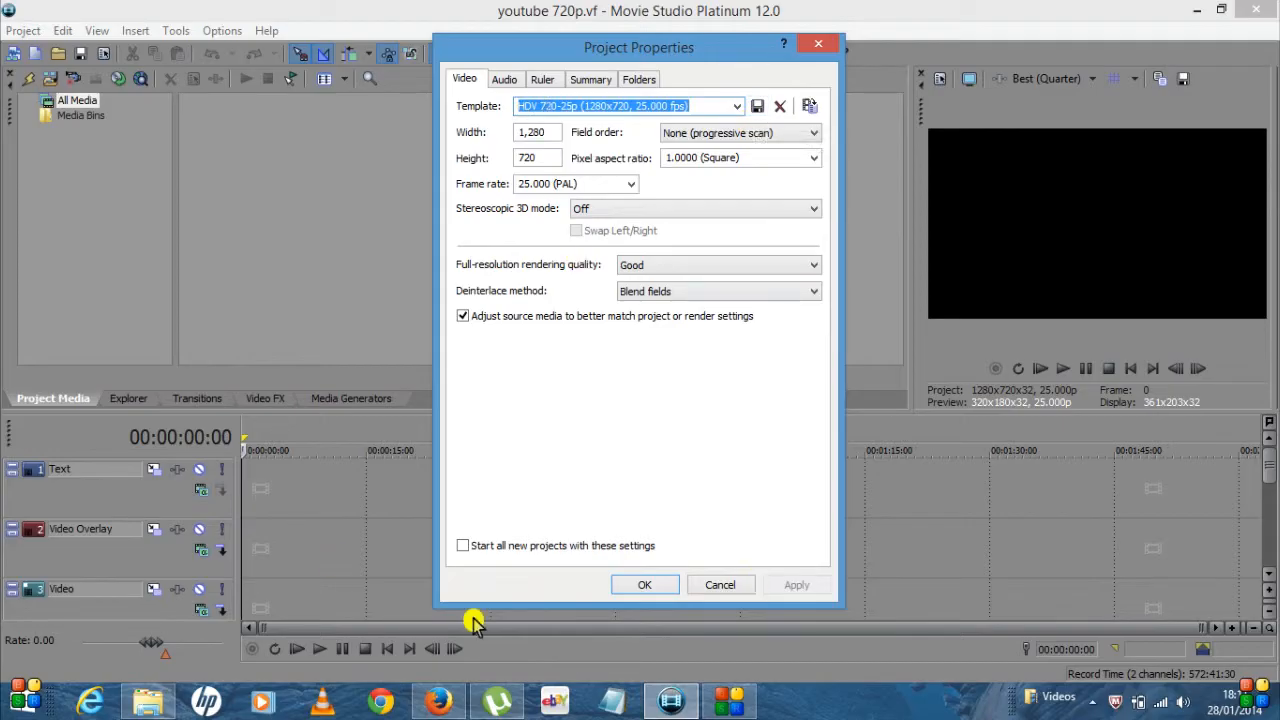
mouse_move(648, 552)
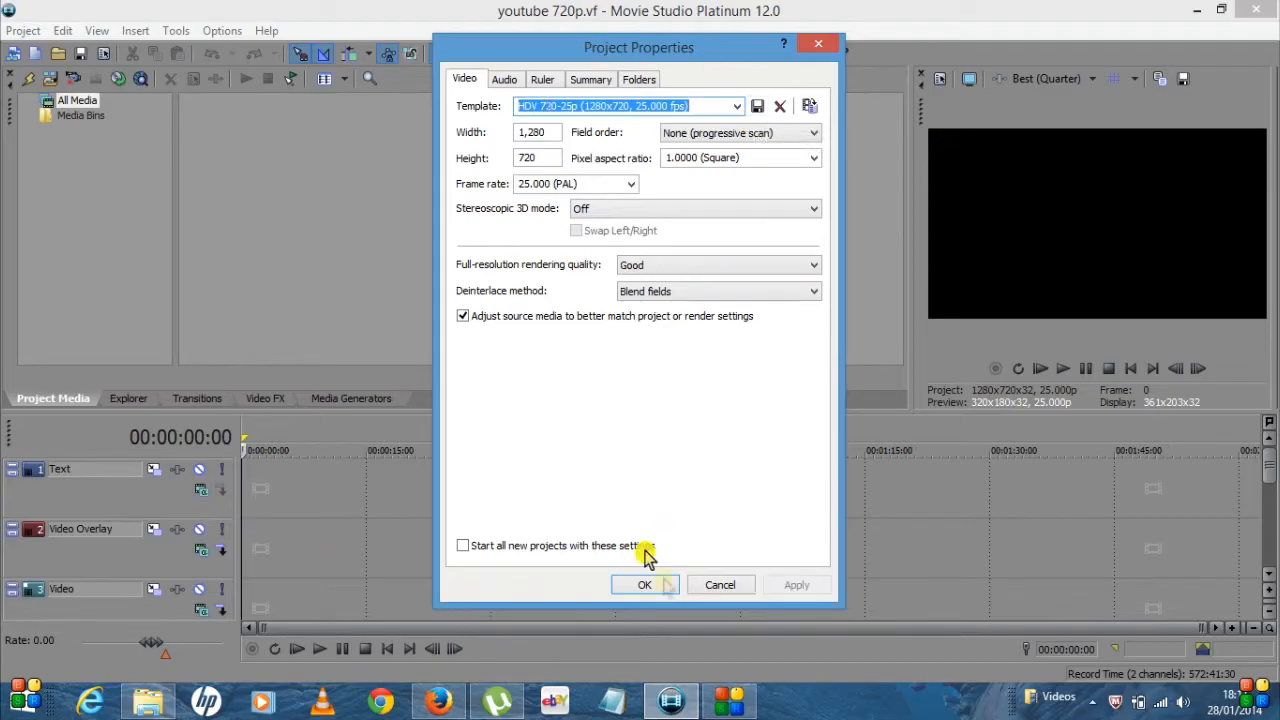
left_click(644, 584)
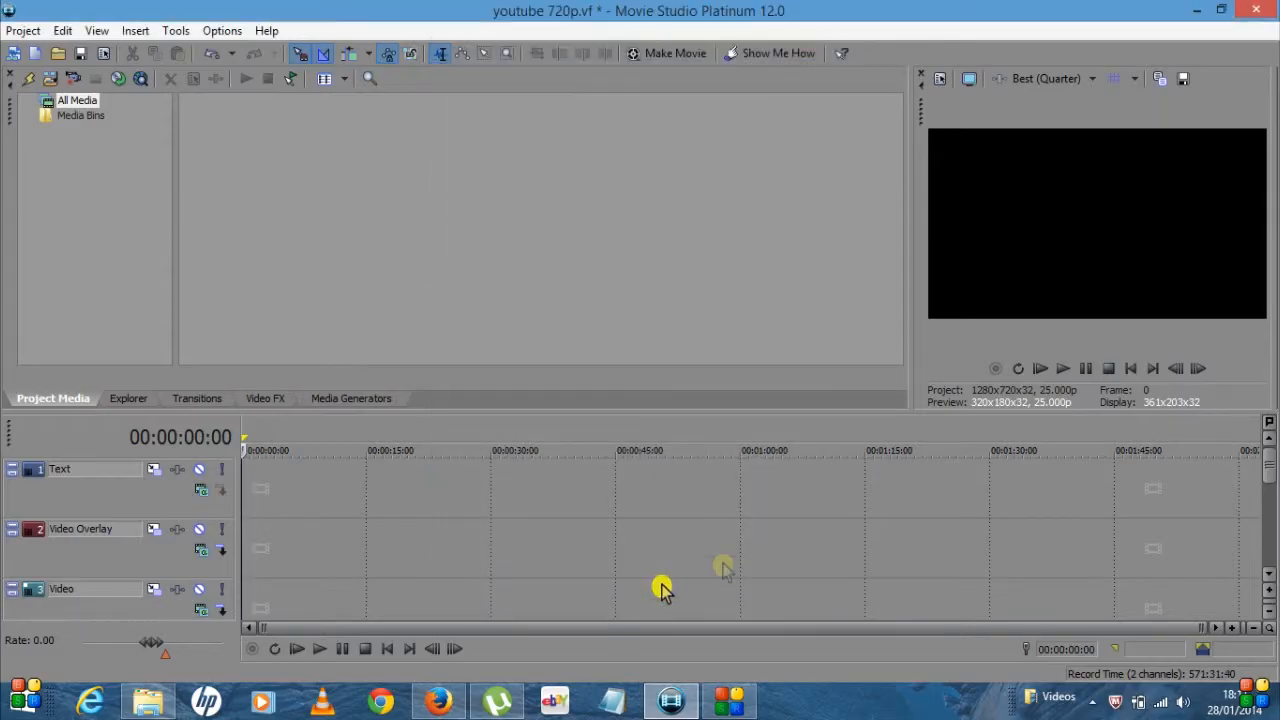
mouse_move(720, 356)
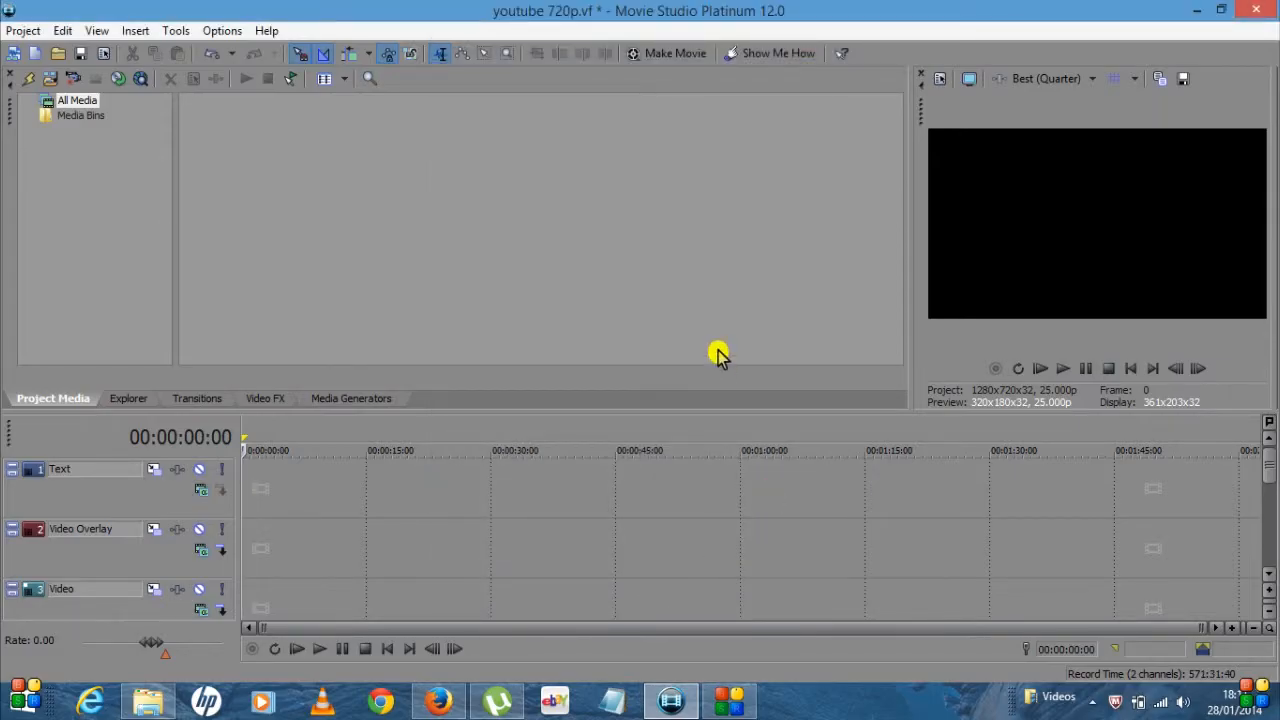
mouse_move(712, 352)
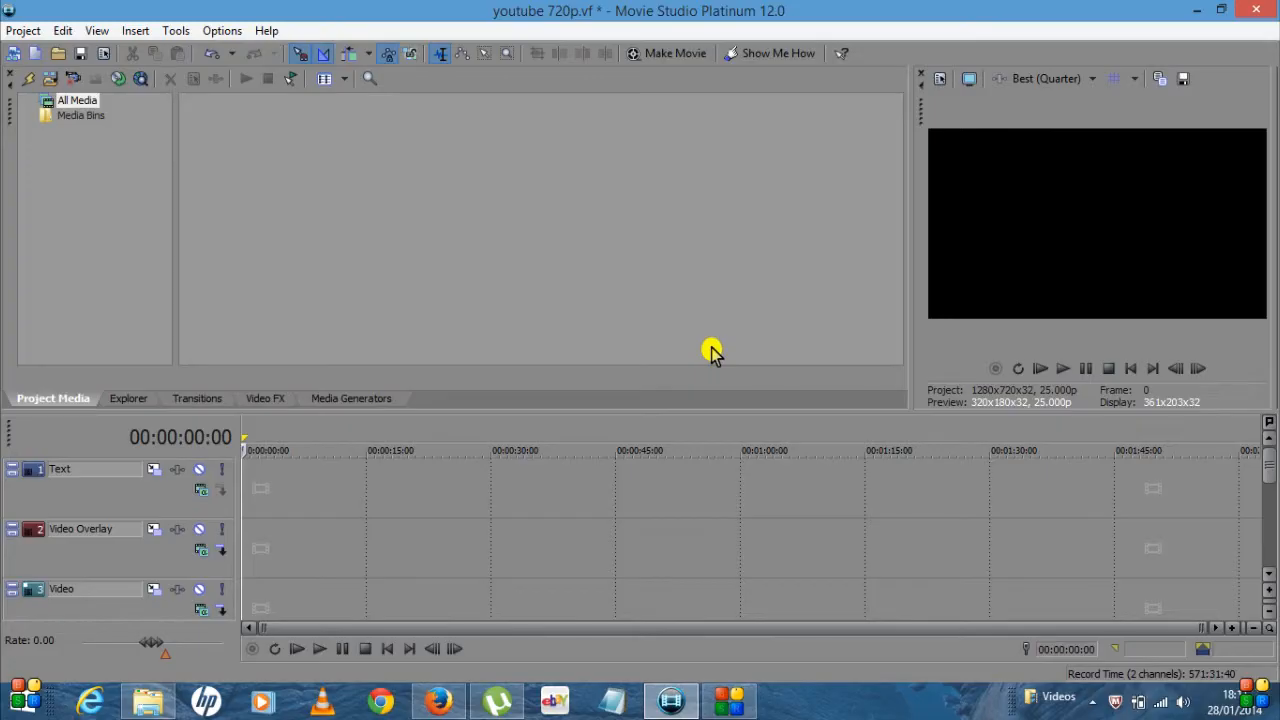
mouse_move(258, 296)
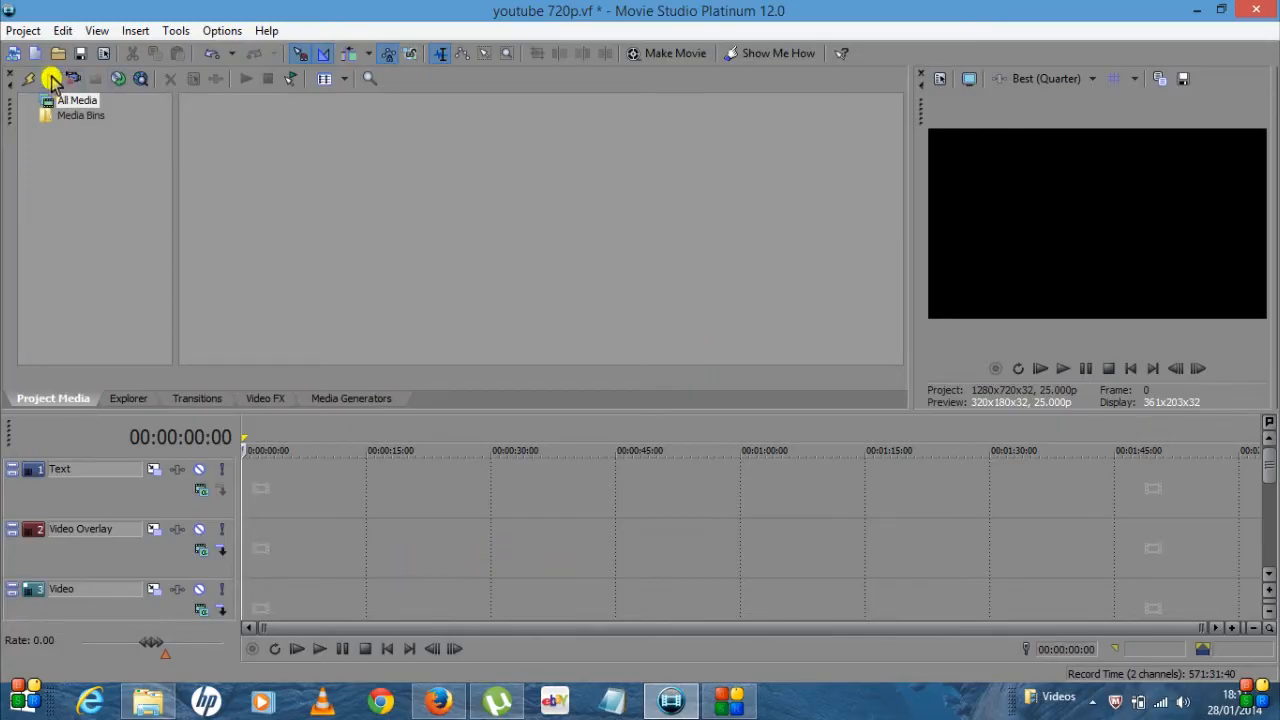
mouse_move(660, 176)
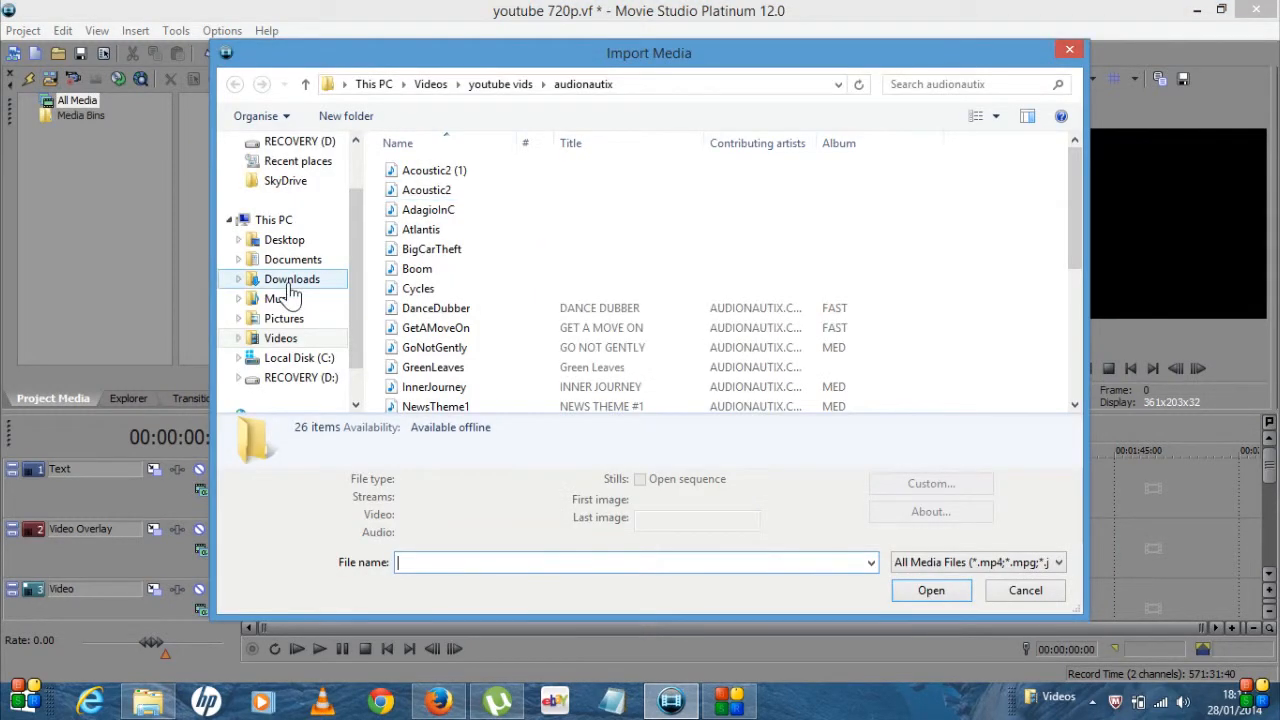
Step: Browse to Videos > youtube vids > a1 unboxing and select the 00019 clip plus the four photos
left_click(280, 336)
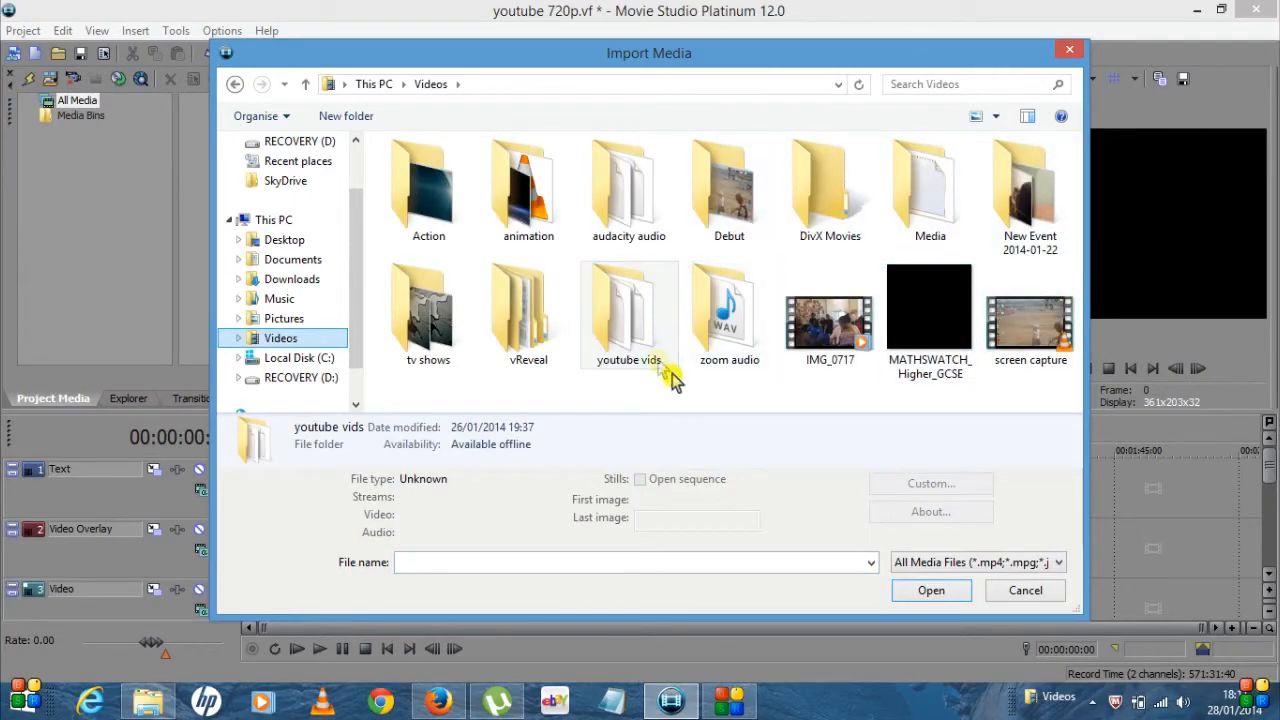
double_click(628, 308)
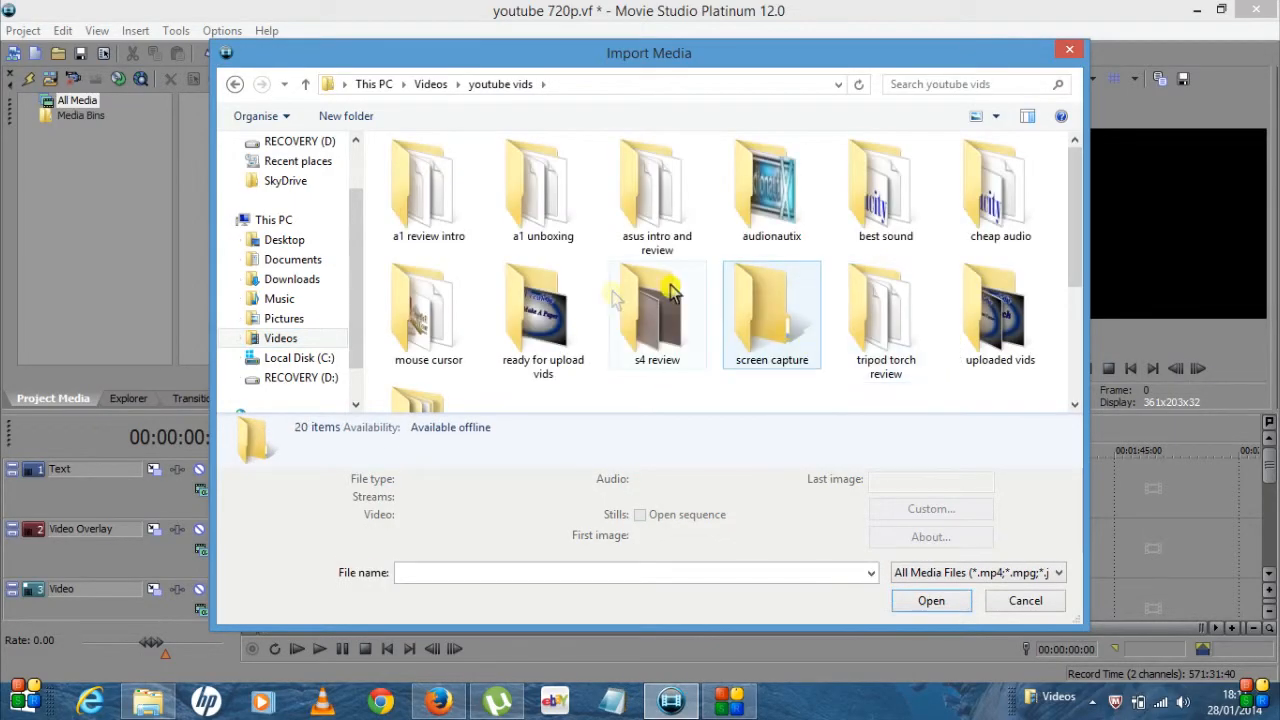
double_click(542, 190)
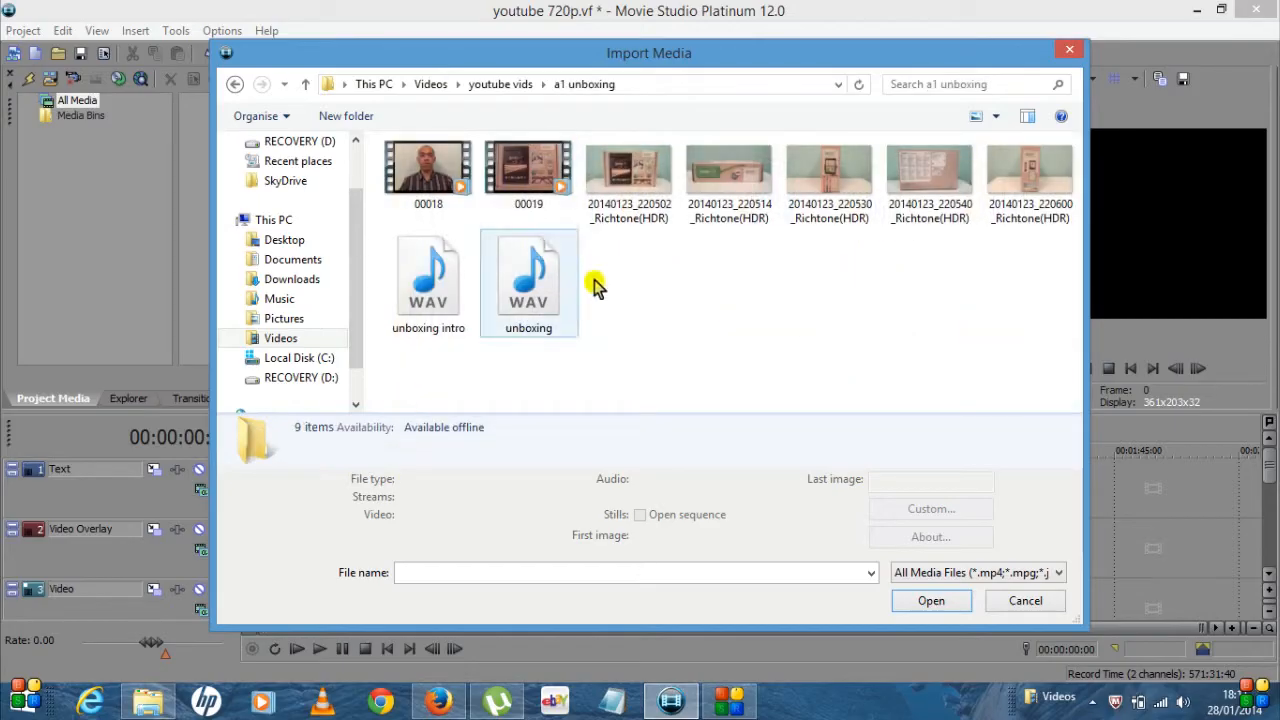
left_click(528, 176)
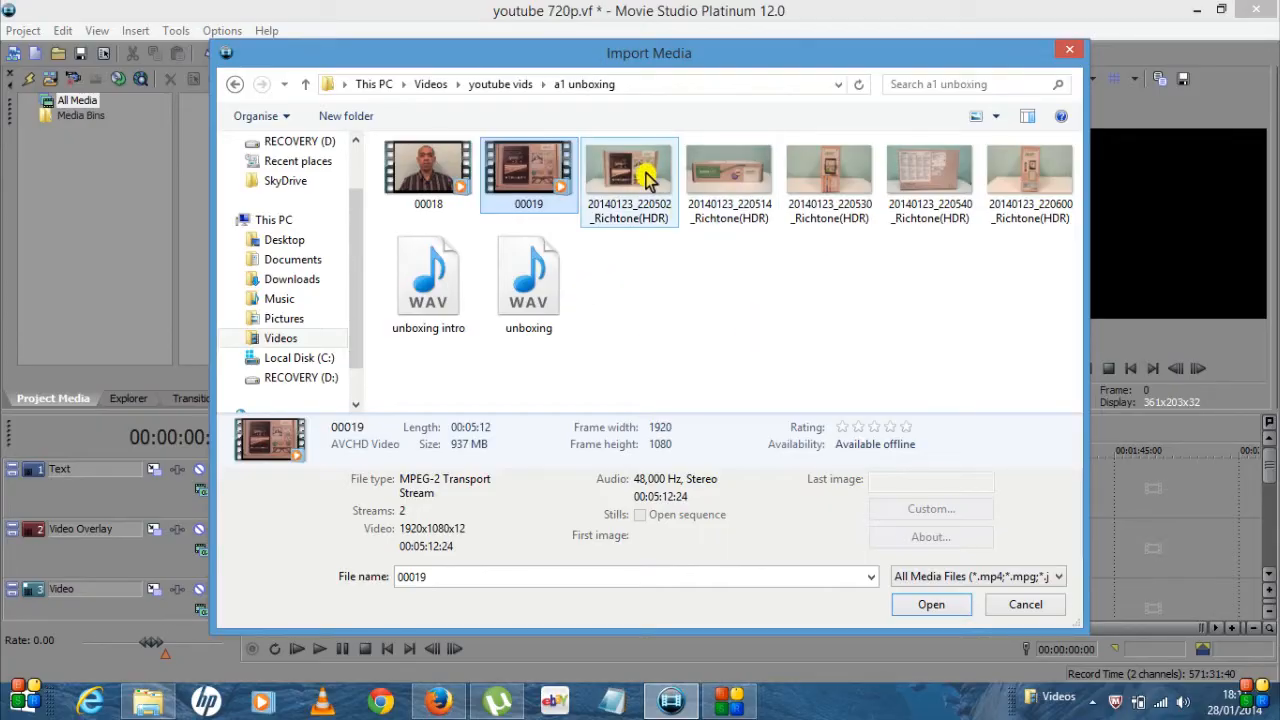
left_click(1030, 184)
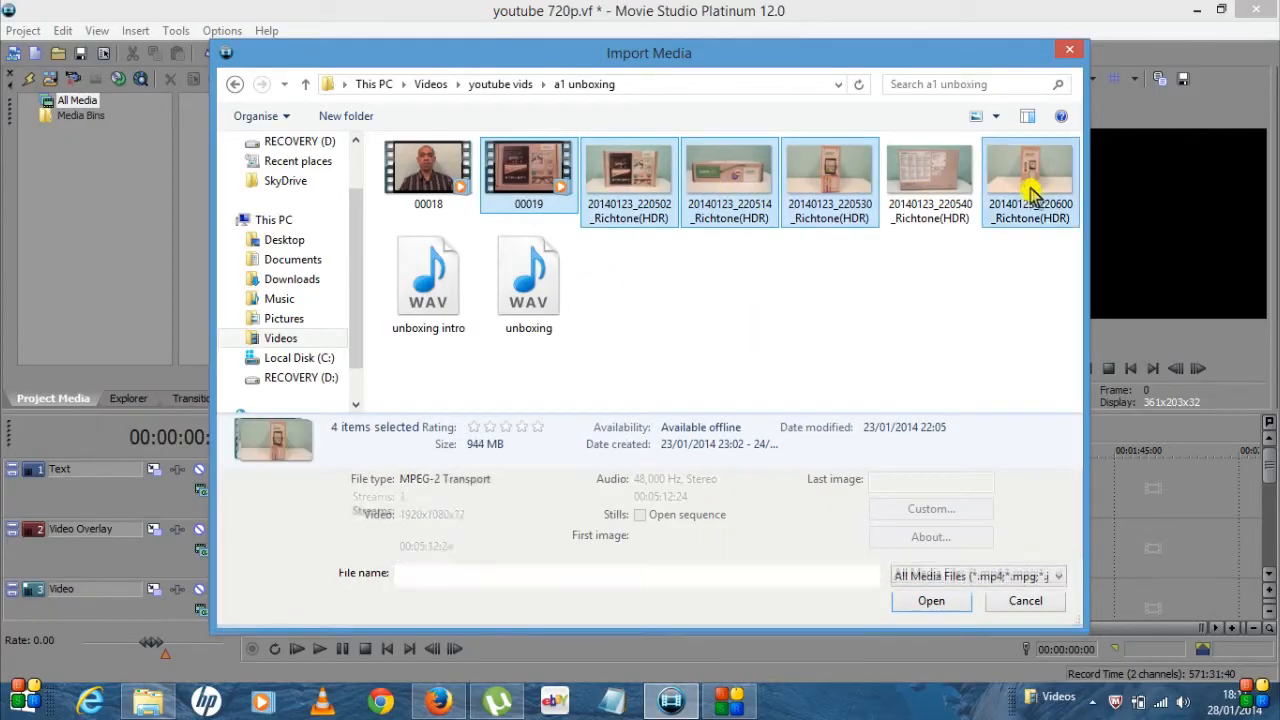
left_click(930, 600)
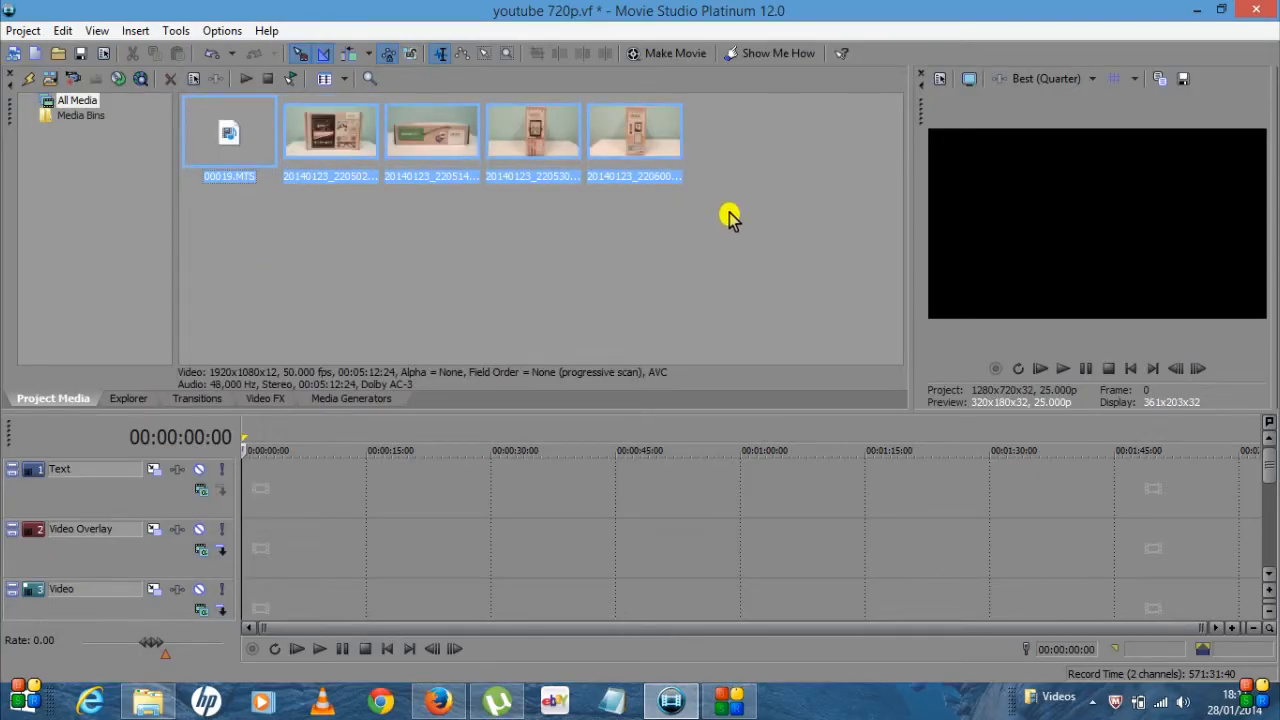
mouse_move(760, 218)
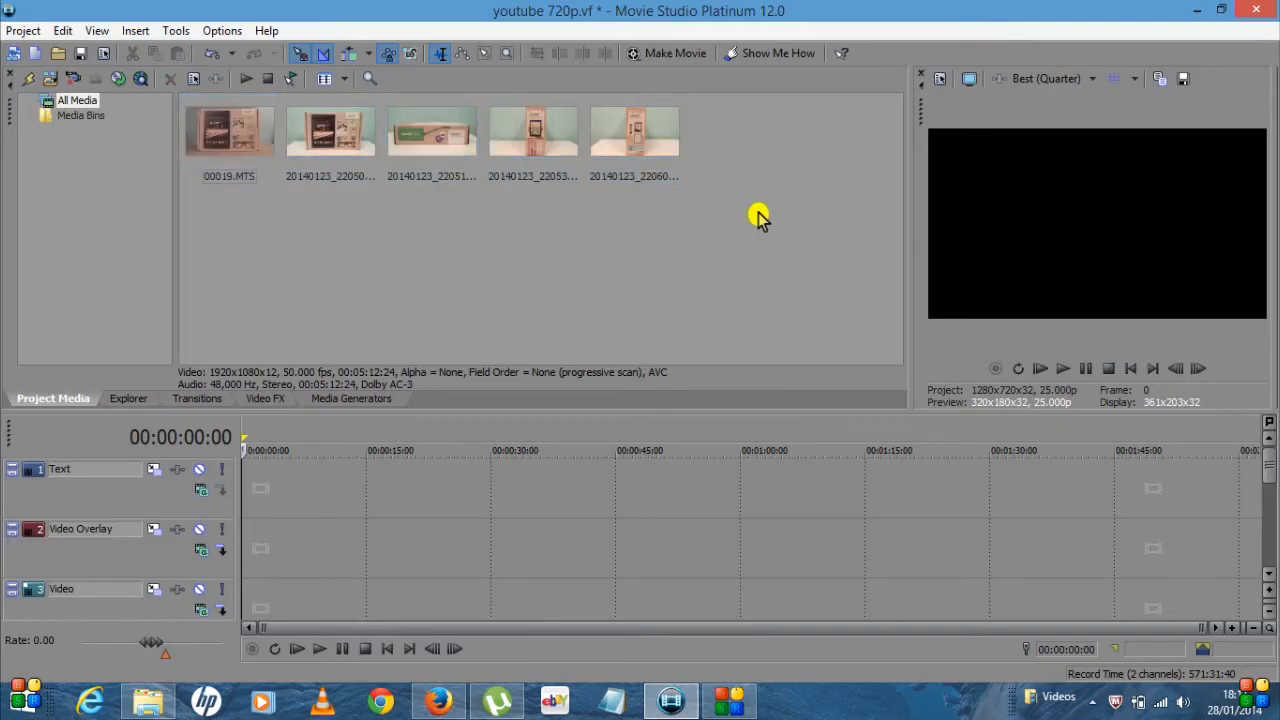
mouse_move(340, 136)
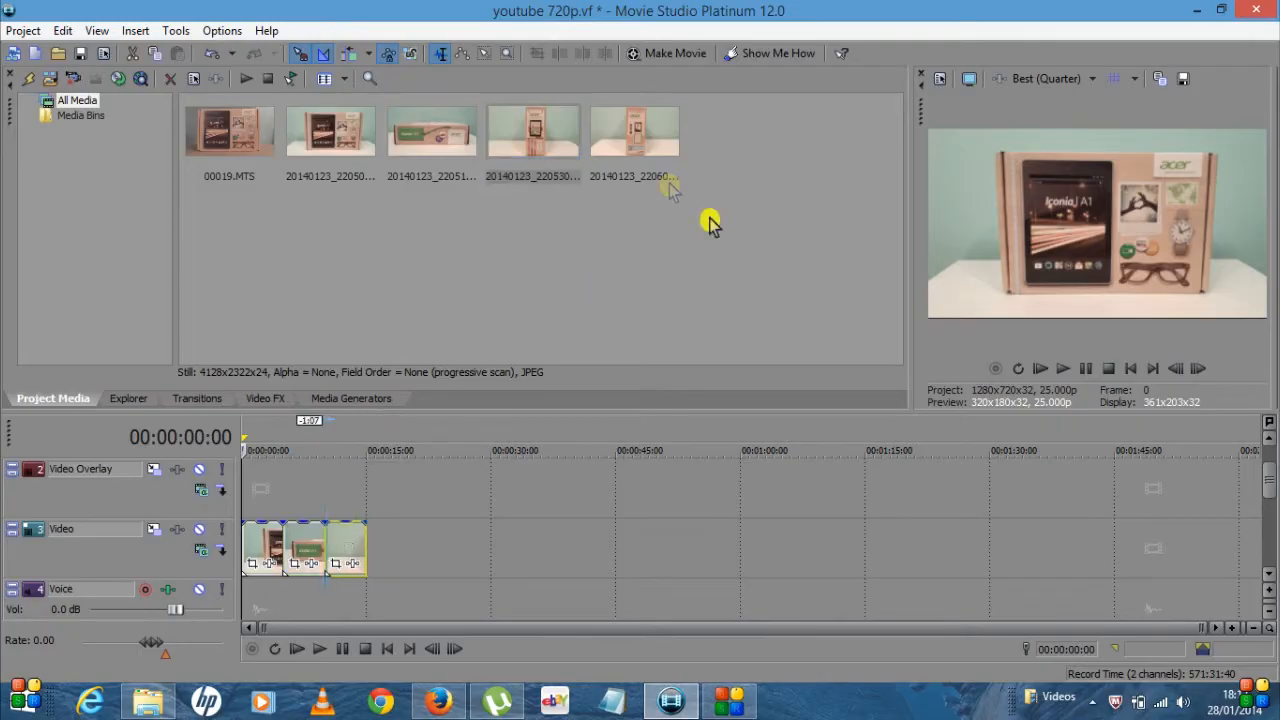
Step: Place the last unboxing photo onto the Video track ahead of the 00019 clip
left_click(634, 130)
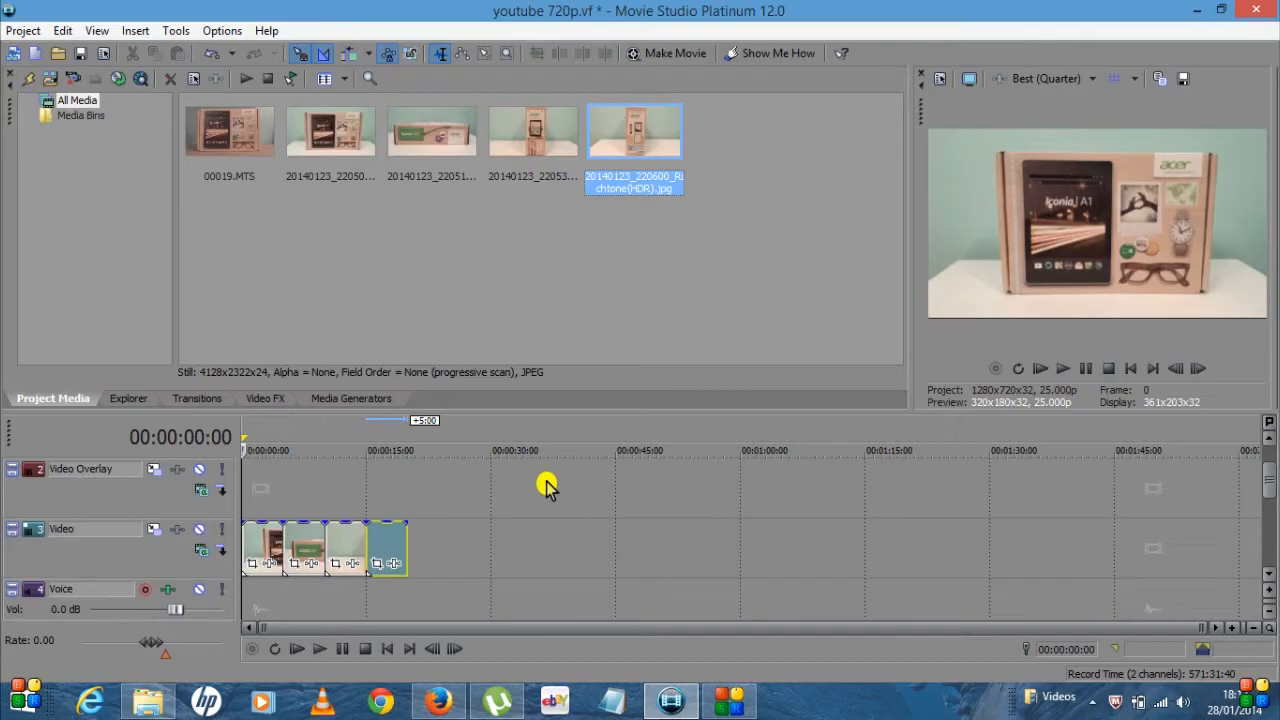
left_click(228, 132)
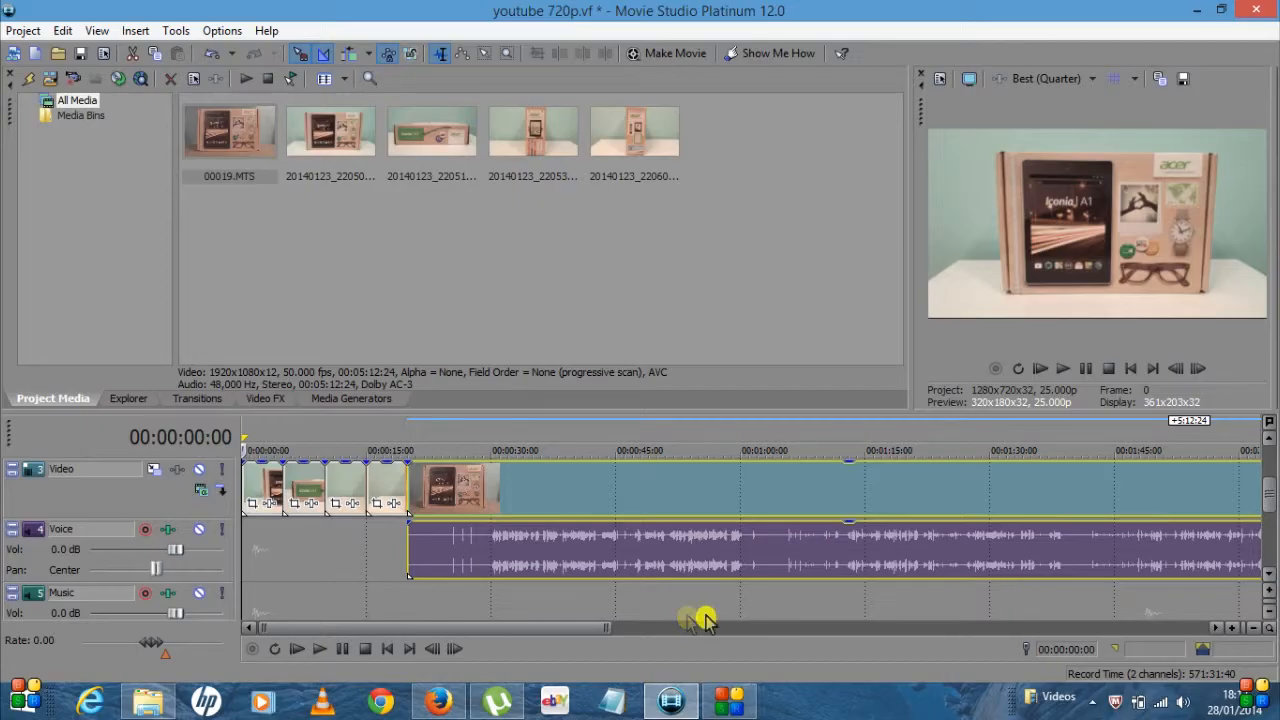
mouse_move(116, 468)
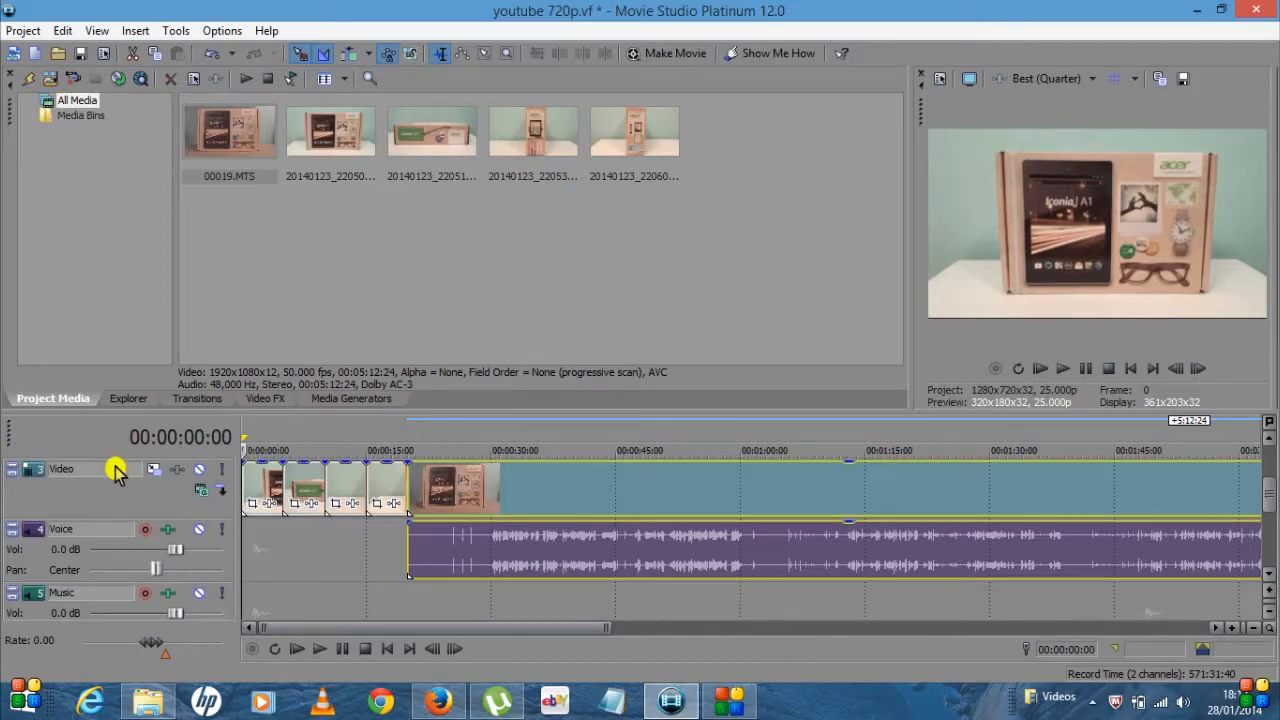
mouse_move(308, 472)
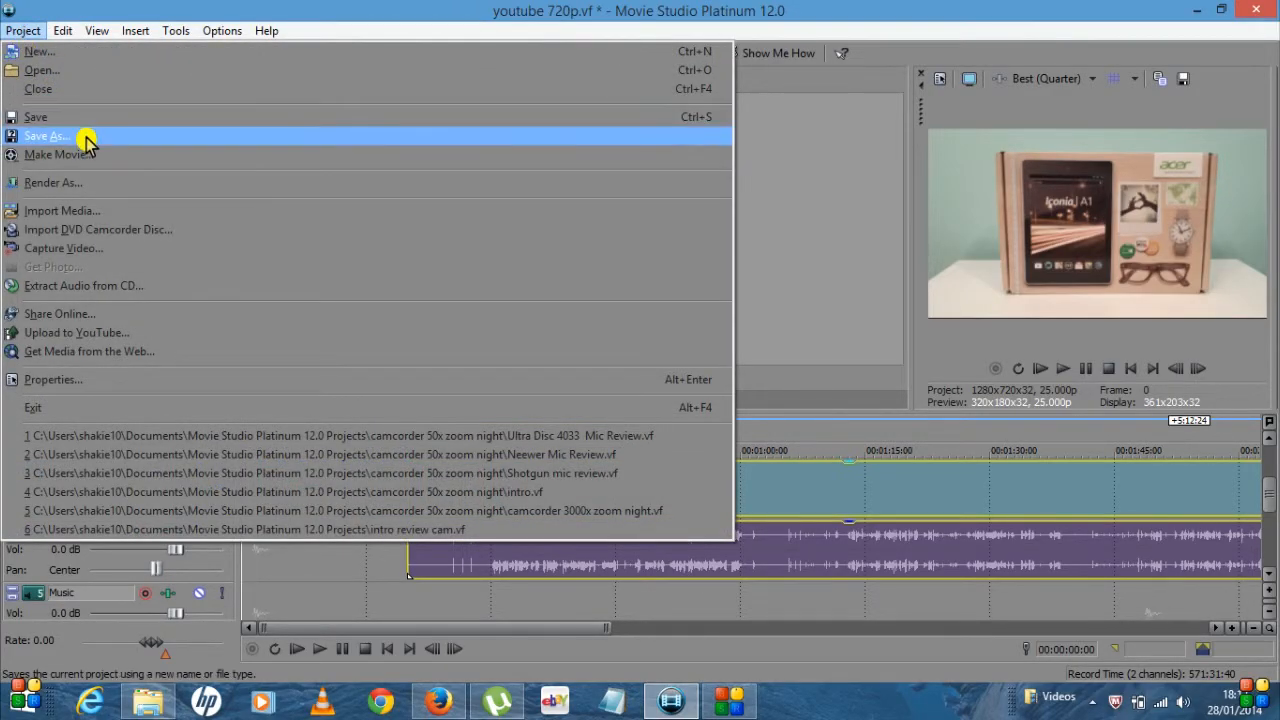
Step: Save the project as 'youtube 720p' to the Desktop
left_click(46, 136)
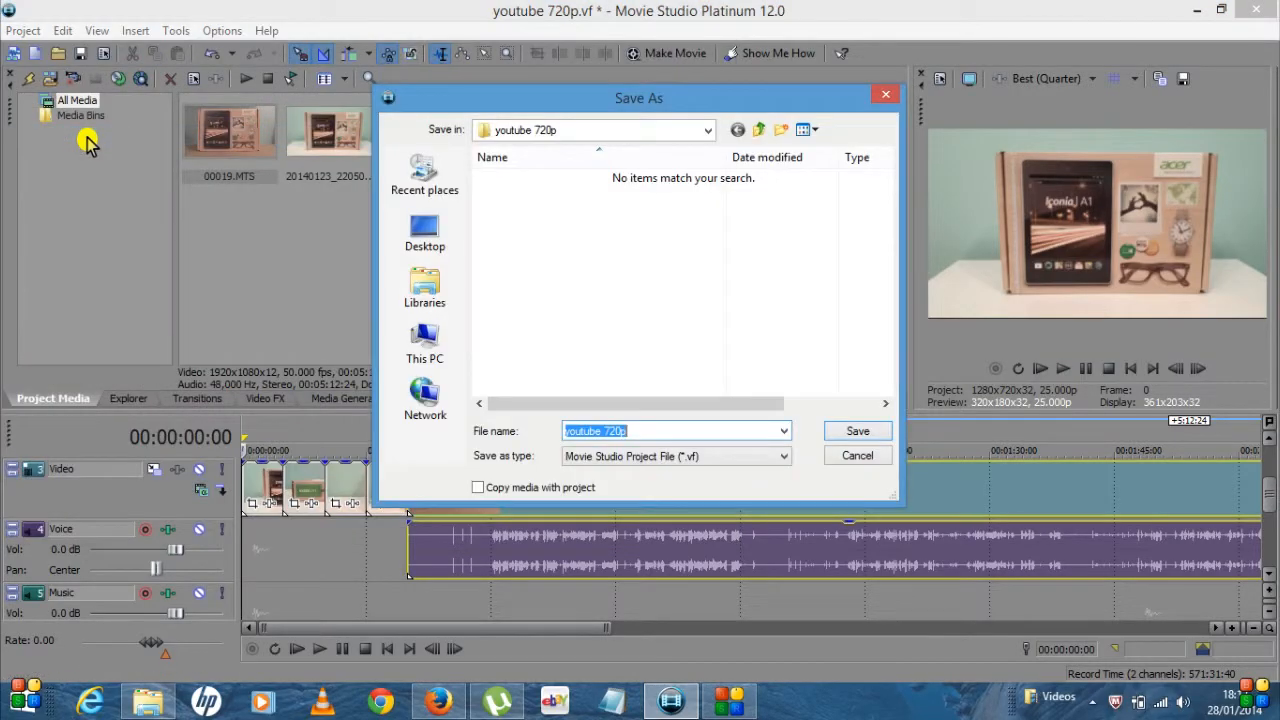
mouse_move(716, 382)
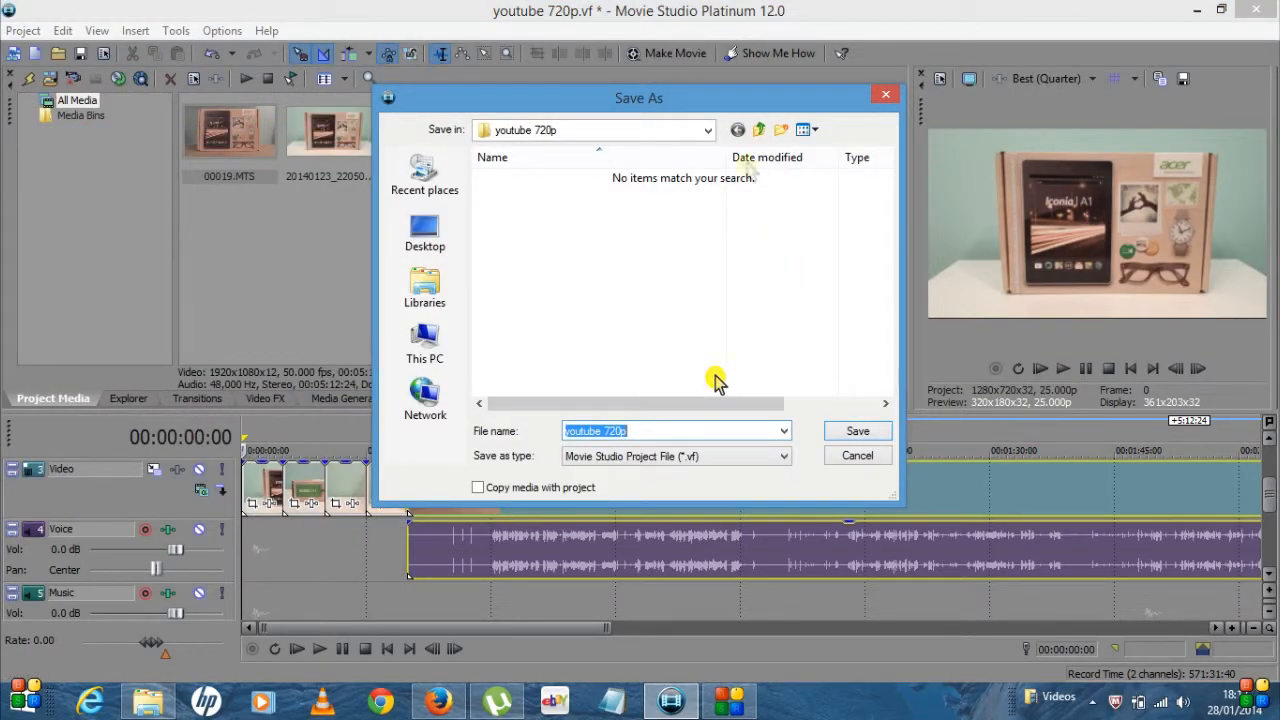
mouse_move(708, 362)
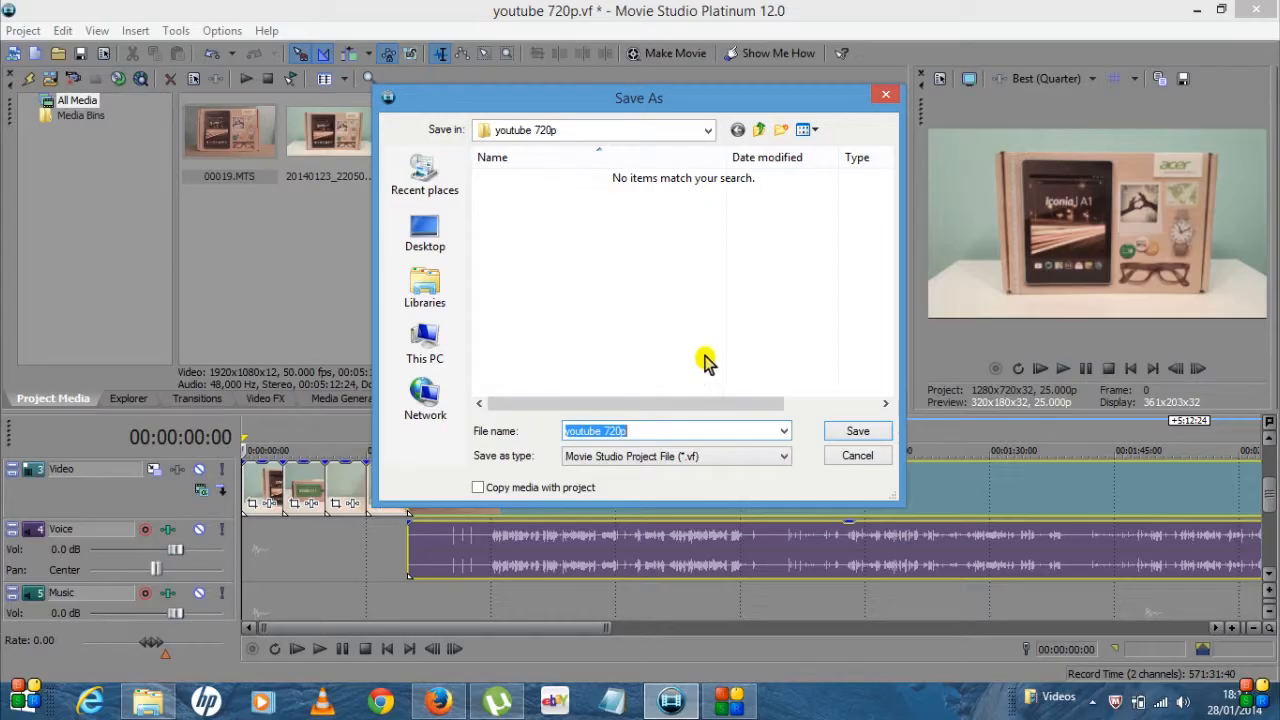
mouse_move(584, 142)
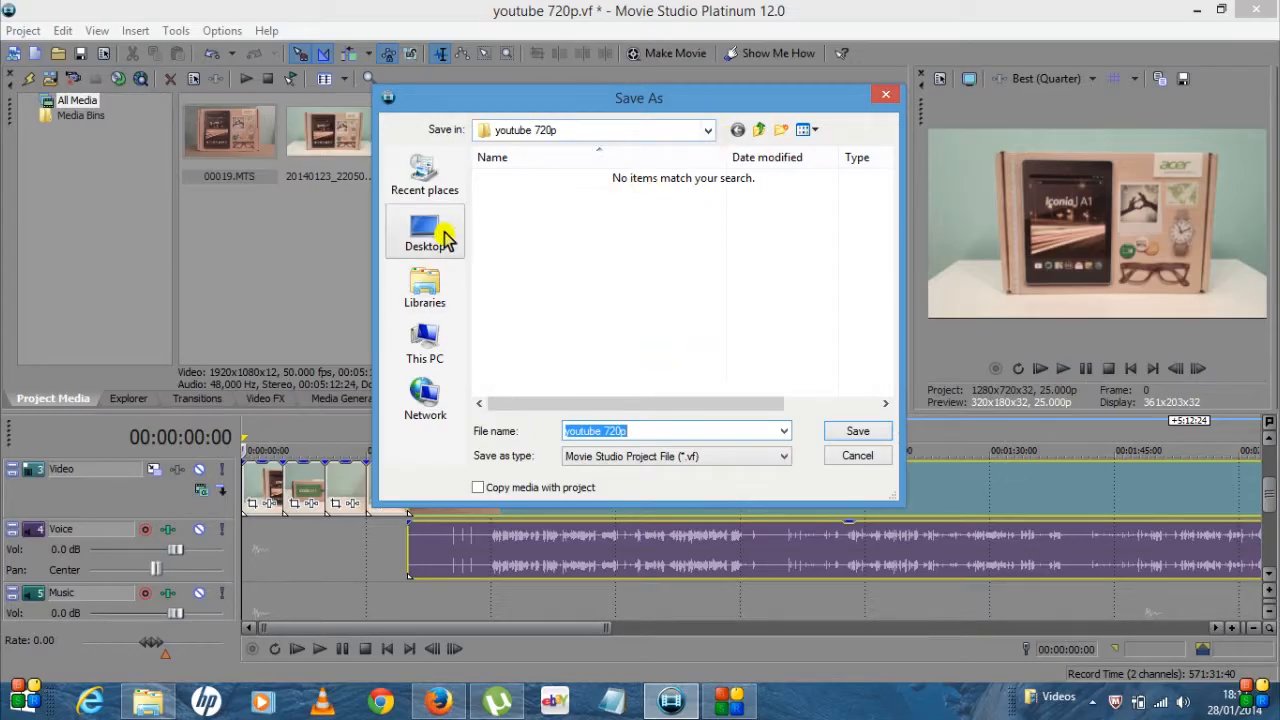
left_click(424, 230)
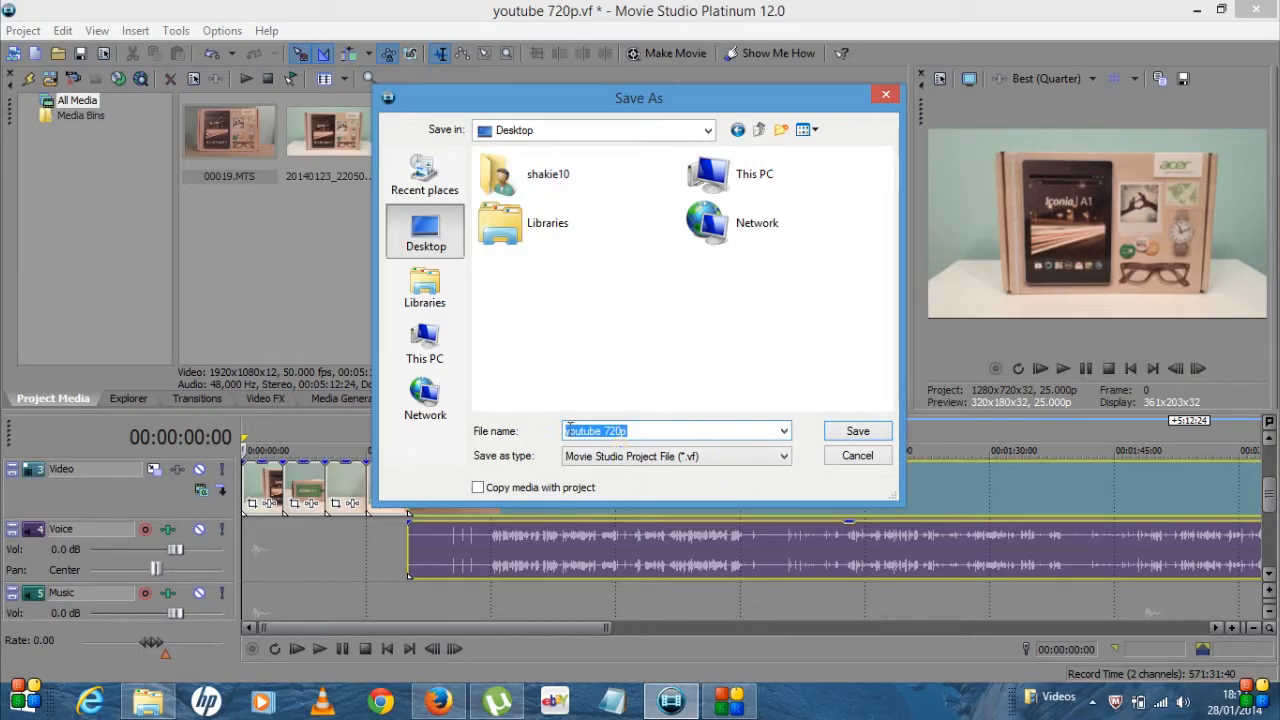
mouse_move(796, 436)
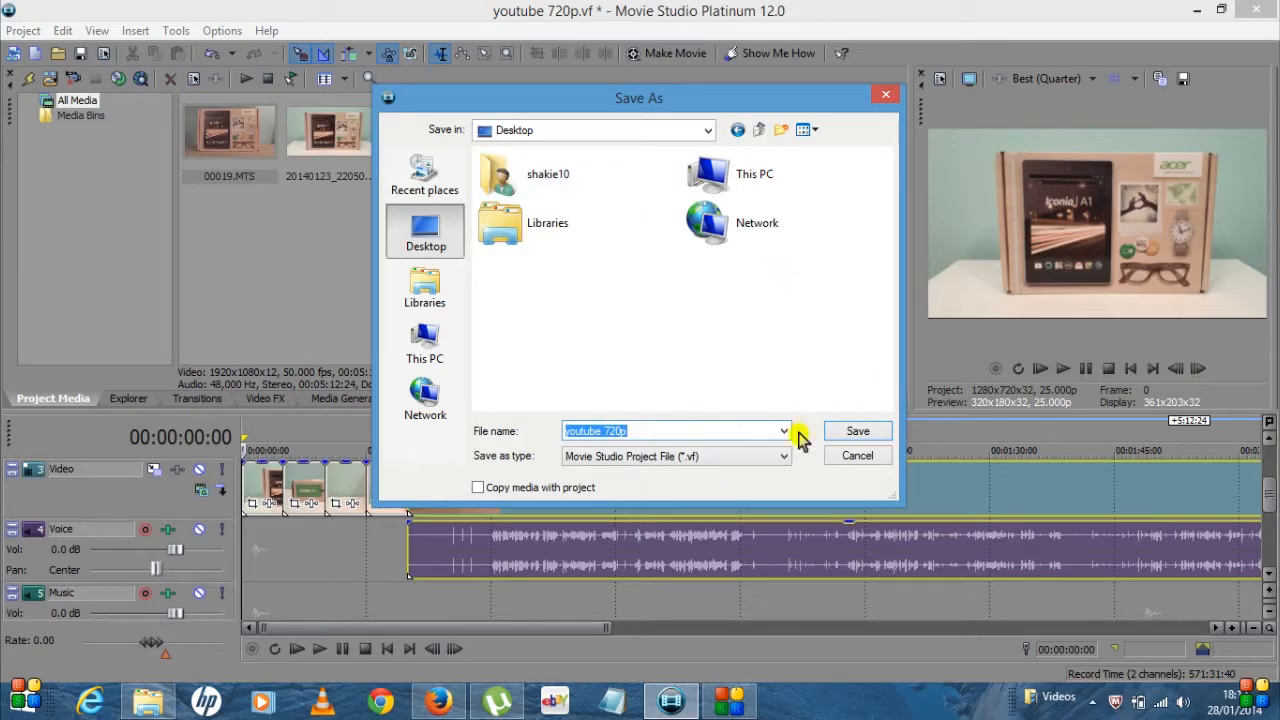
left_click(856, 430)
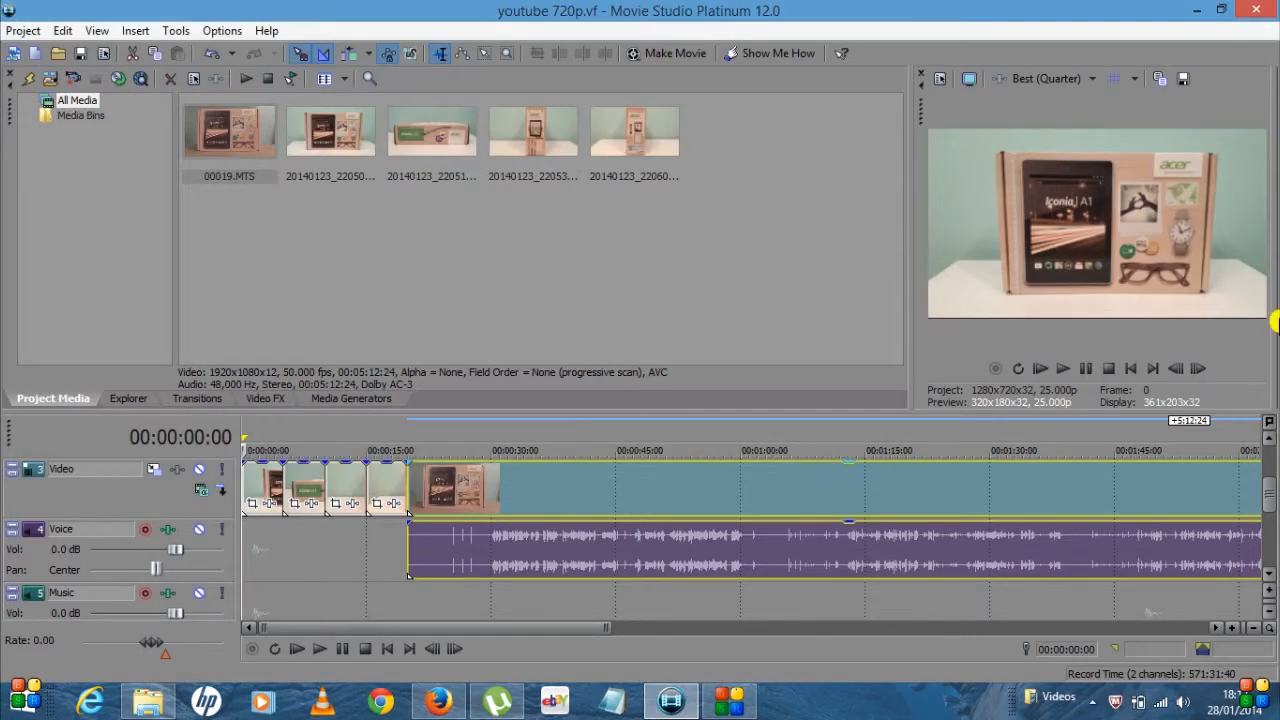
mouse_move(884, 348)
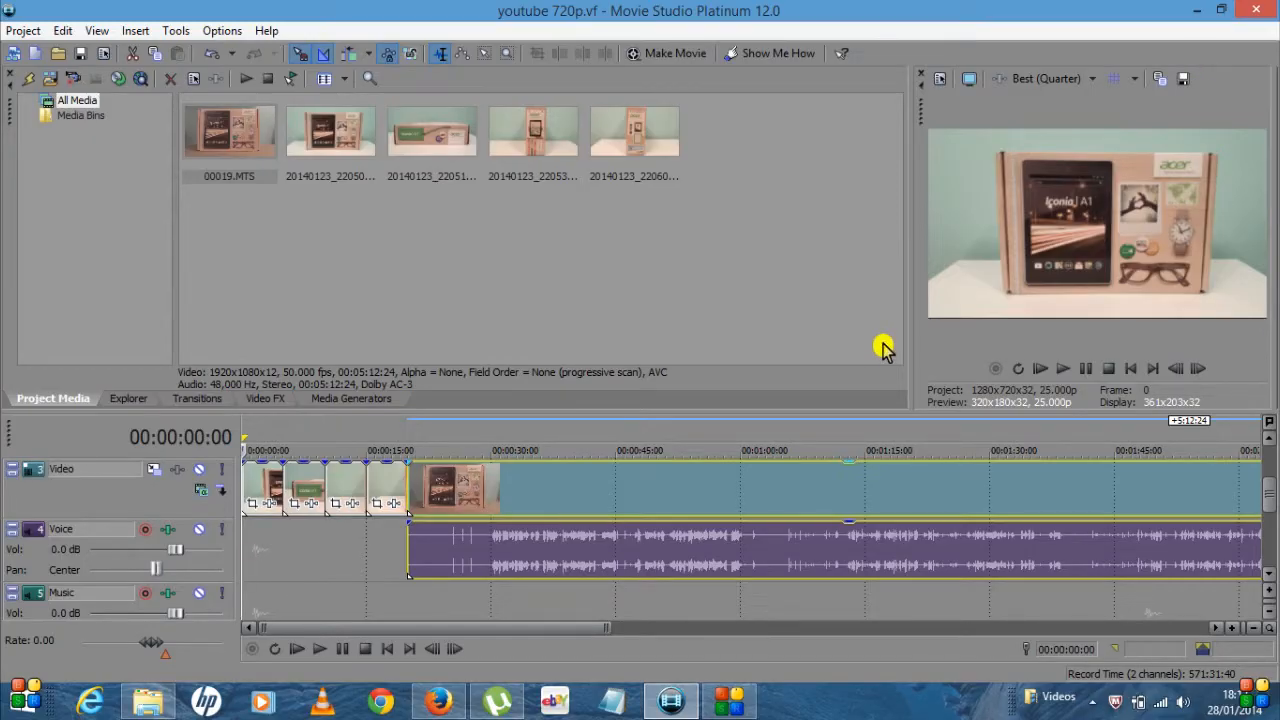
mouse_move(144, 10)
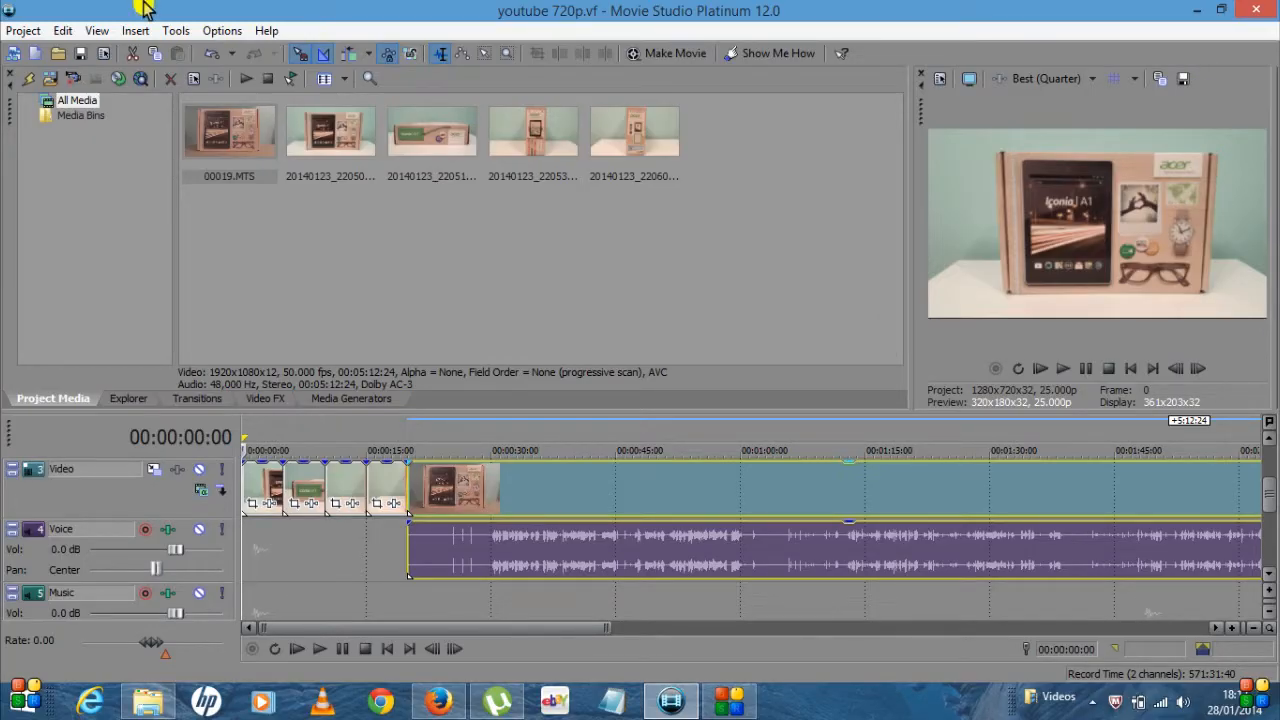
Step: Bring up Render As with the output named 'youtube 720p' in the Renders folder
left_click(22, 30)
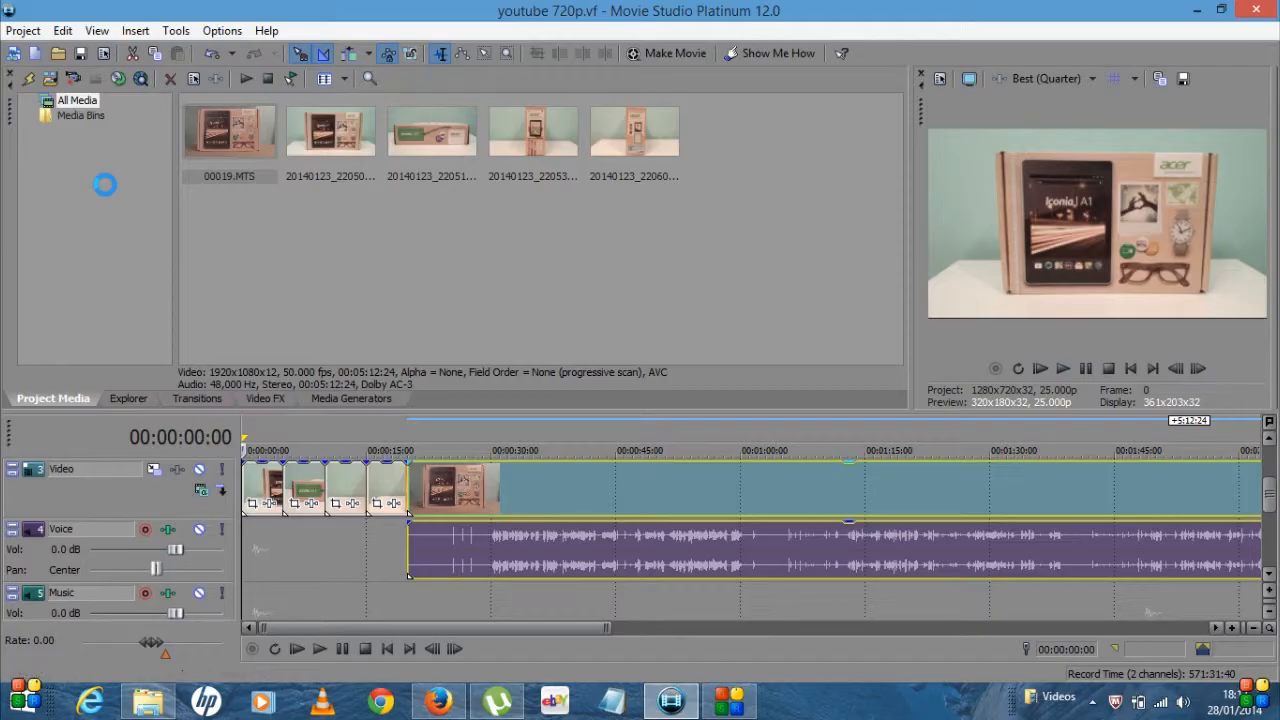
mouse_move(304, 262)
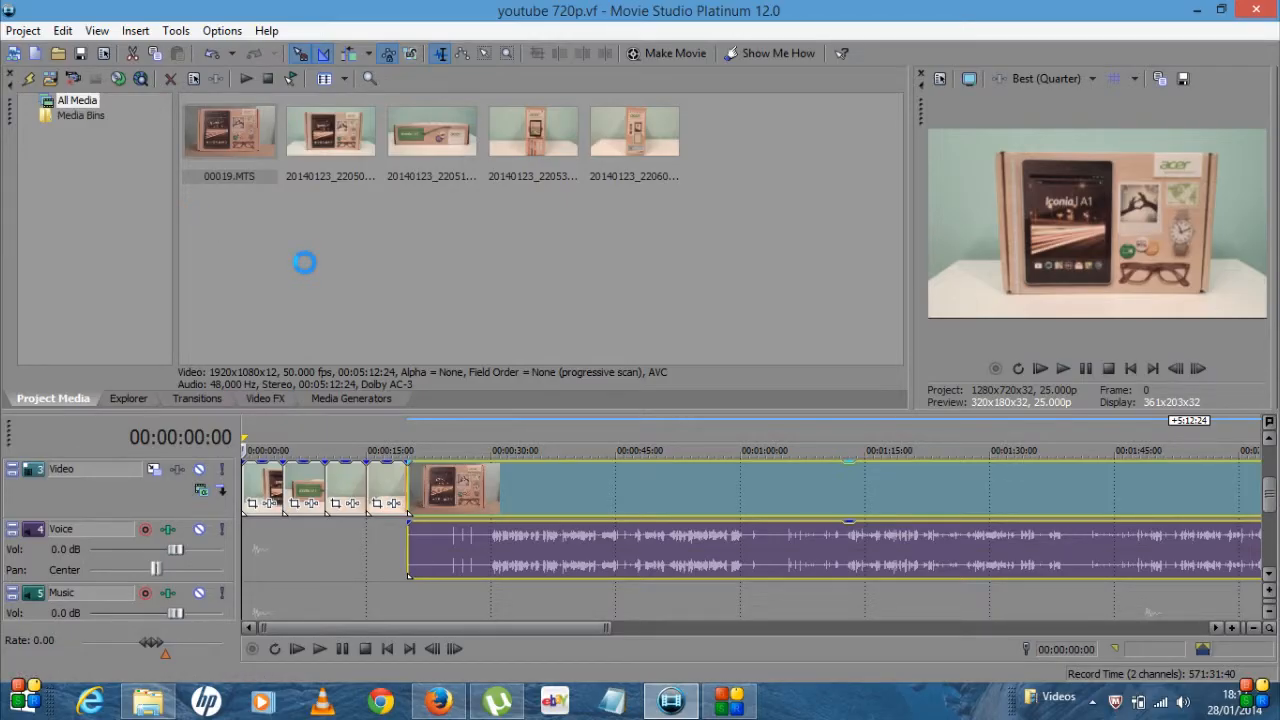
mouse_move(344, 264)
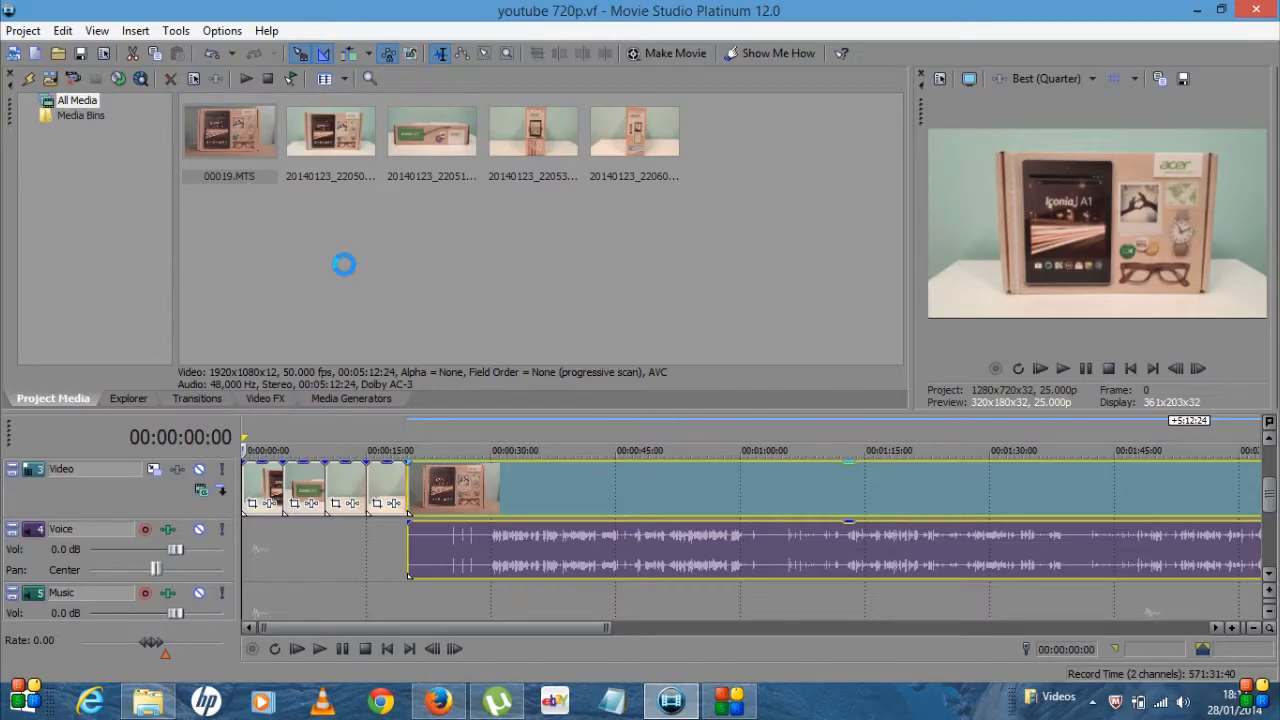
left_click(676, 52)
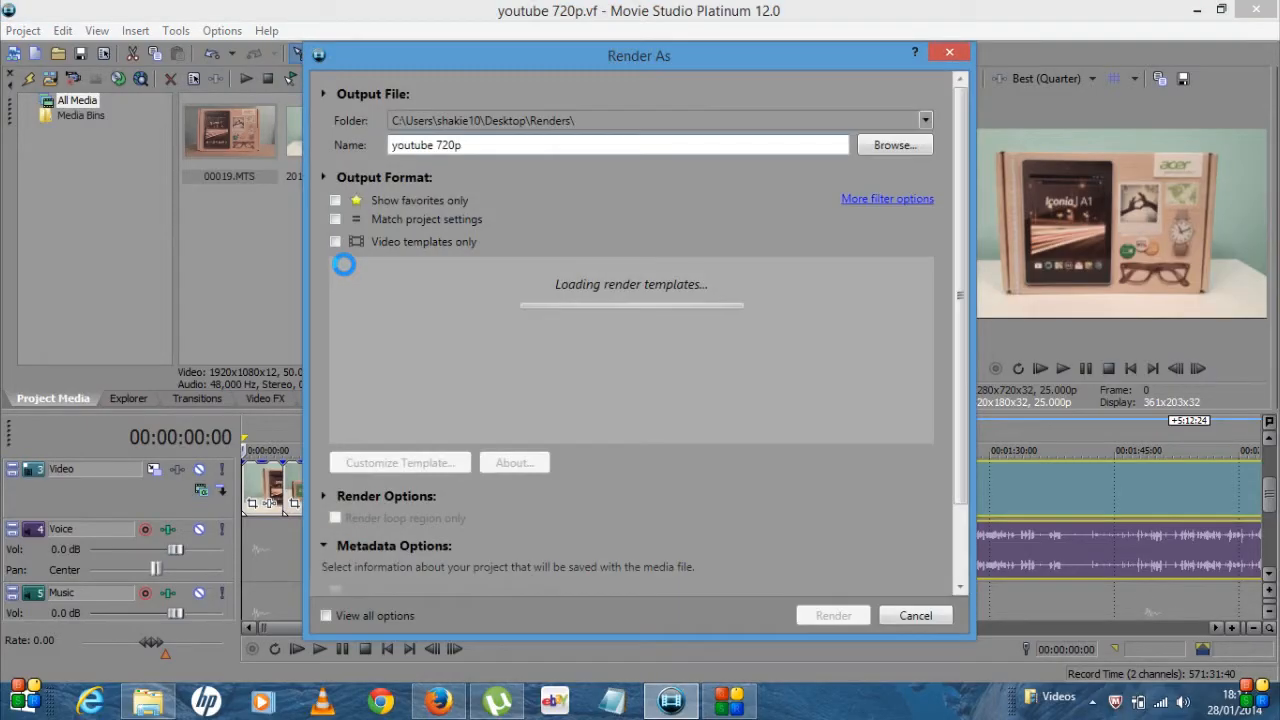
Step: Filter to video templates only and scroll the format list to the Sony AVC/MVC section
left_click(336, 240)
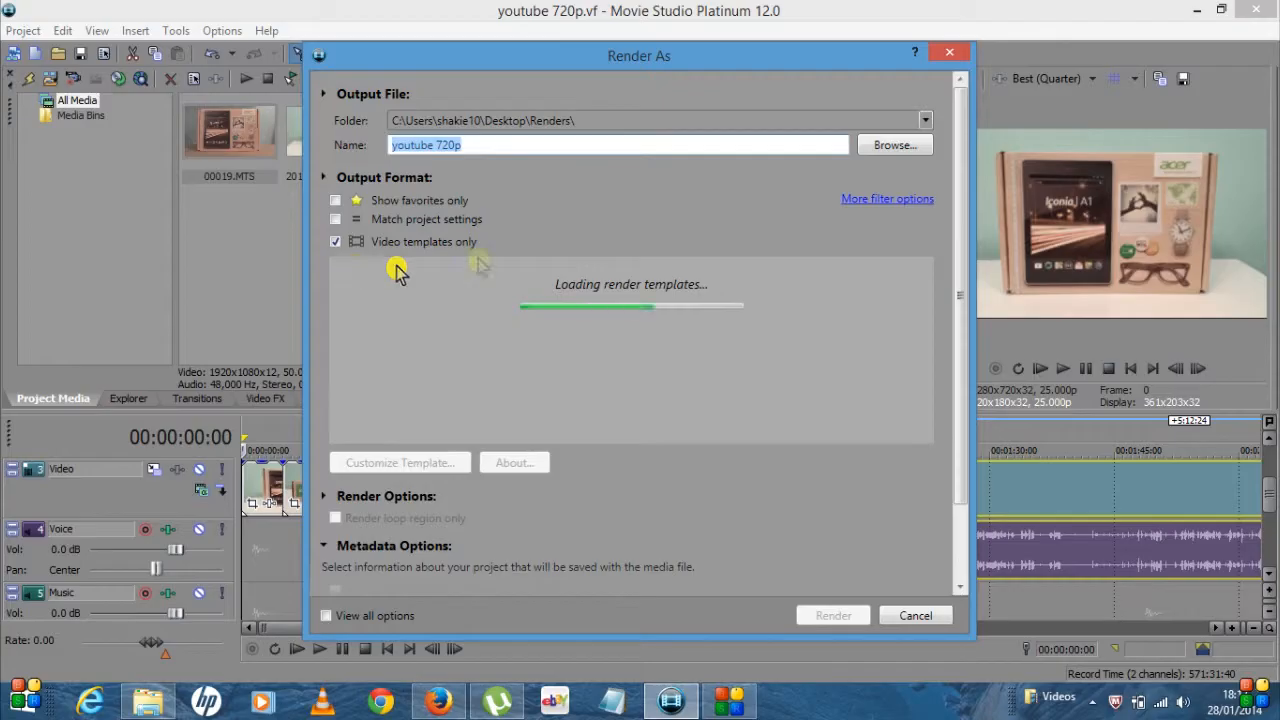
mouse_move(412, 178)
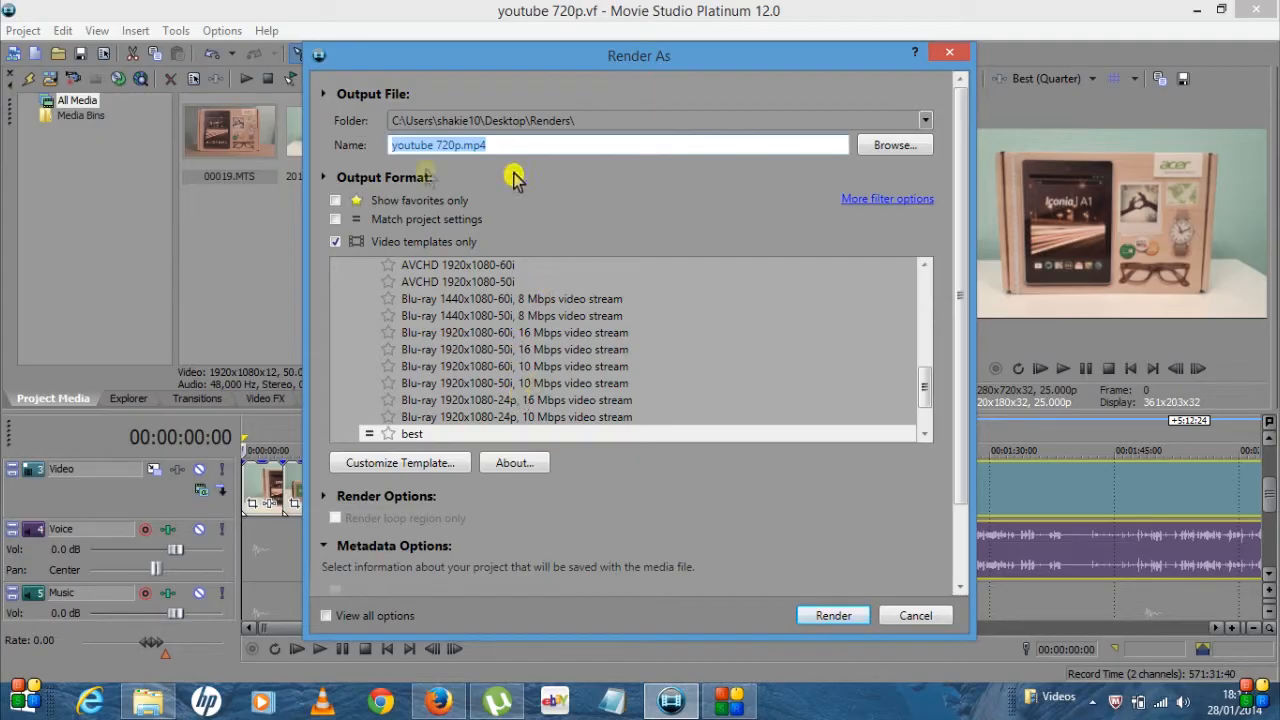
mouse_move(460, 208)
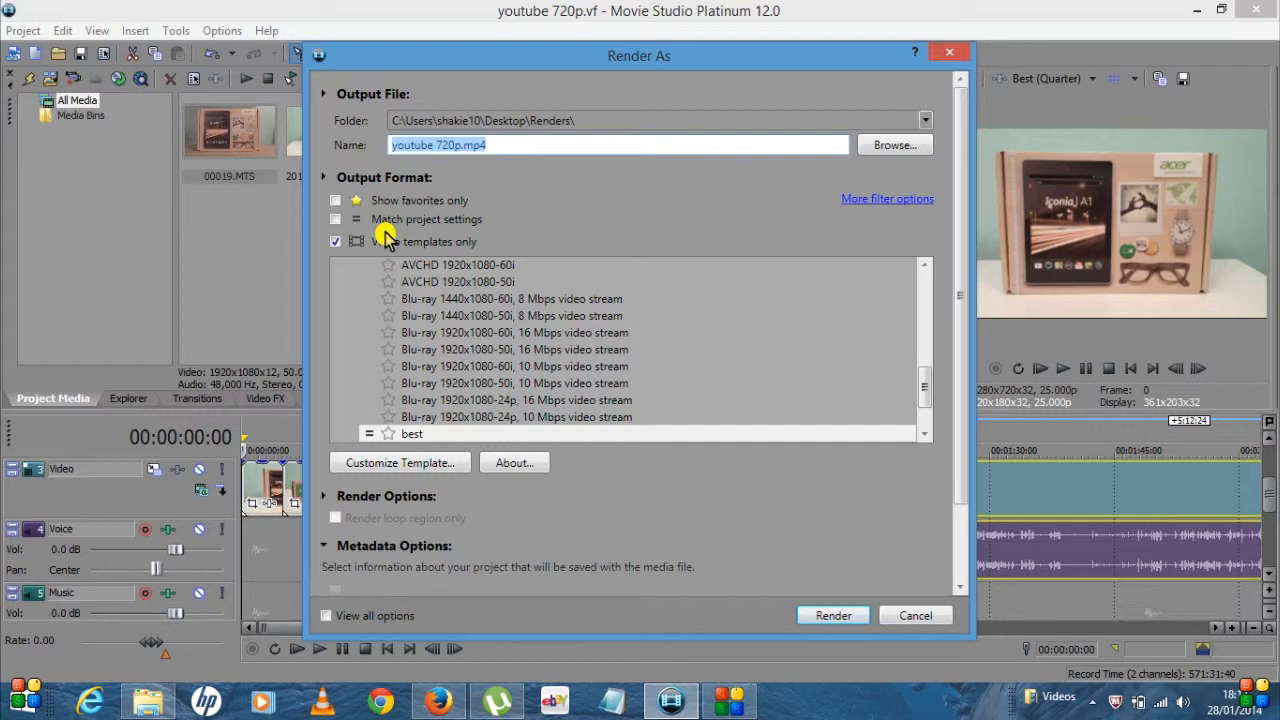
mouse_move(516, 184)
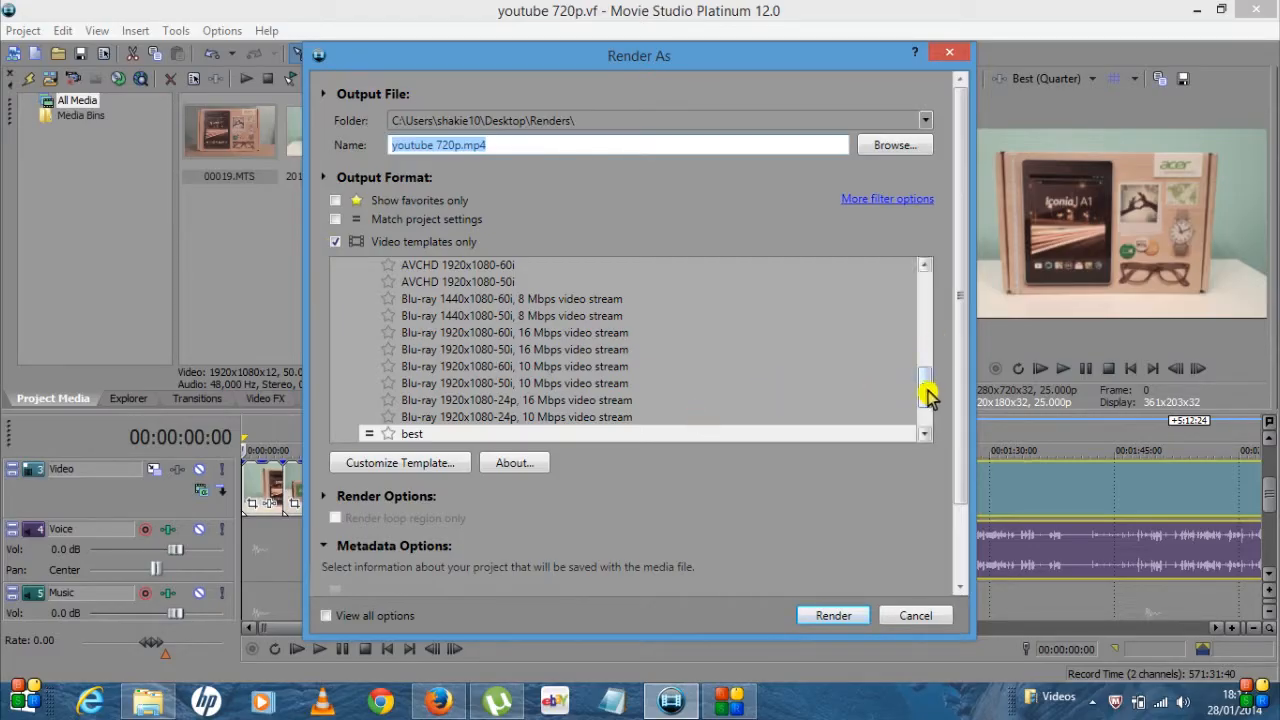
scroll("down", 3)
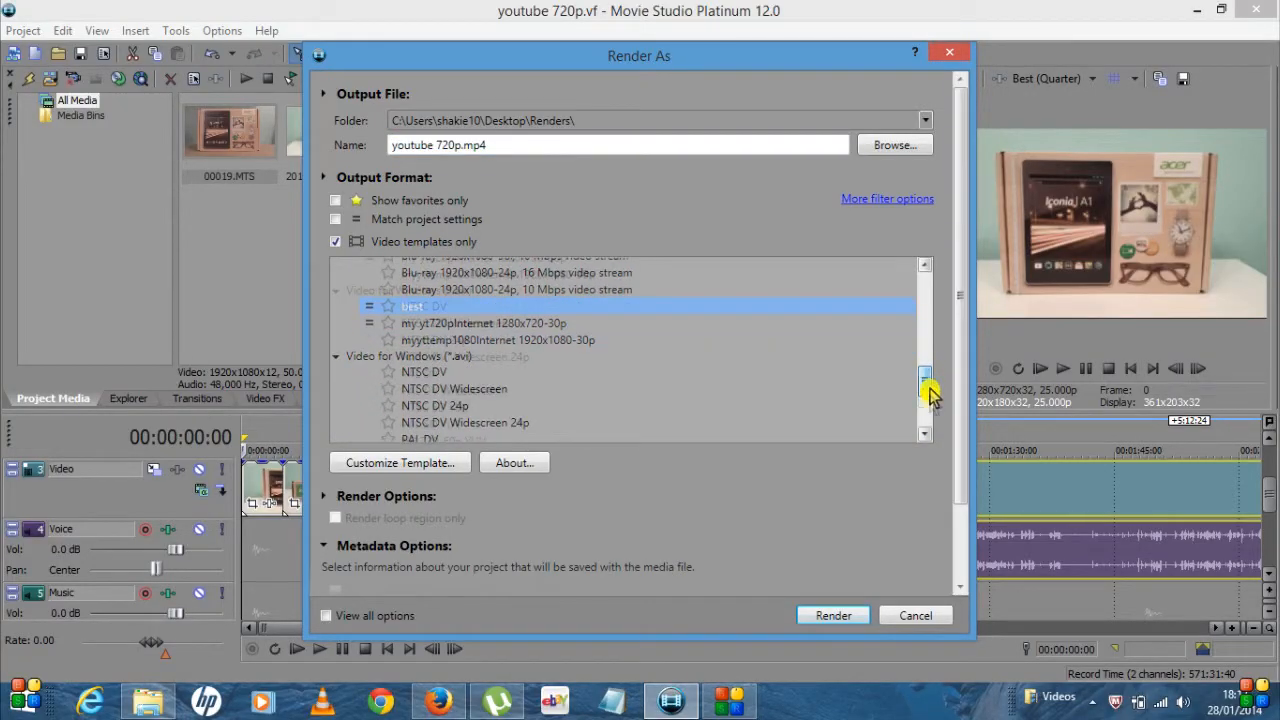
scroll("down", 3)
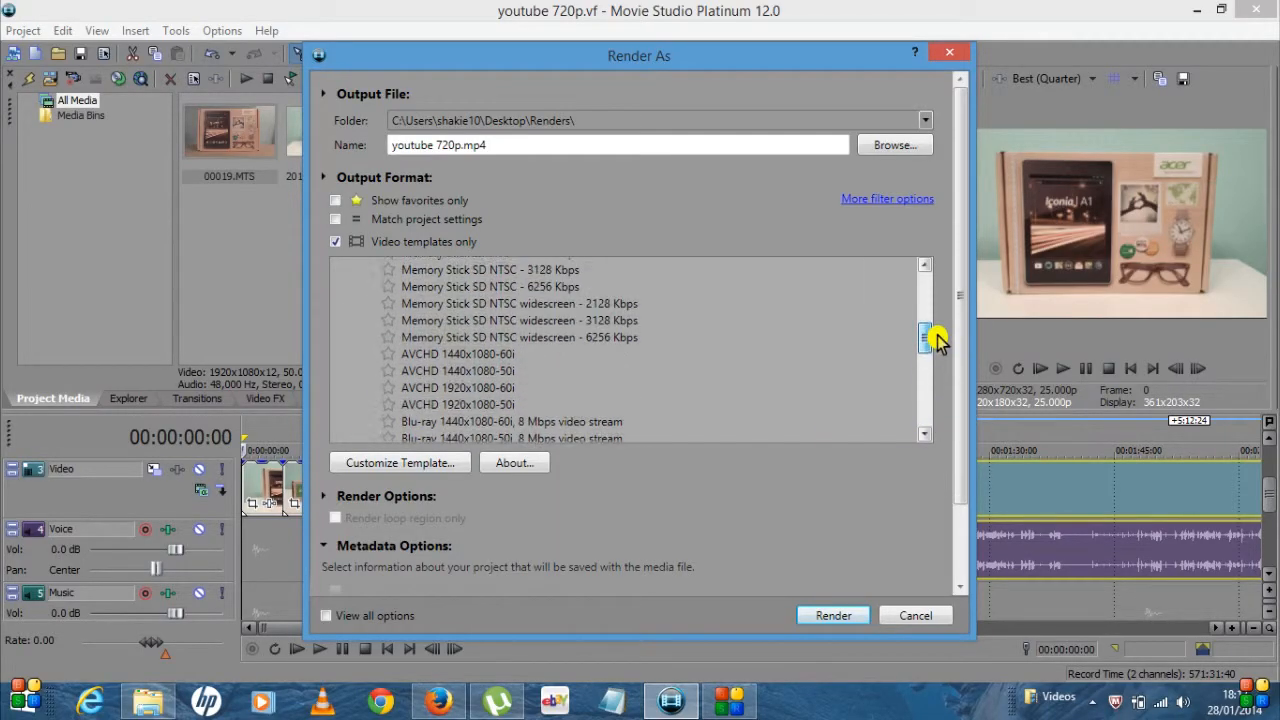
scroll("up", 3)
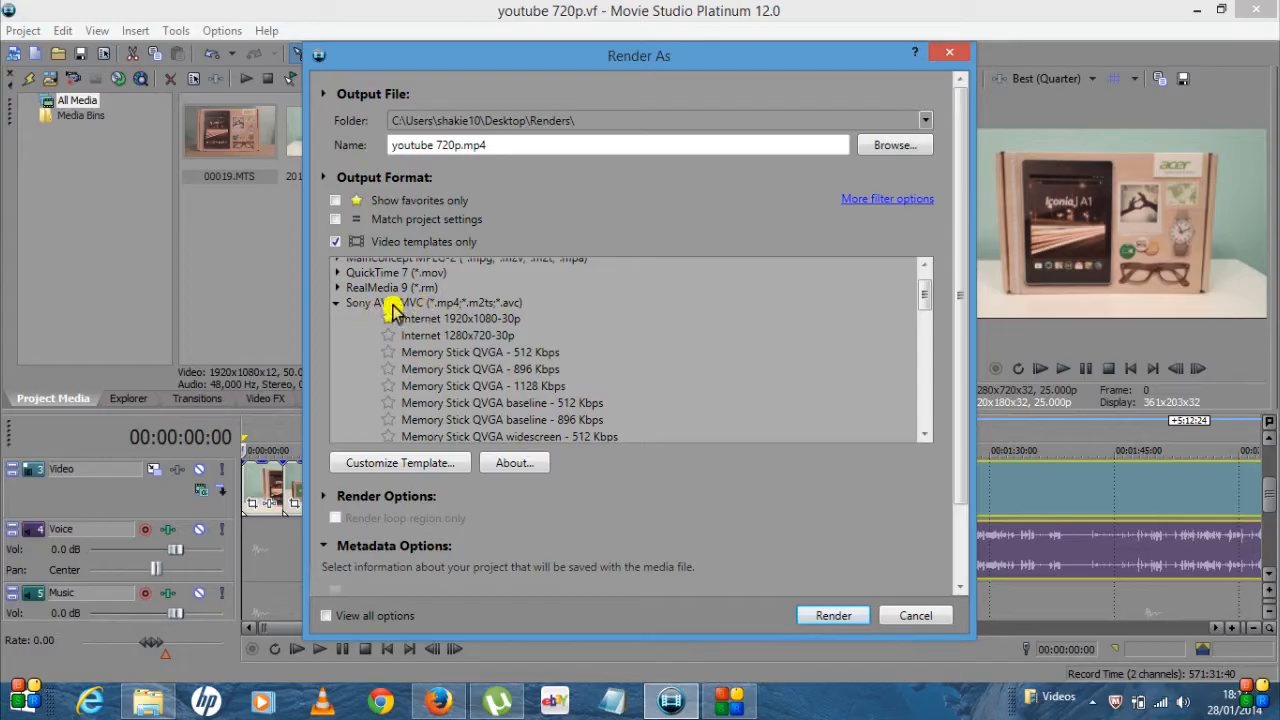
Step: Select the Sony AVC/MVC Internet 1280x720-30p template for the youtube 720p.mp4 render
left_click(430, 302)
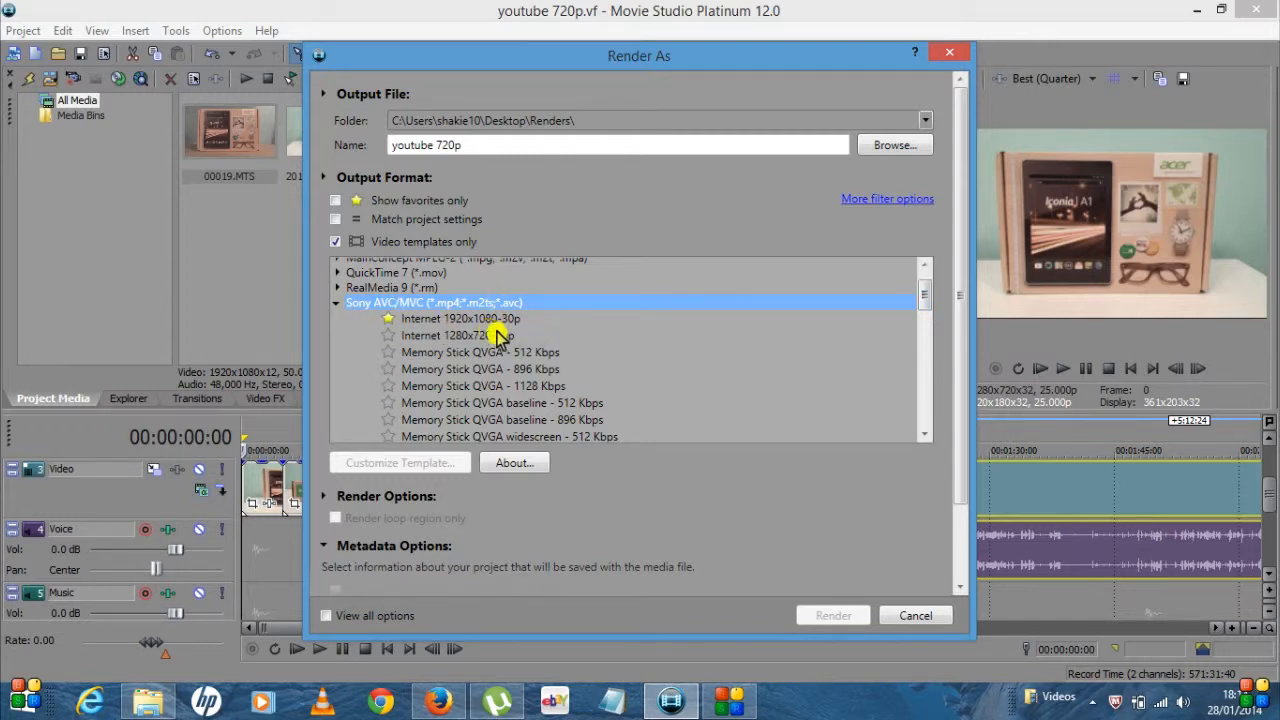
mouse_move(600, 344)
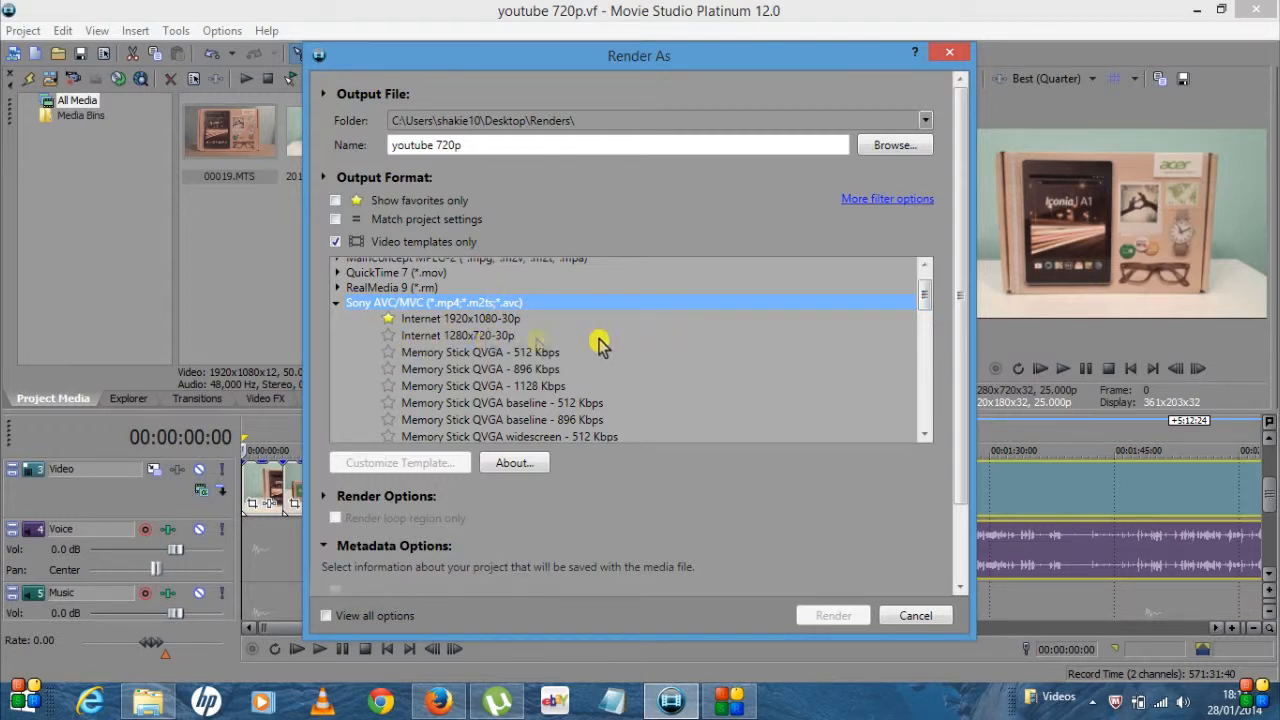
left_click(458, 336)
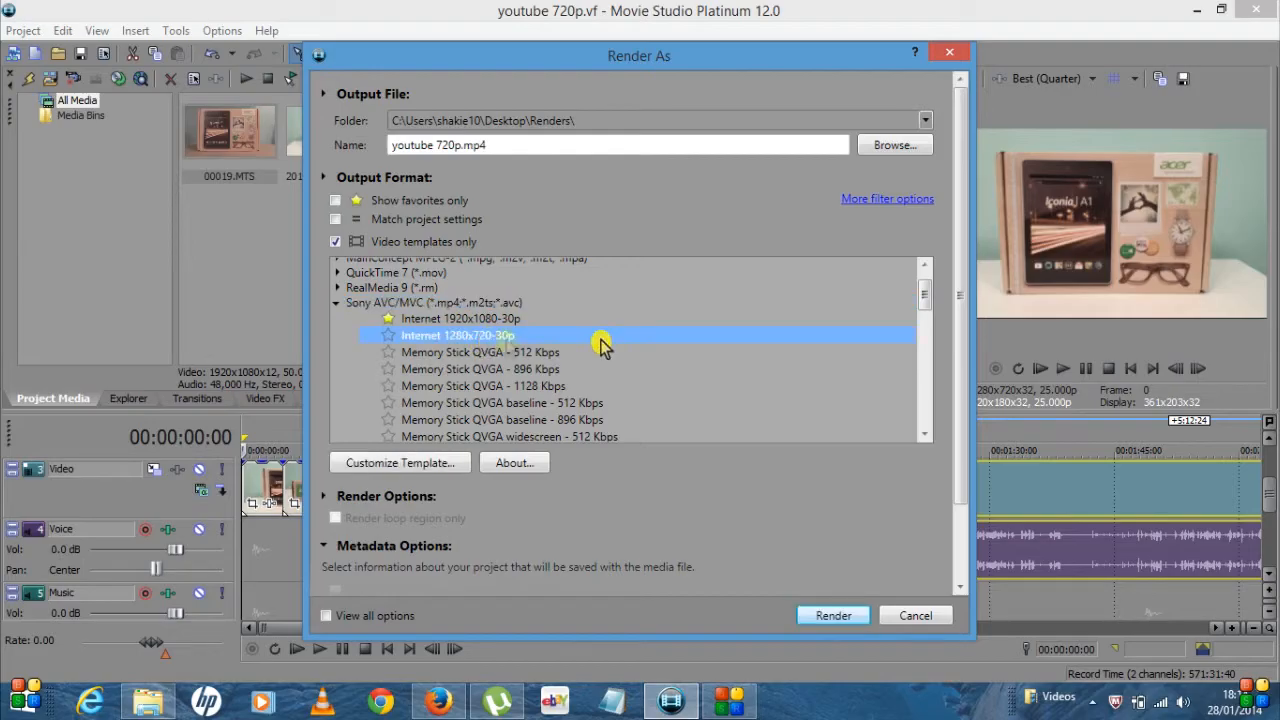
mouse_move(484, 336)
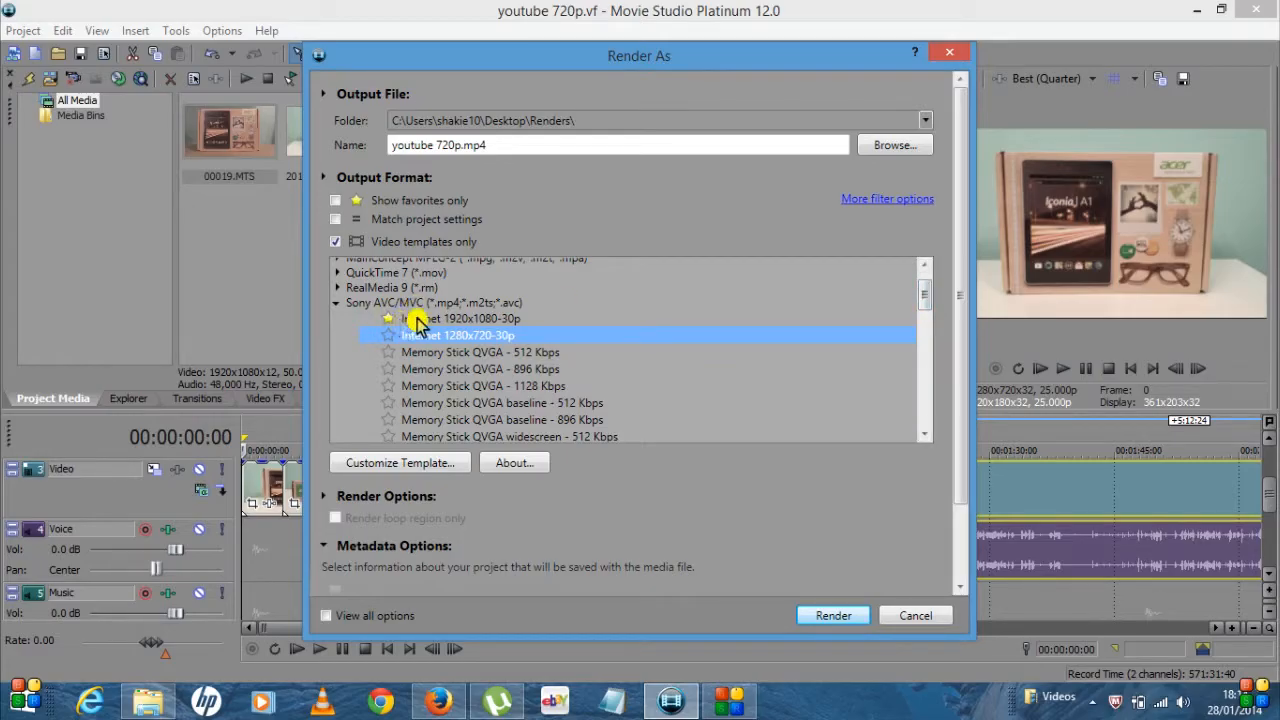
mouse_move(558, 390)
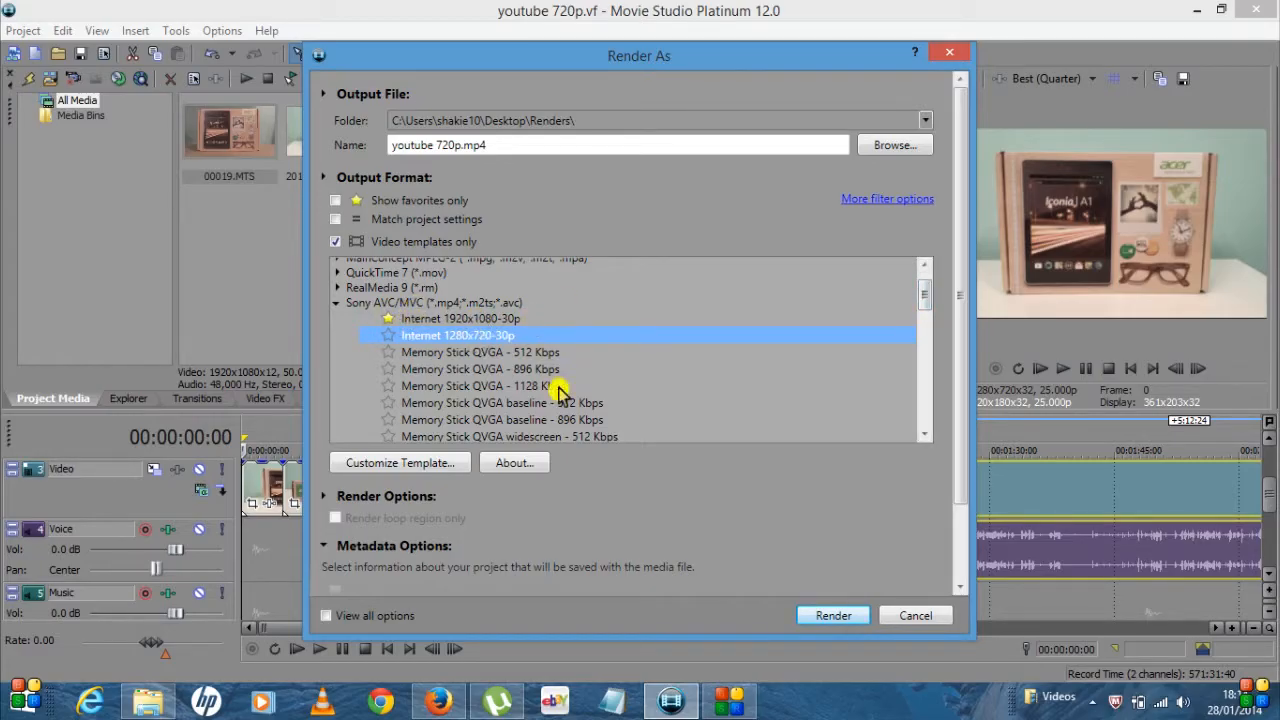
left_click(400, 462)
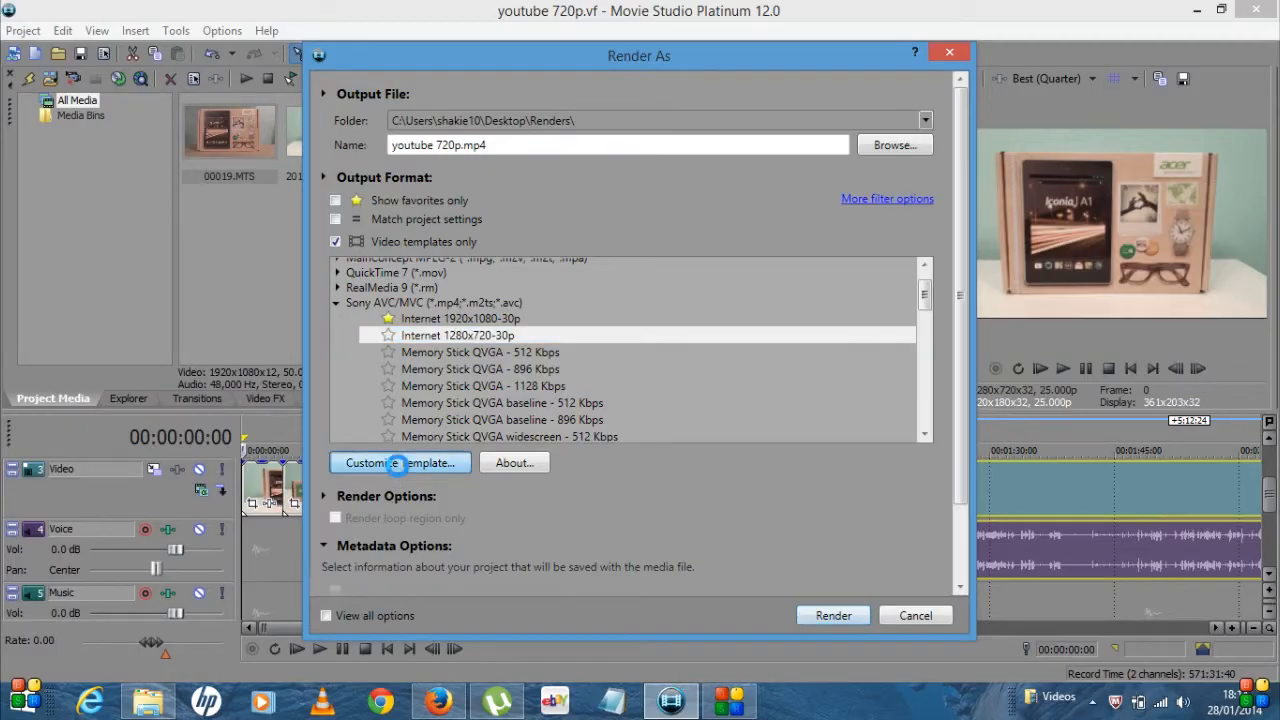
Step: In the template's Custom Settings, keep 1280x720 and set the frame rate to 25.000 fps (PAL)
left_click(400, 462)
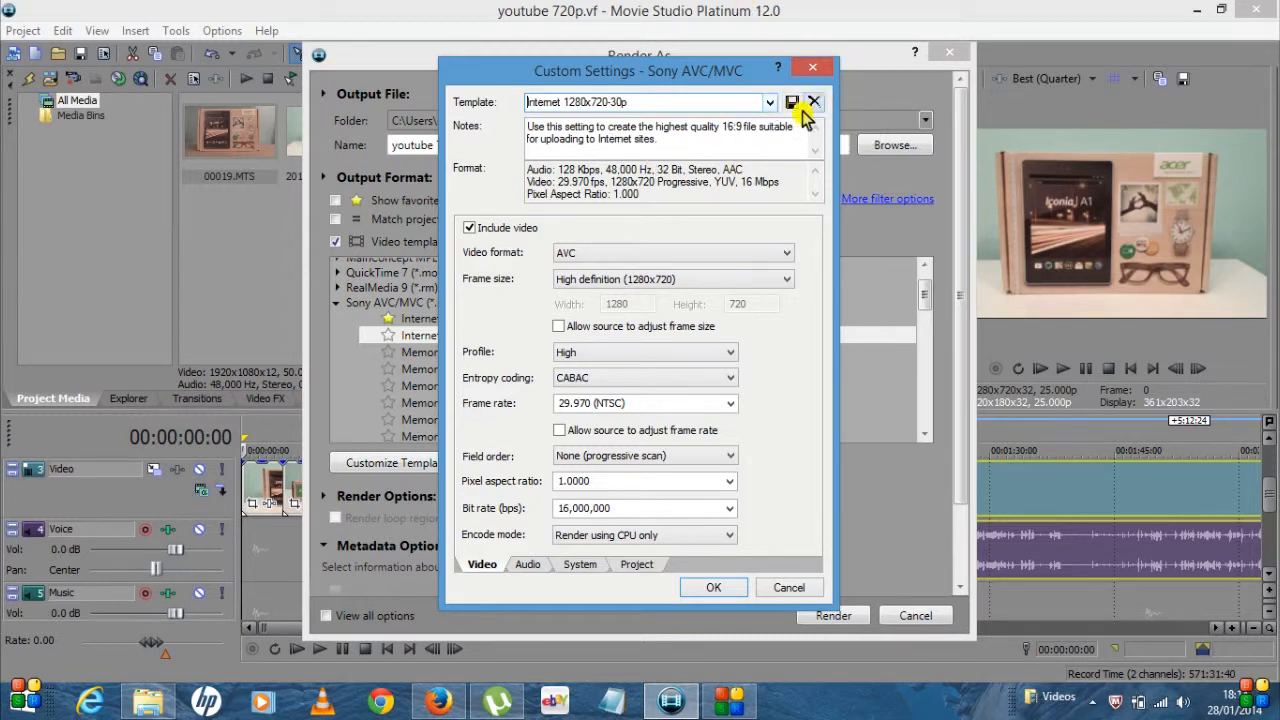
mouse_move(656, 80)
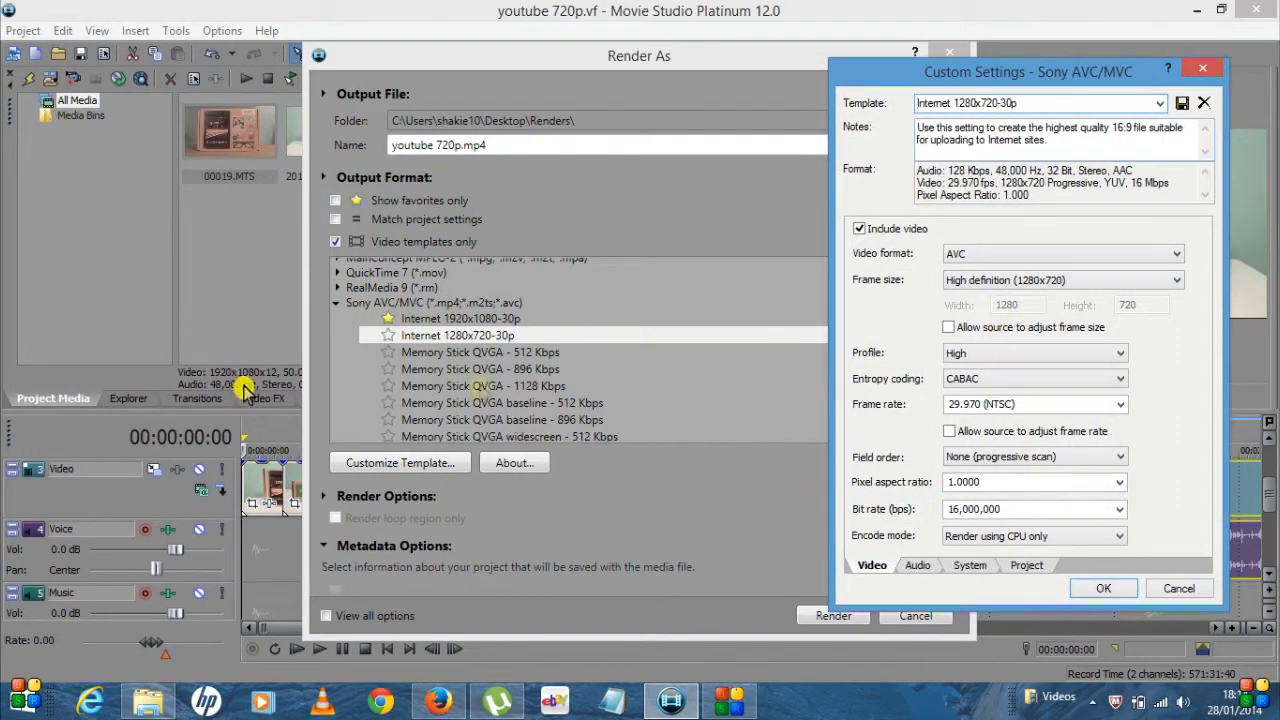
mouse_move(458, 420)
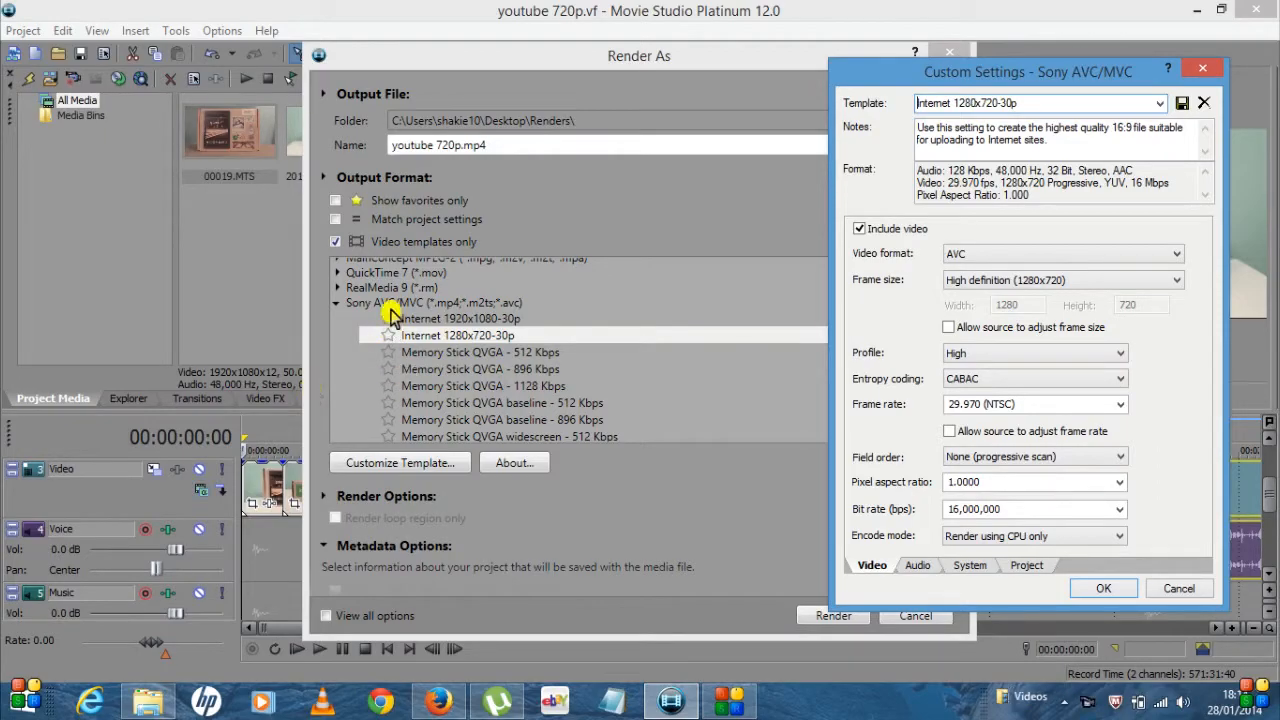
left_click_drag(1024, 72, 650, 72)
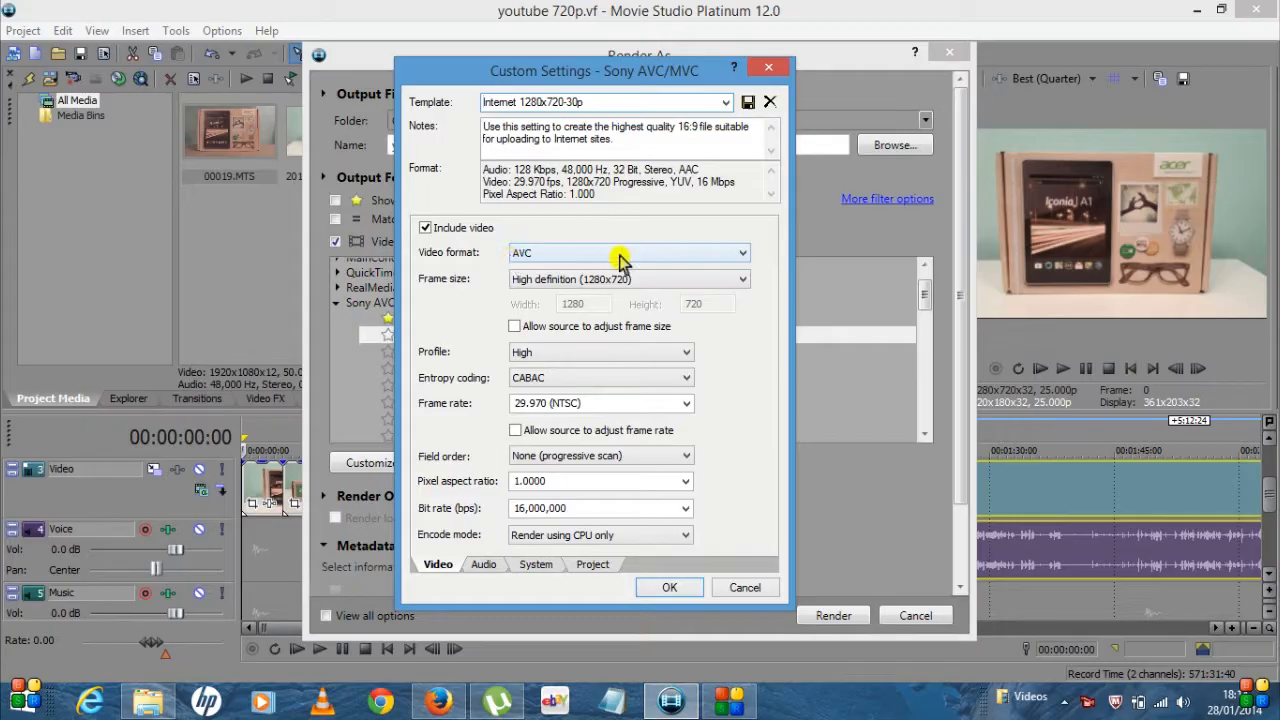
mouse_move(484, 300)
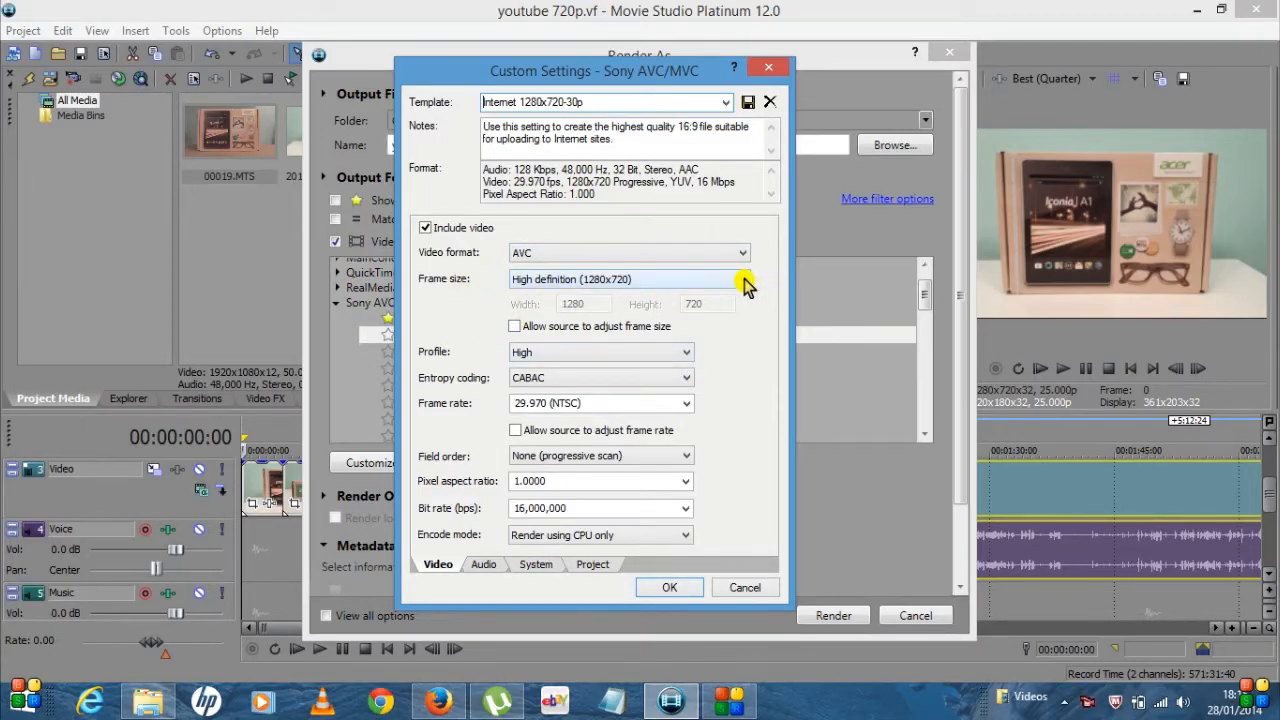
left_click(744, 280)
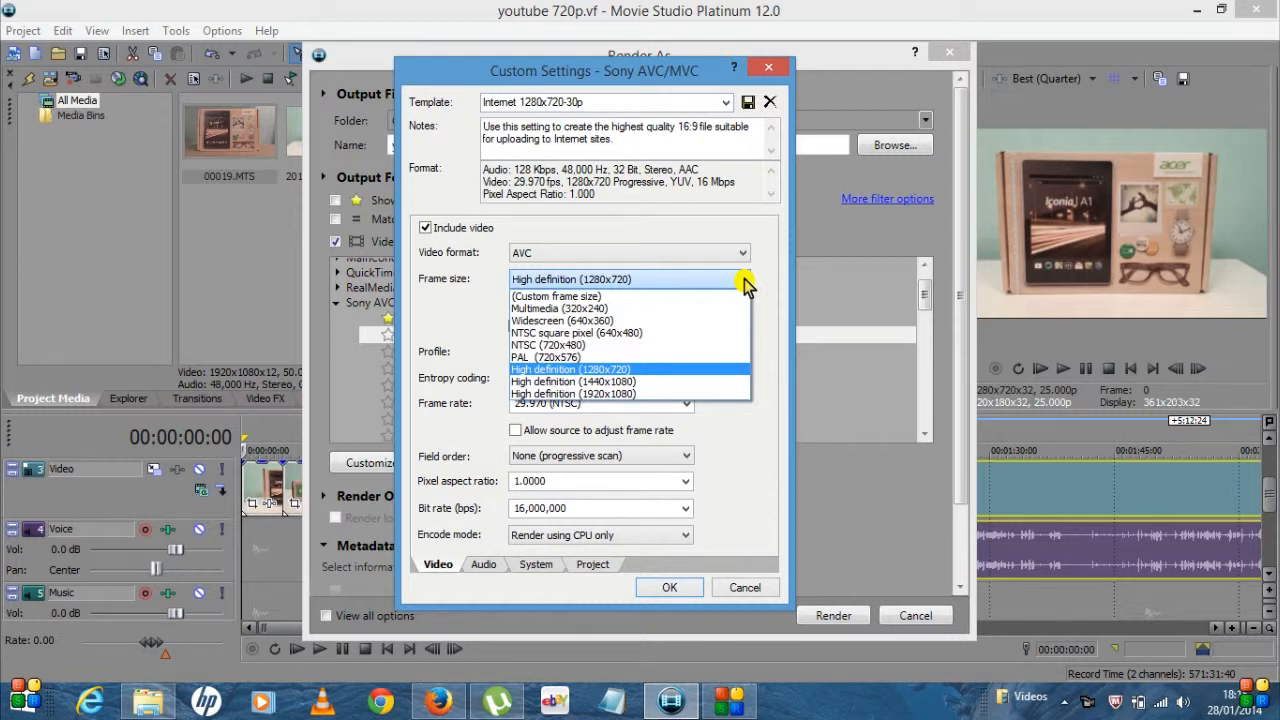
mouse_move(716, 378)
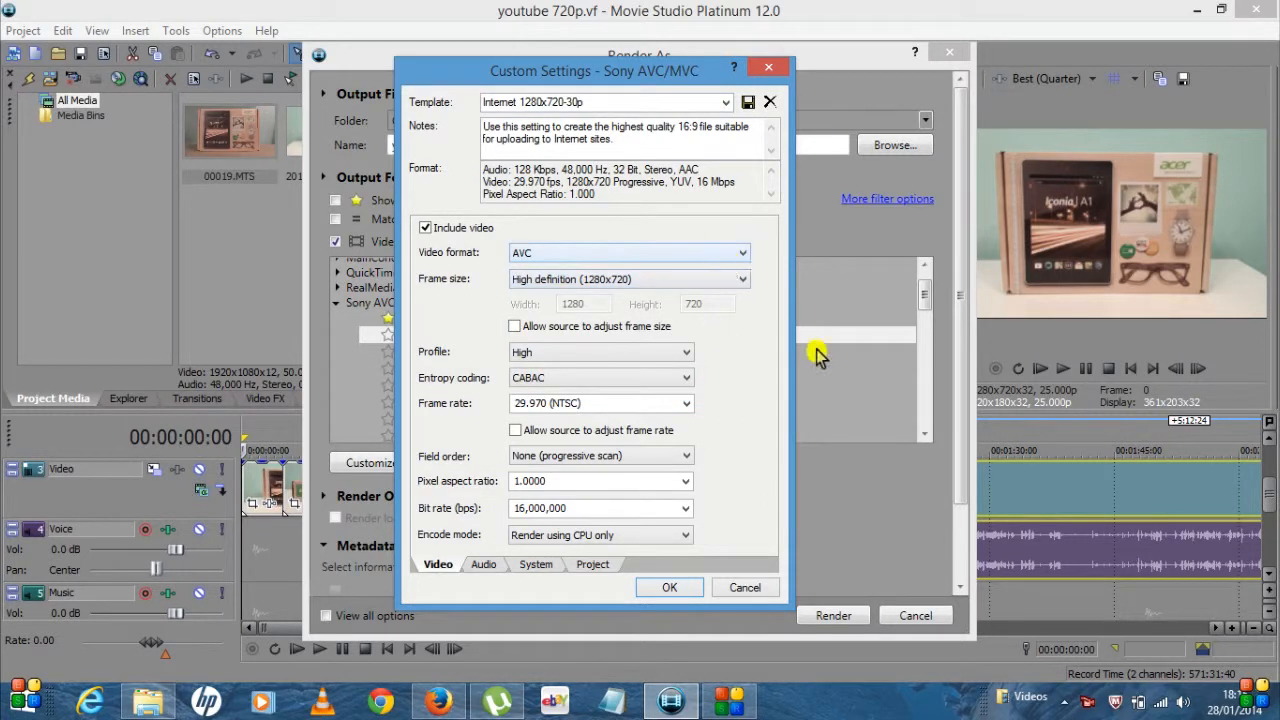
mouse_move(590, 414)
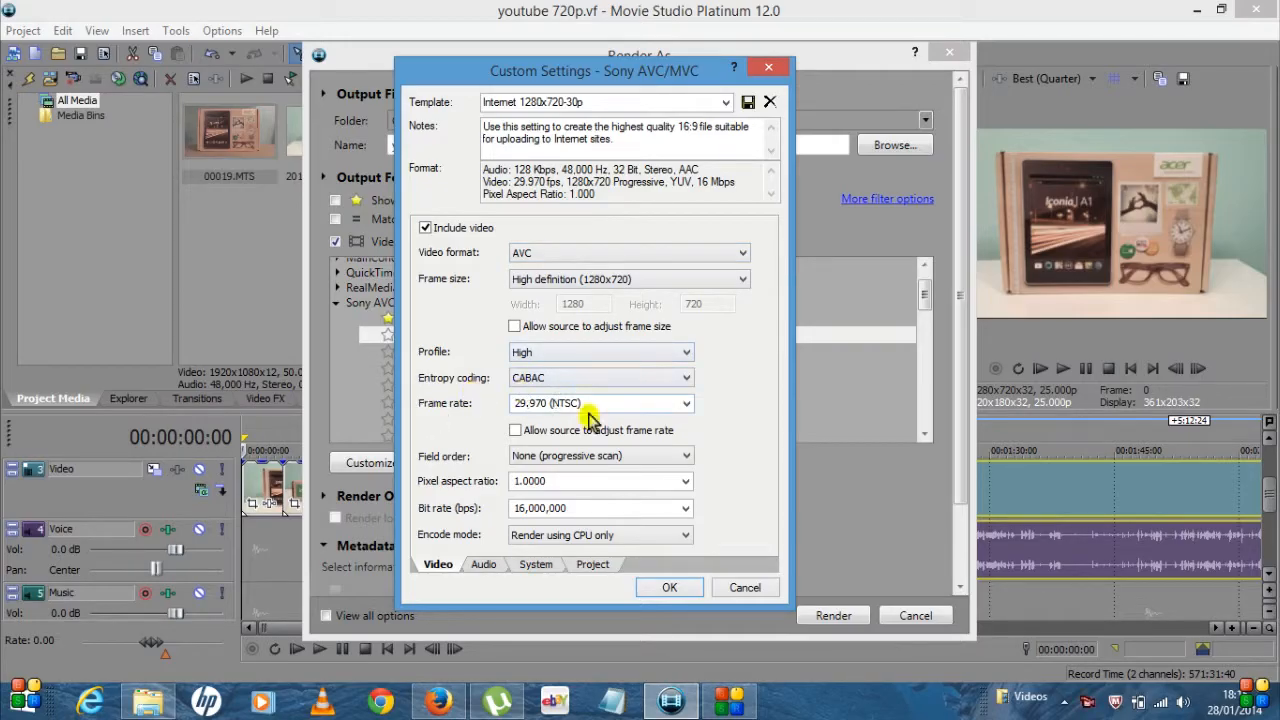
left_click(686, 404)
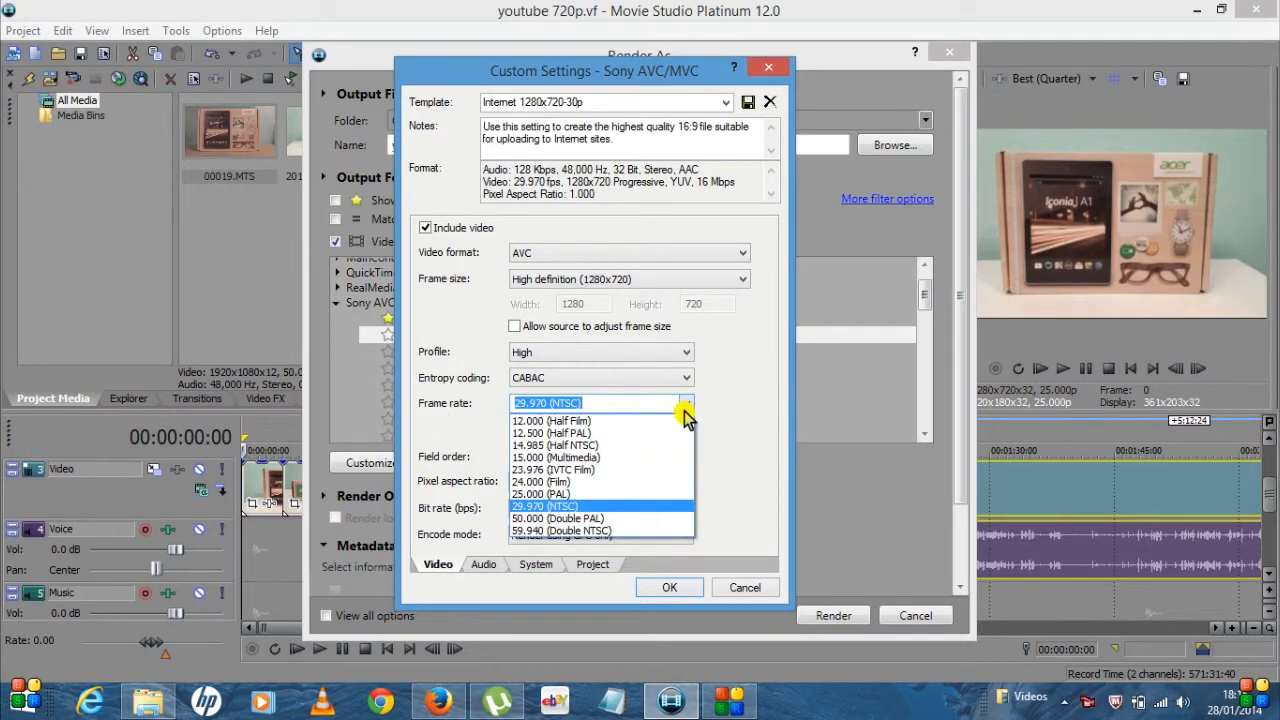
mouse_move(640, 498)
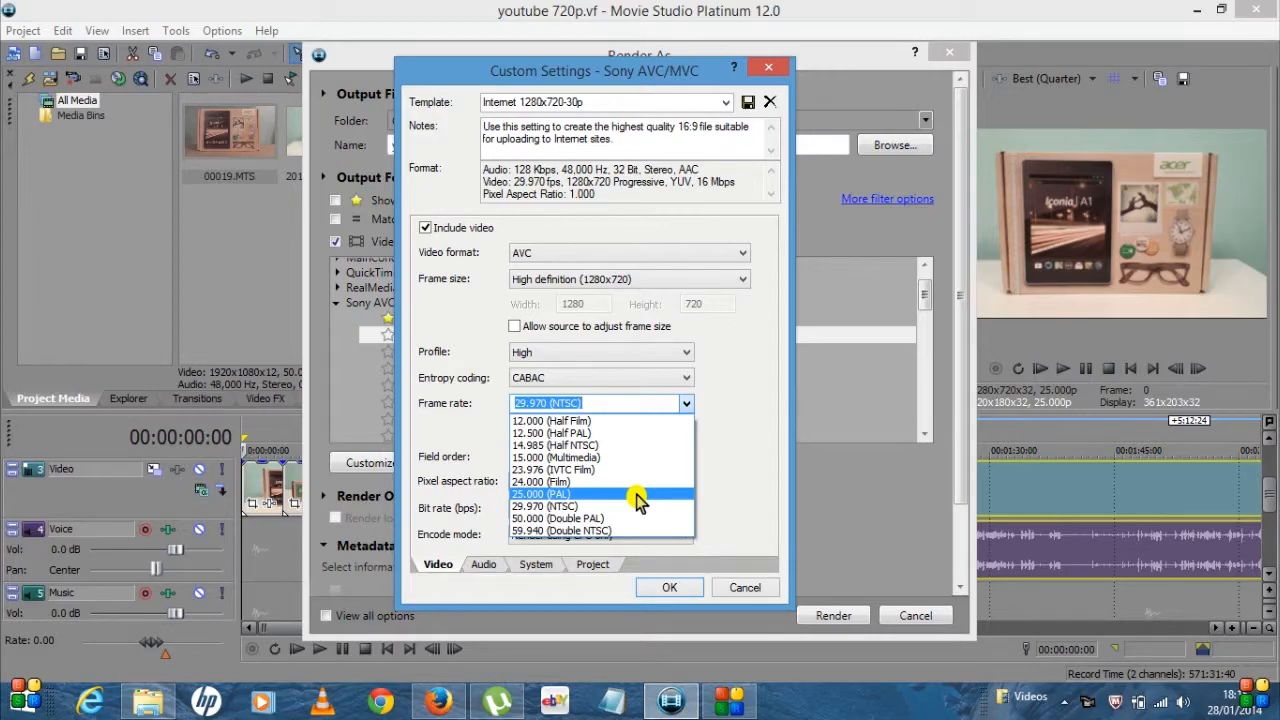
left_click(540, 492)
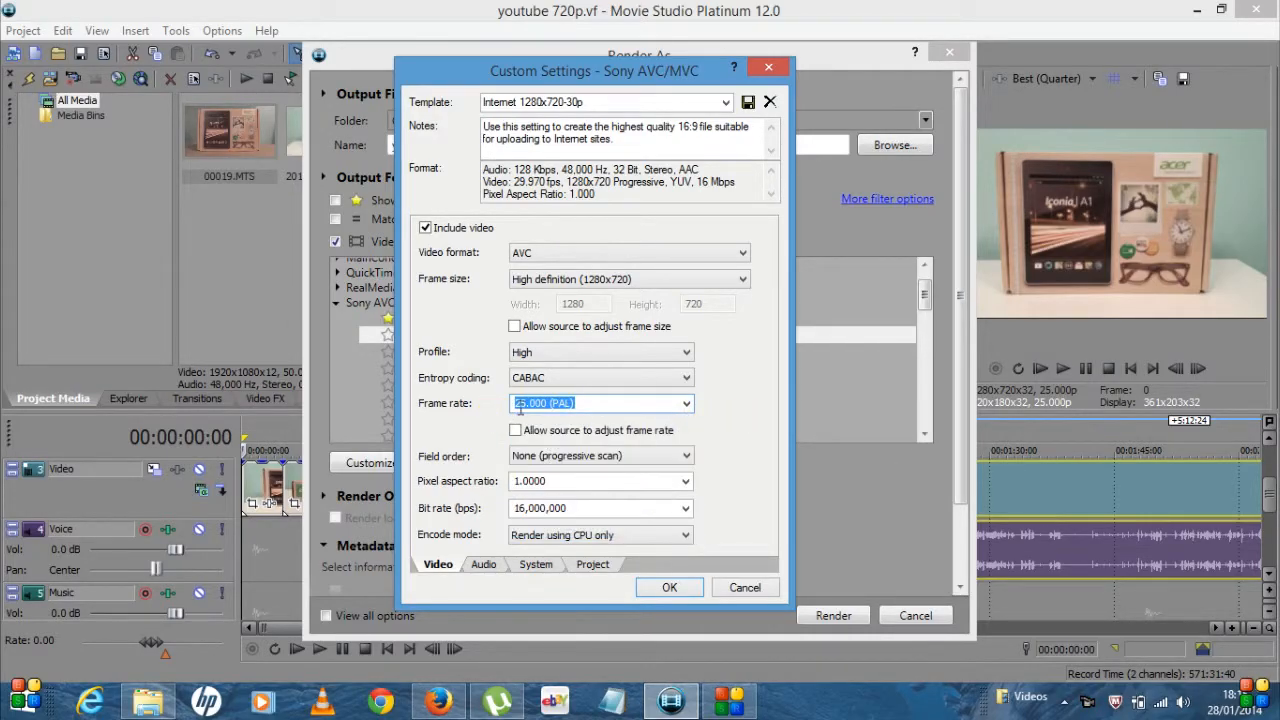
mouse_move(764, 400)
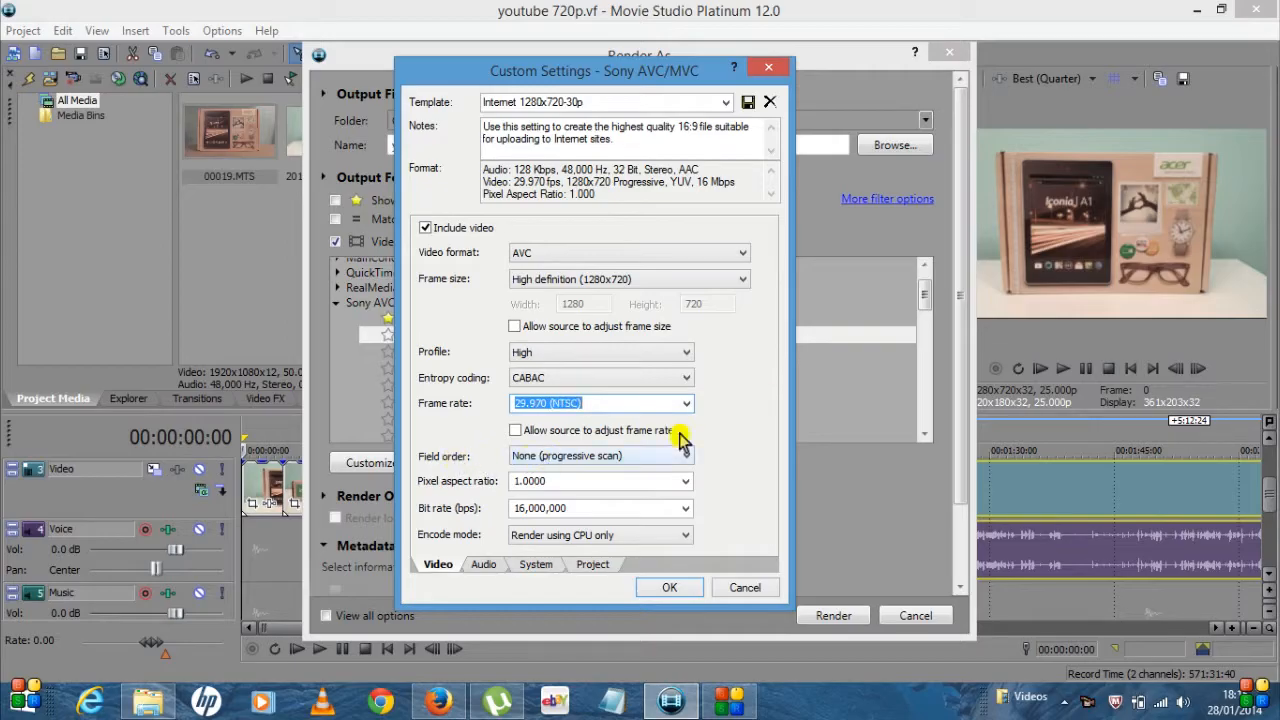
left_click(688, 404)
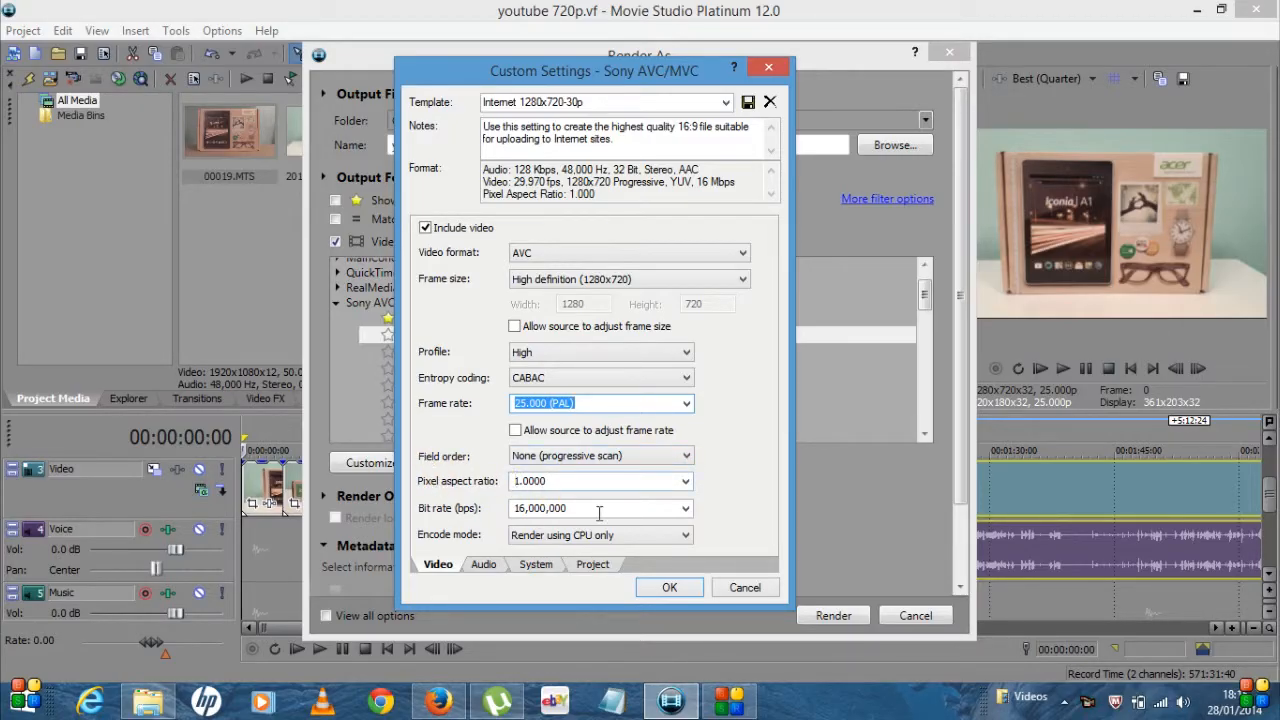
mouse_move(490, 508)
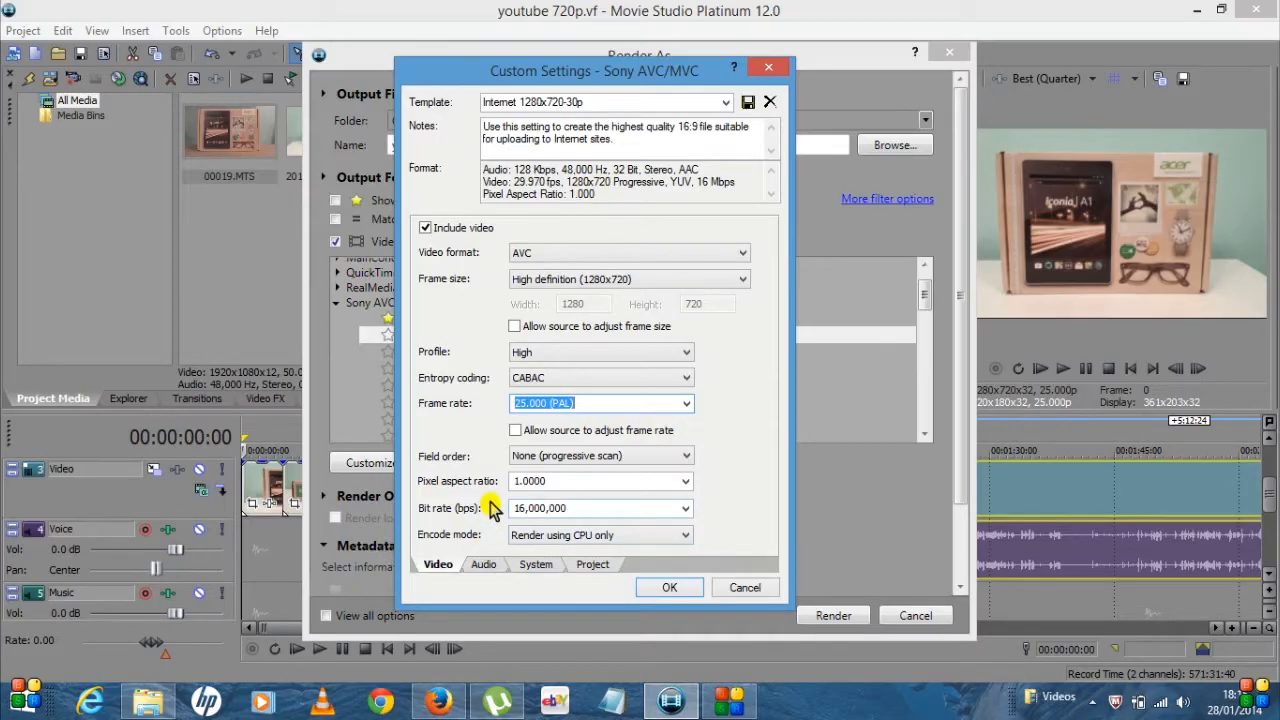
mouse_move(508, 538)
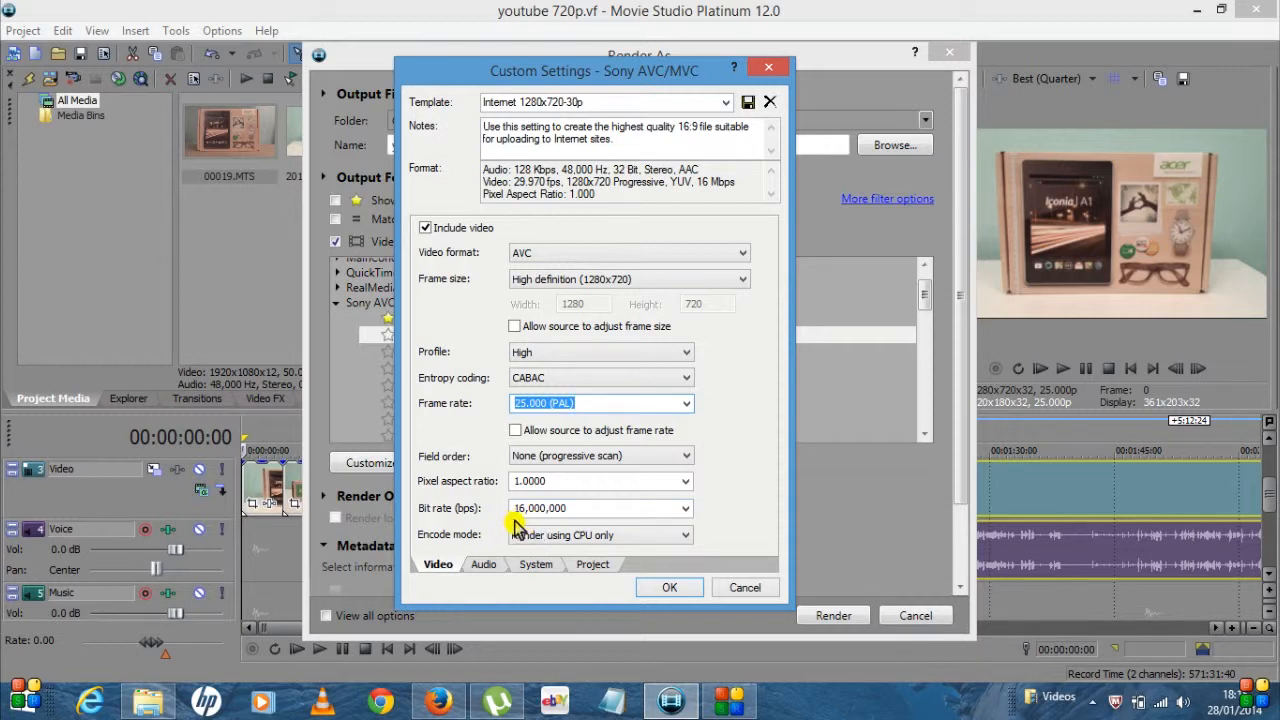
mouse_move(538, 528)
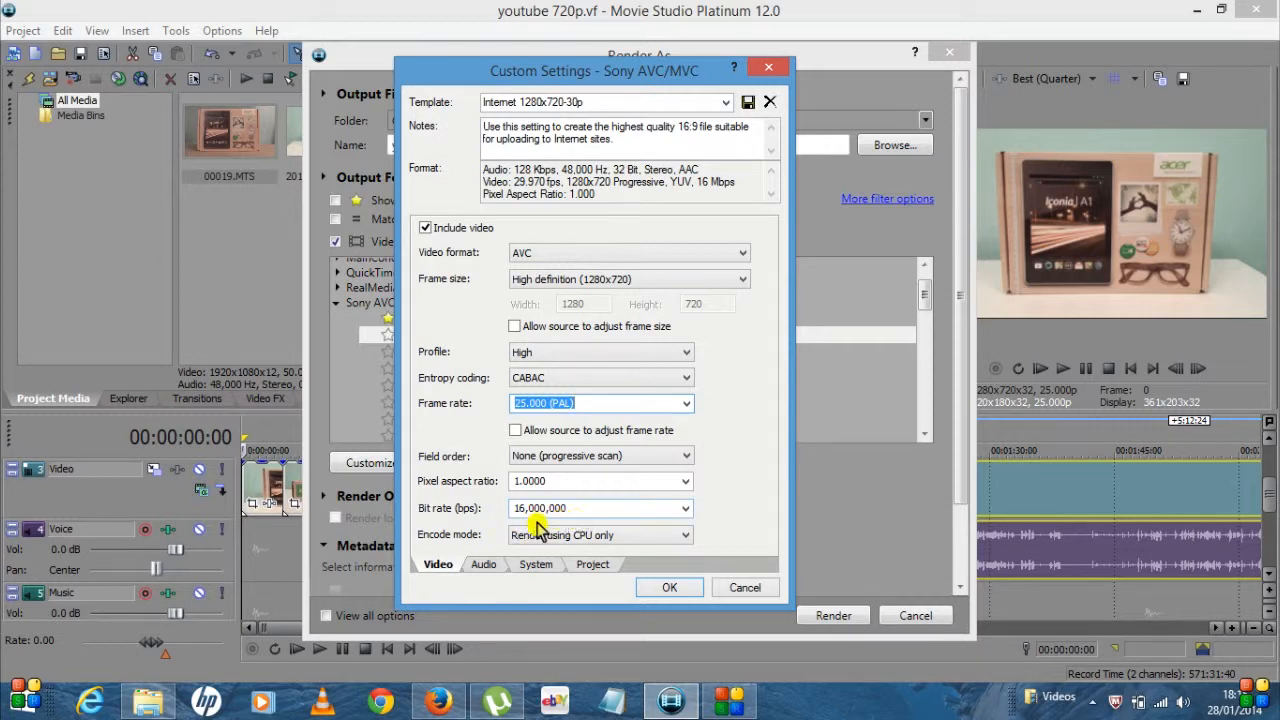
mouse_move(492, 524)
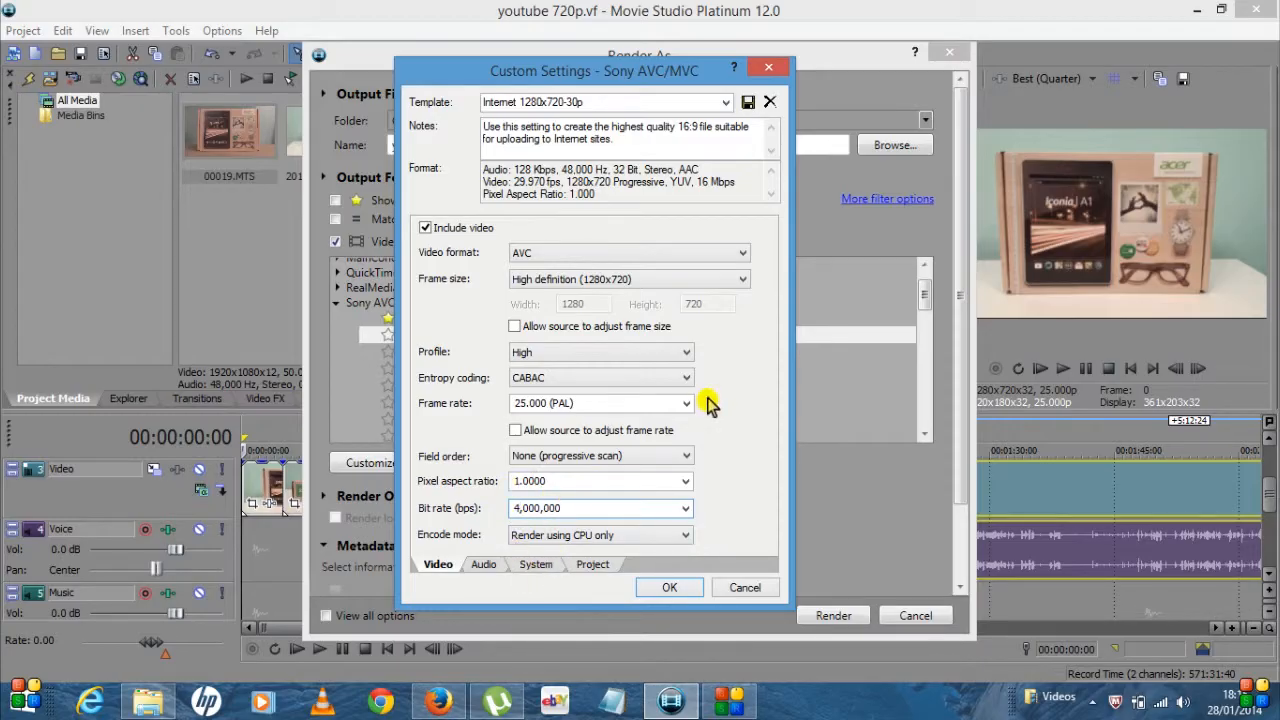
mouse_move(536, 564)
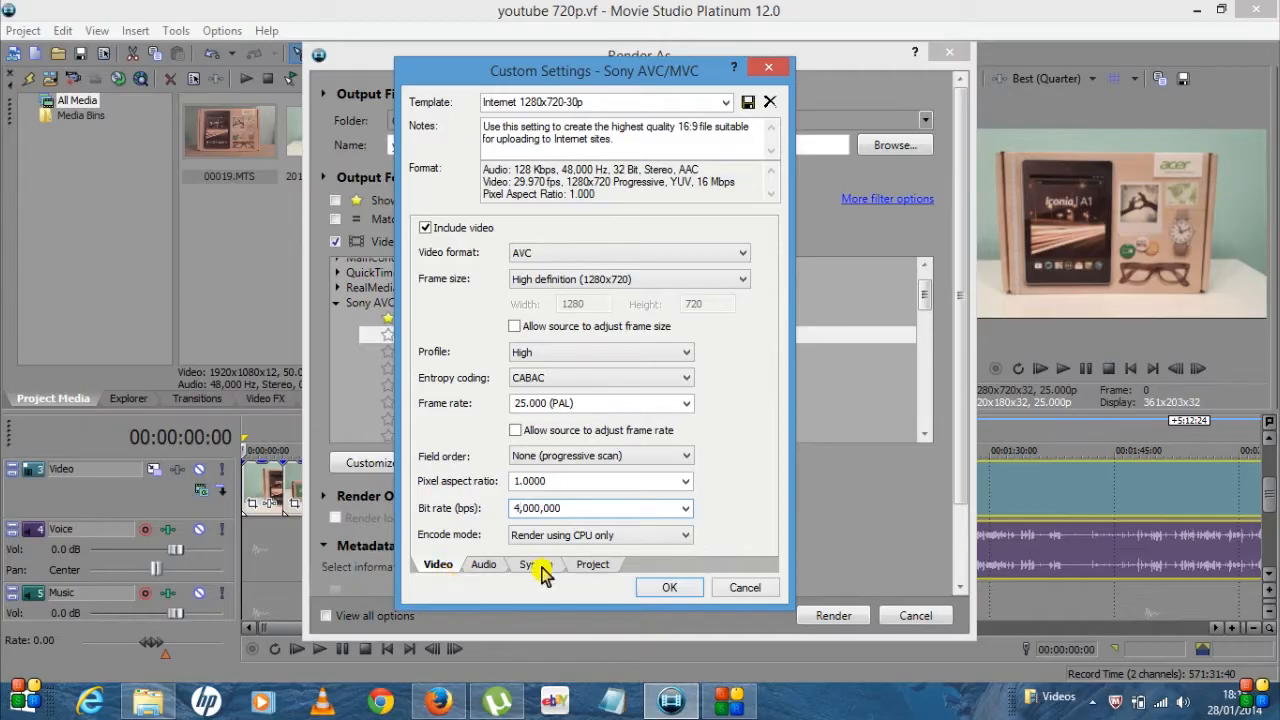
Step: Set the template's audio bit rate to 192,000 bps
left_click(484, 564)
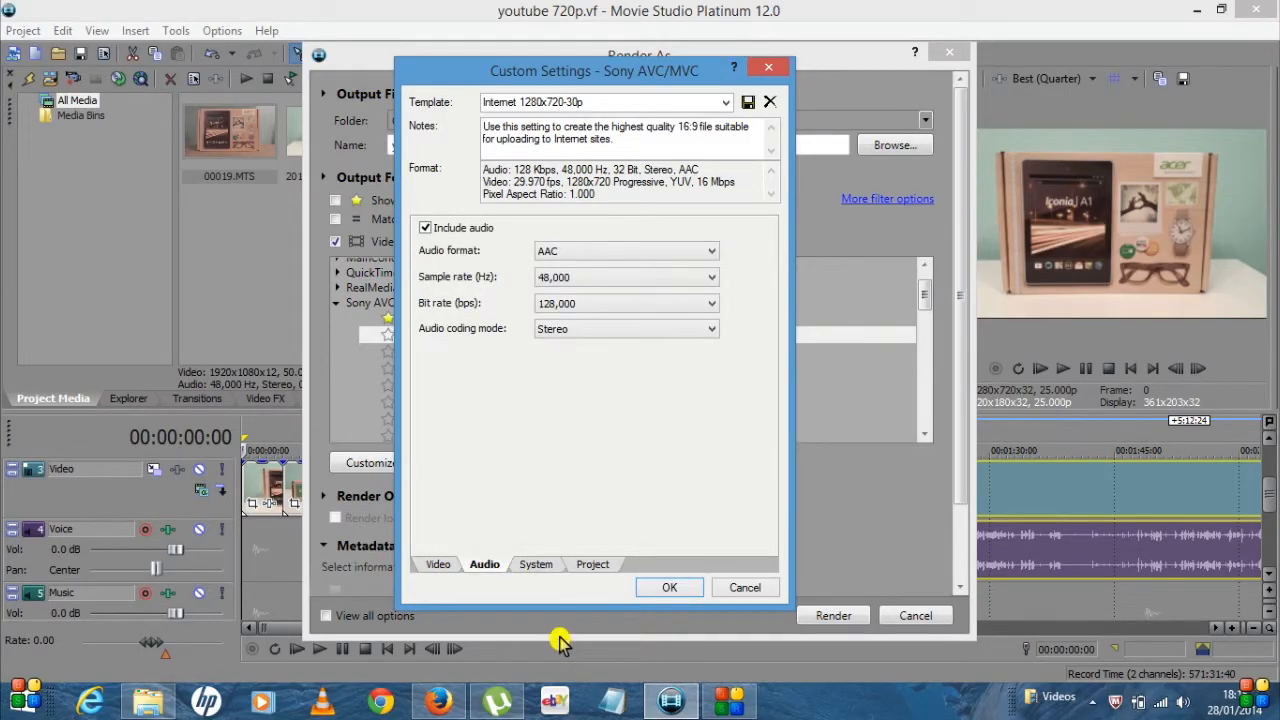
mouse_move(622, 284)
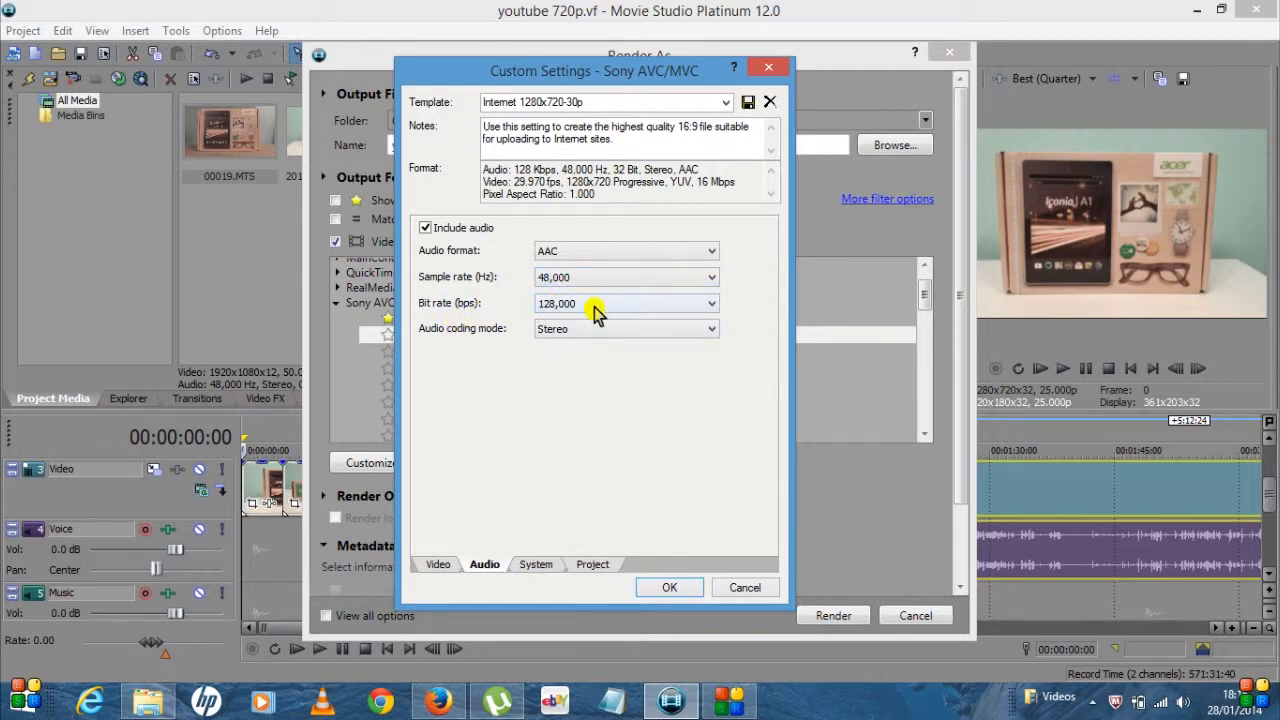
left_click(710, 304)
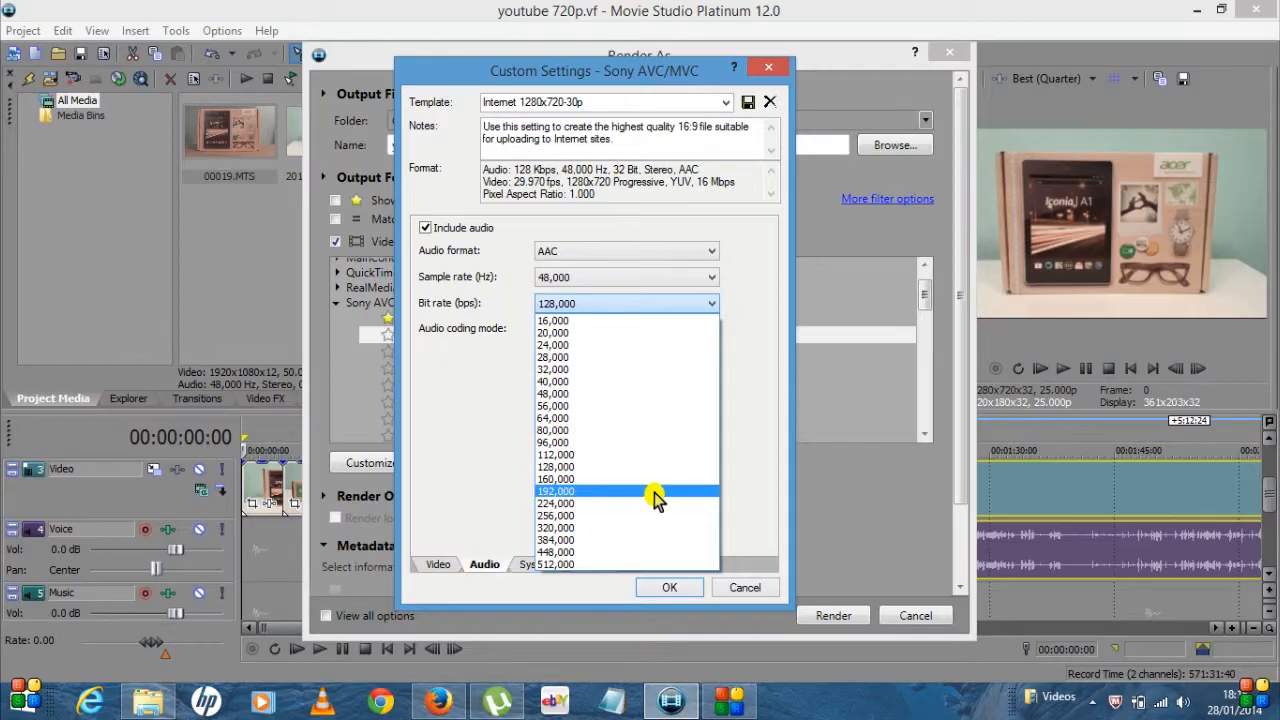
left_click(556, 492)
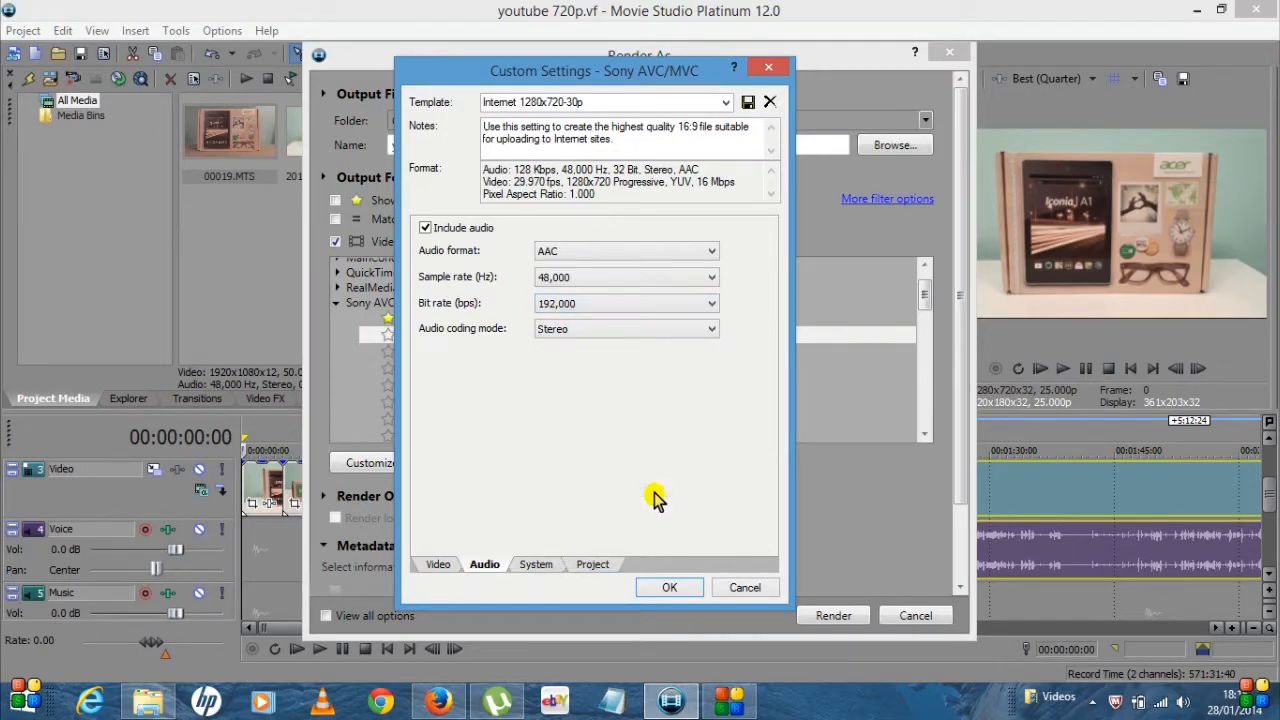
mouse_move(496, 358)
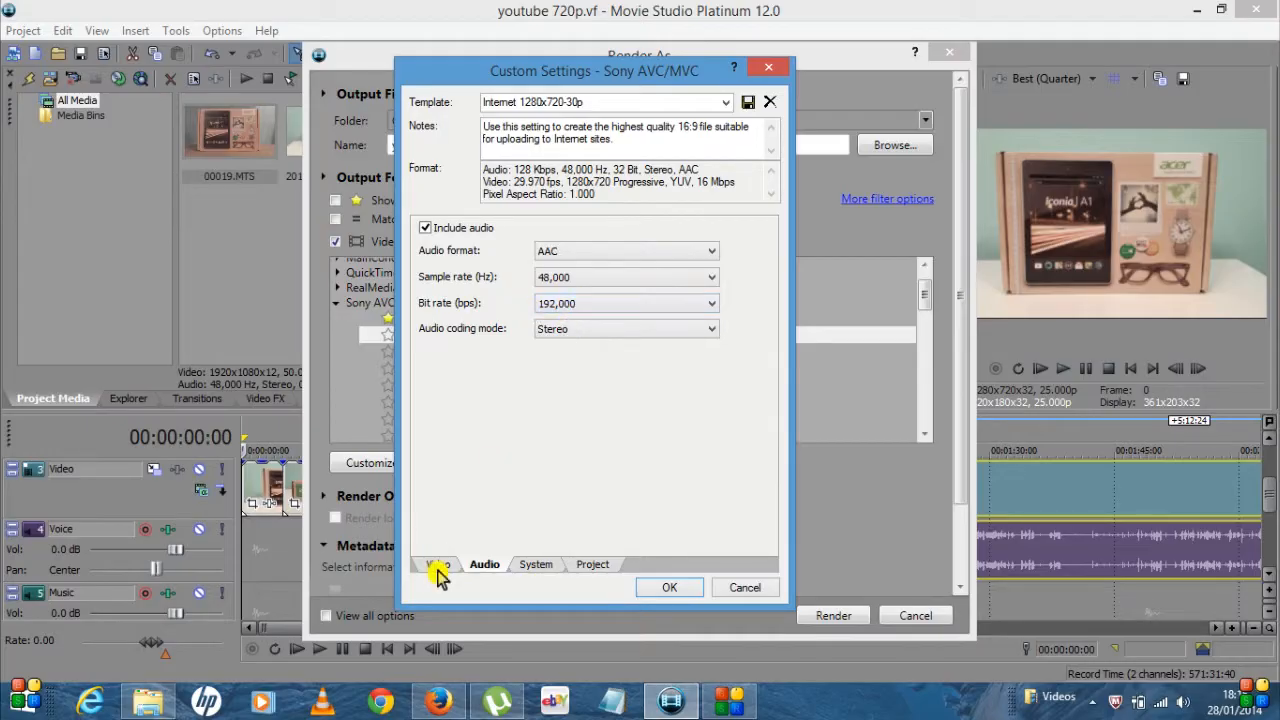
Step: Review the Project rendering options, then return to the video encoding settings
left_click(592, 564)
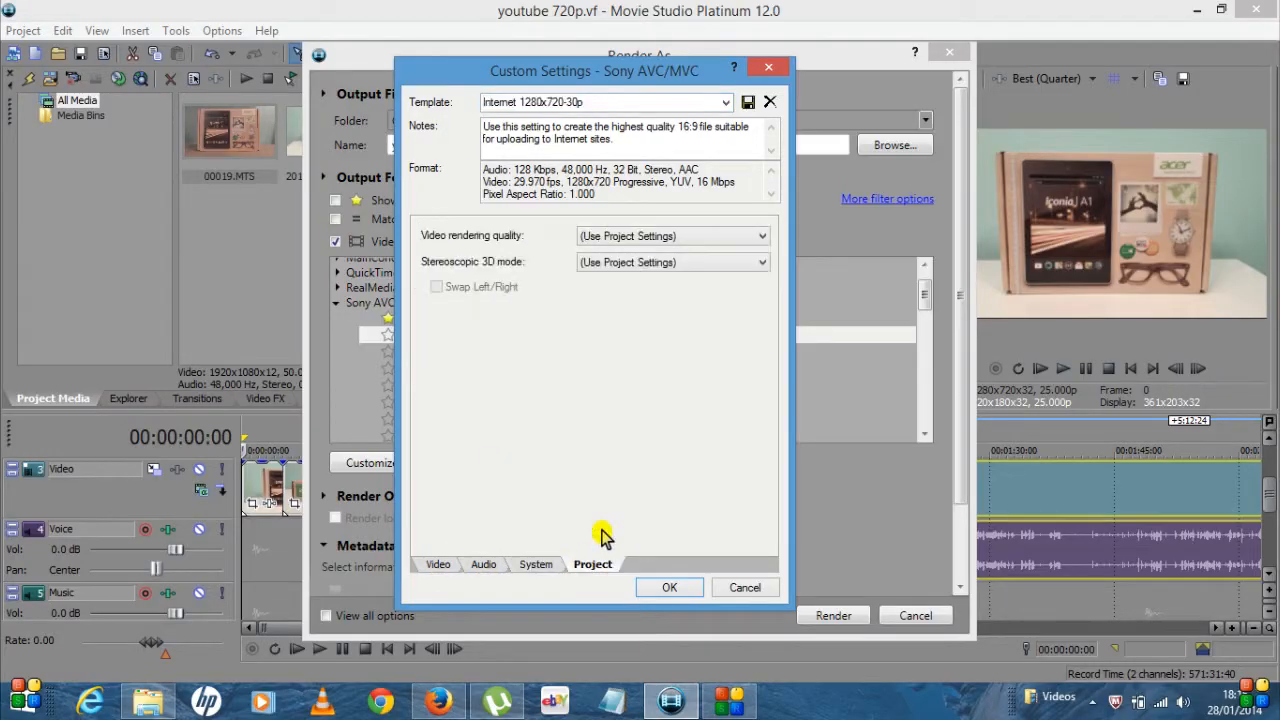
mouse_move(438, 564)
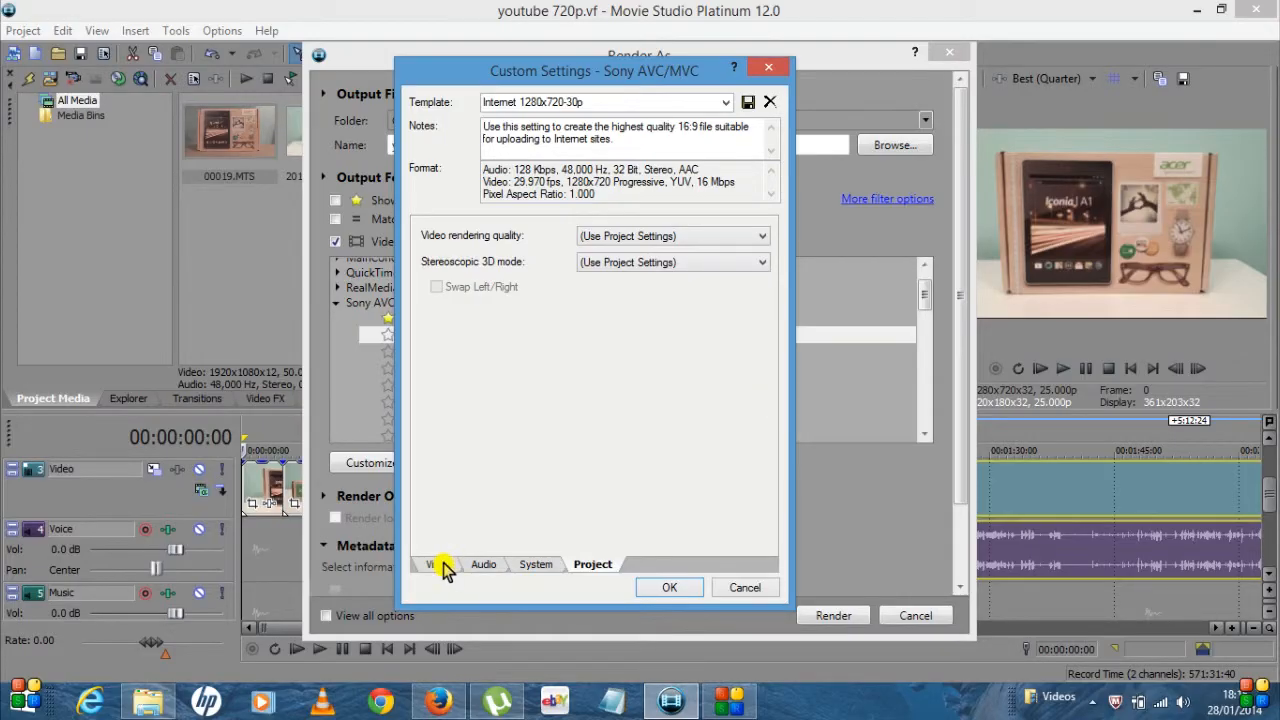
left_click(436, 564)
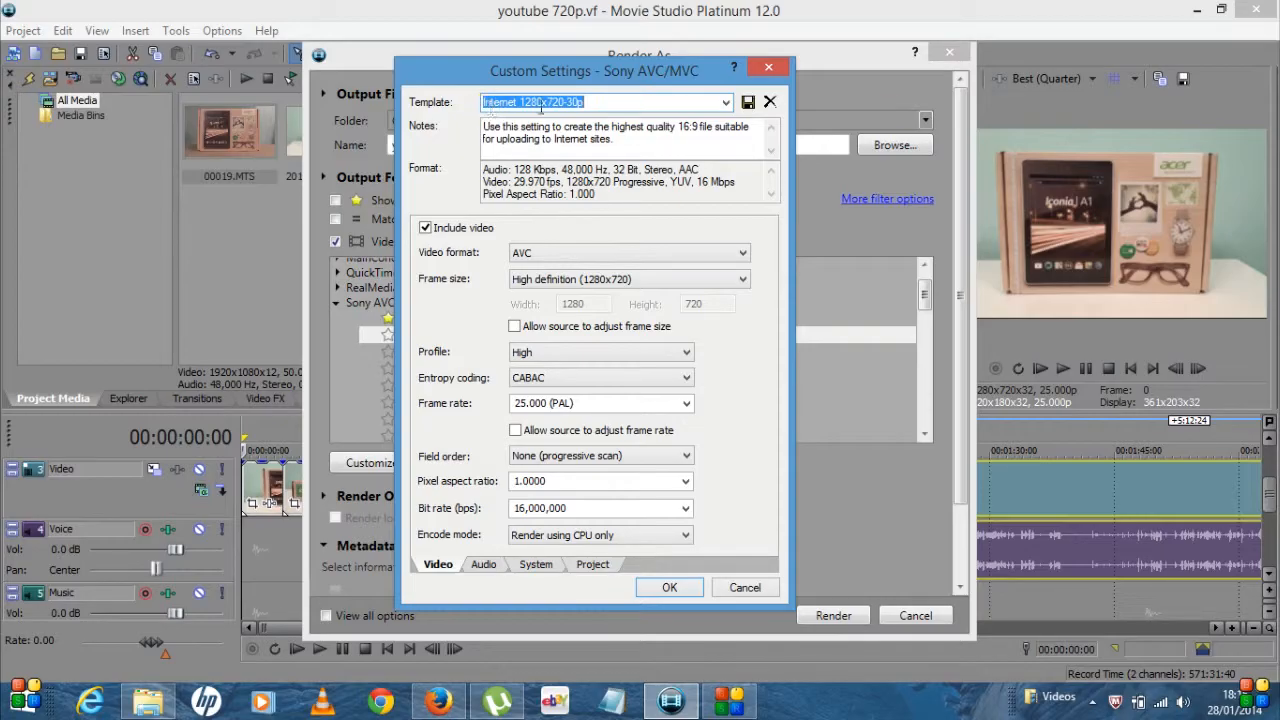
mouse_move(388, 316)
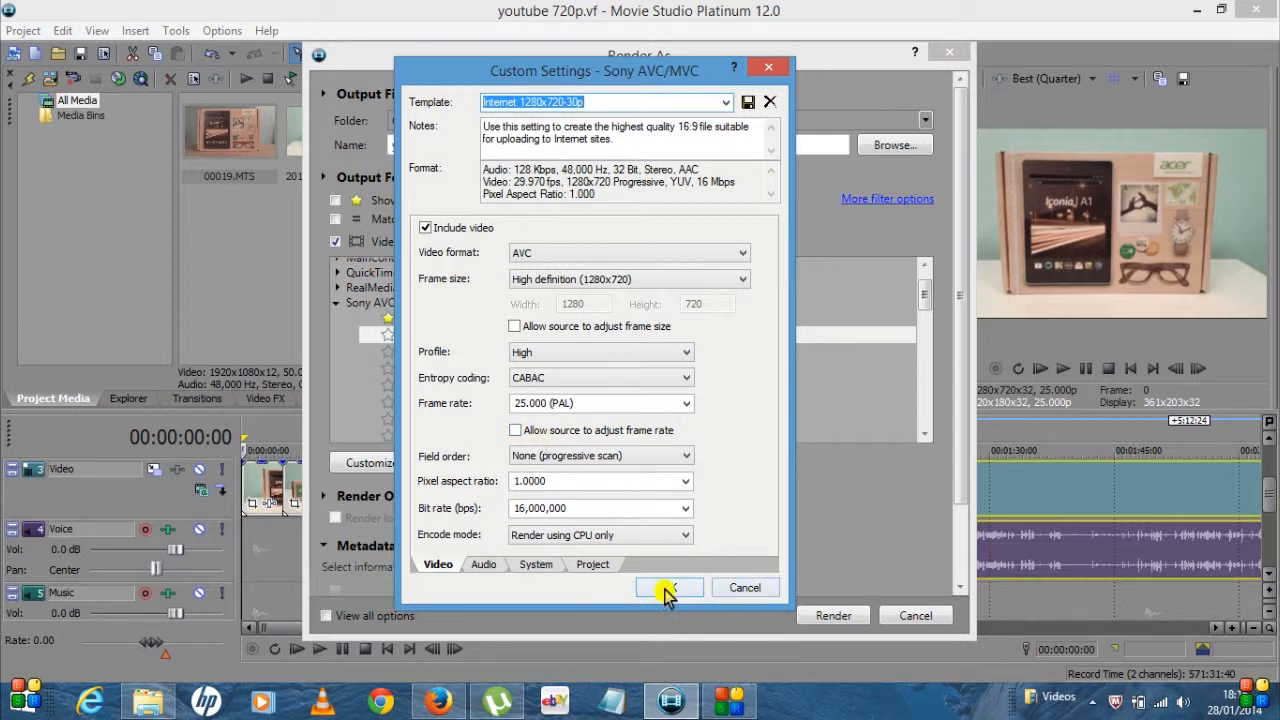
Step: Confirm the custom settings, leaving the modified Internet 1280x720-30p (*) template selected
left_click(668, 588)
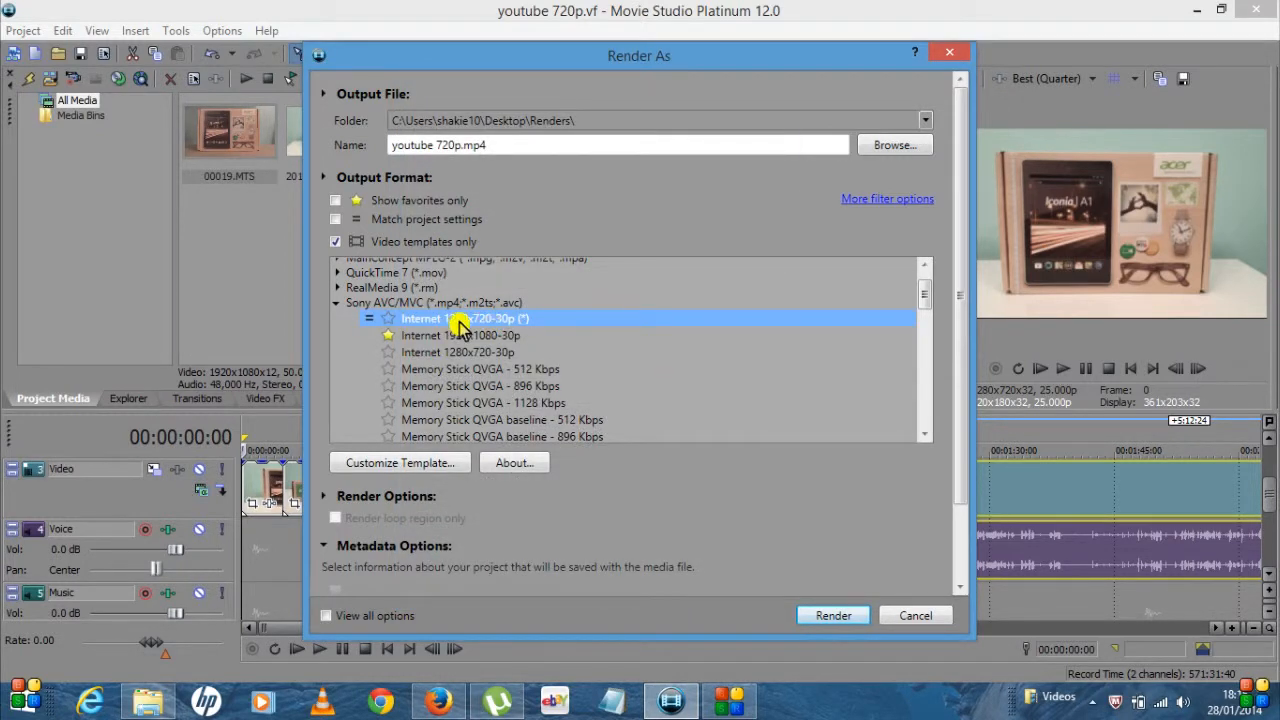
mouse_move(580, 322)
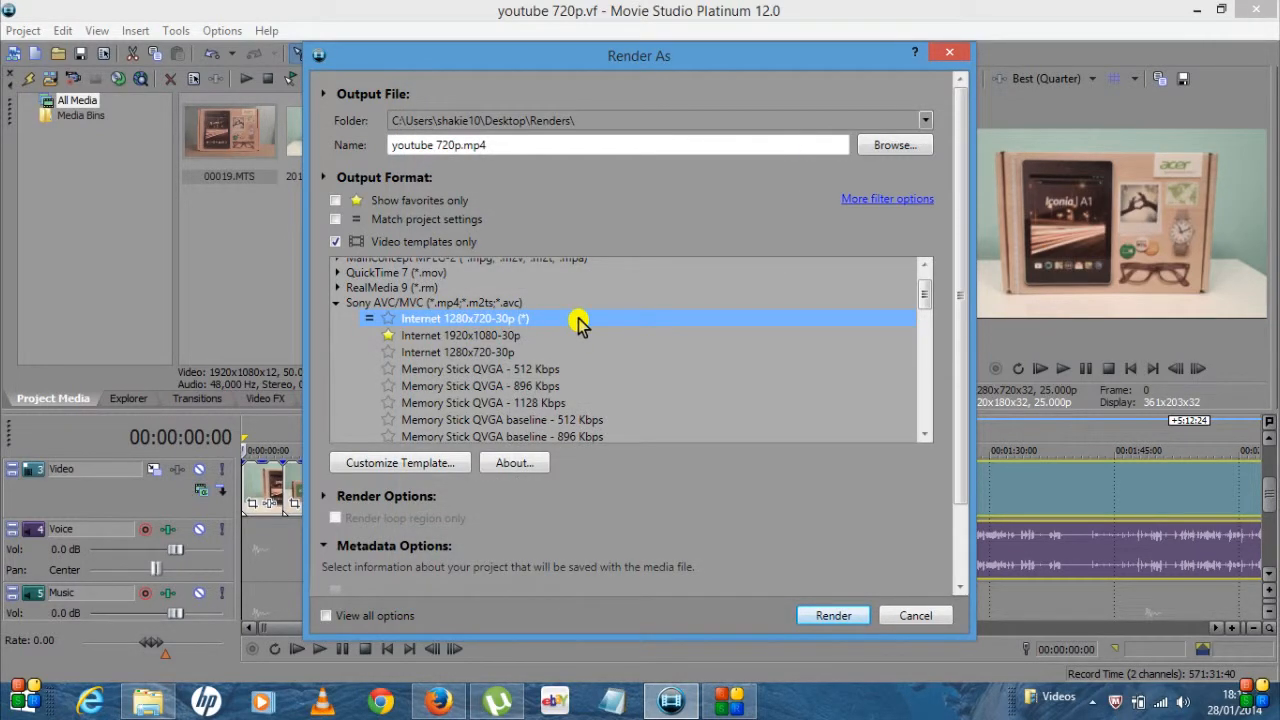
mouse_move(388, 324)
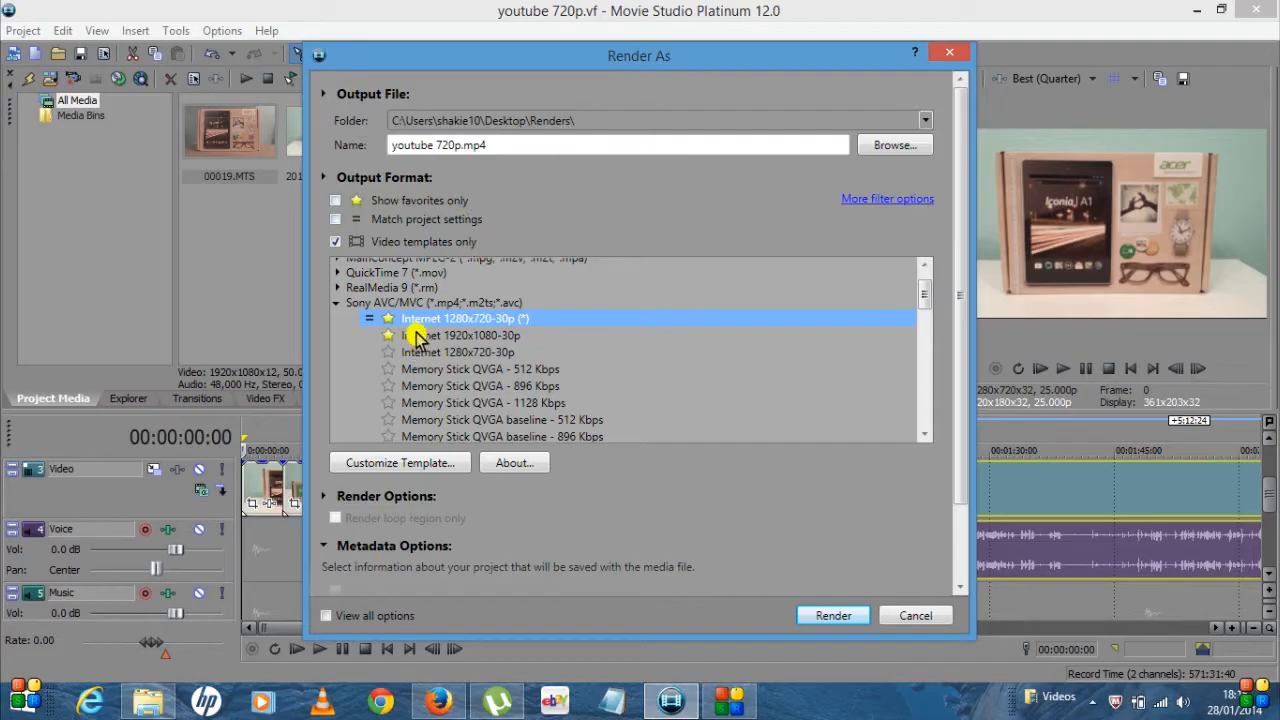
mouse_move(592, 316)
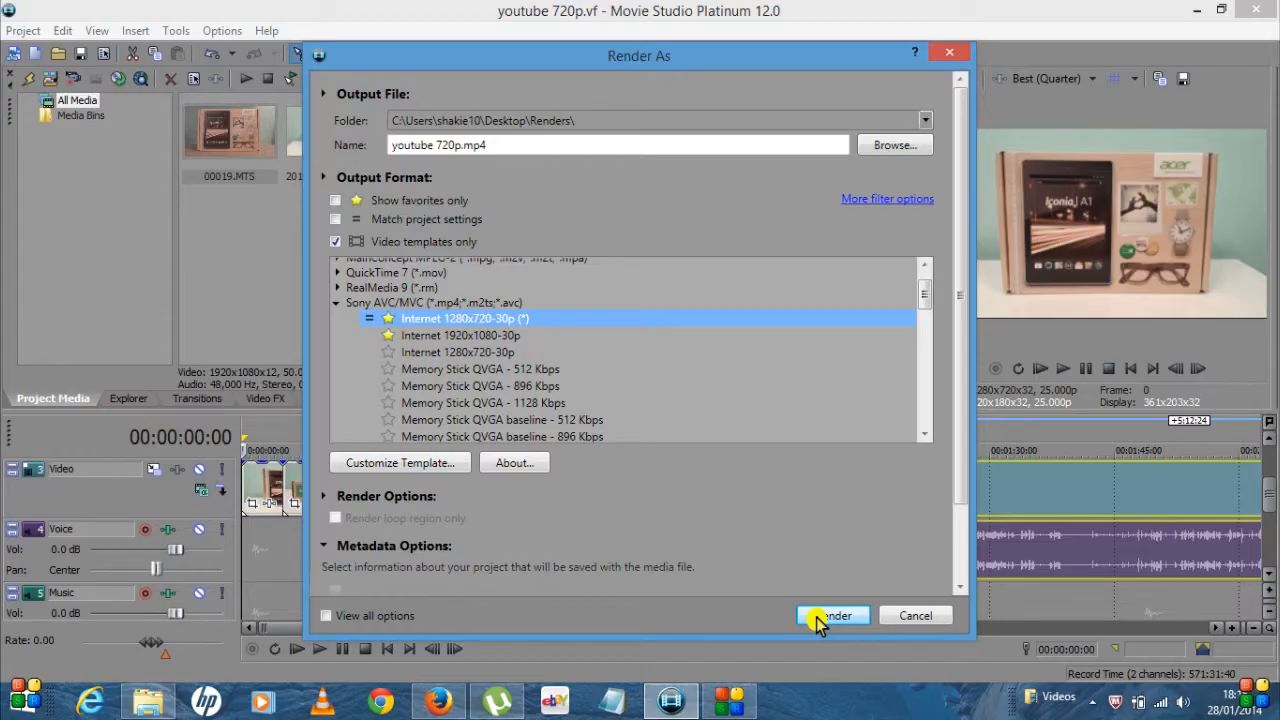
mouse_move(700, 168)
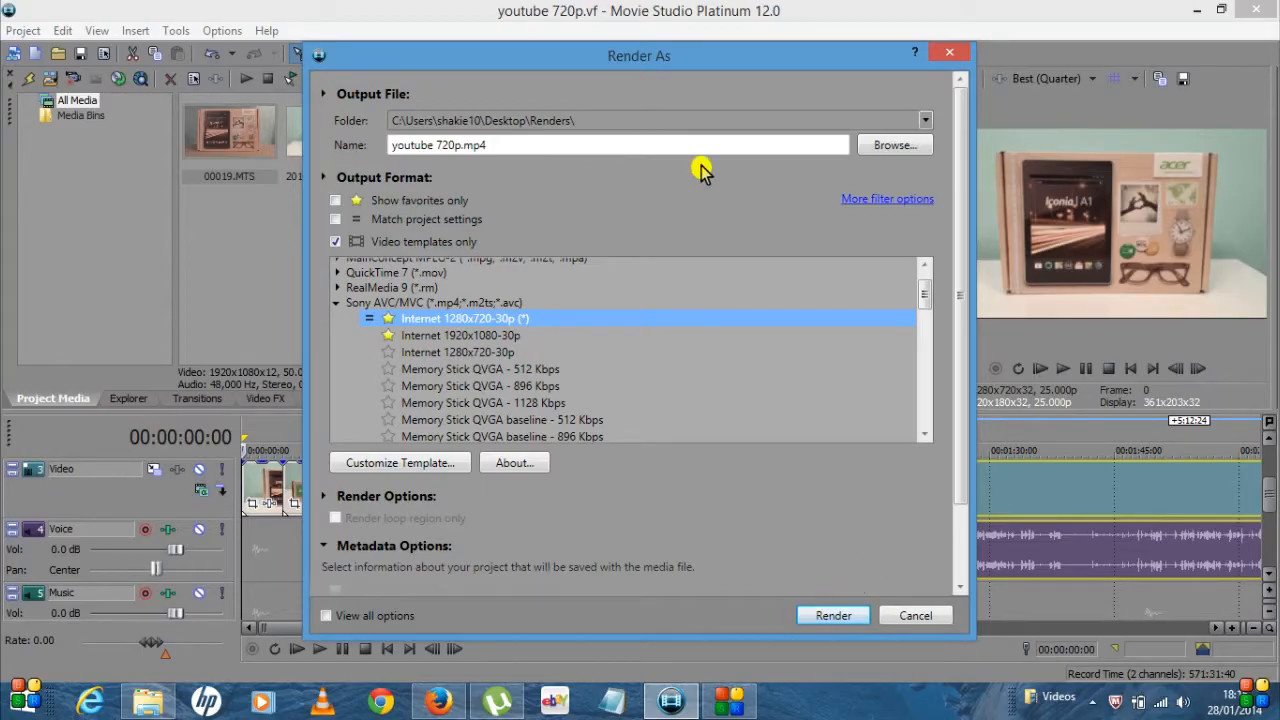
mouse_move(832, 616)
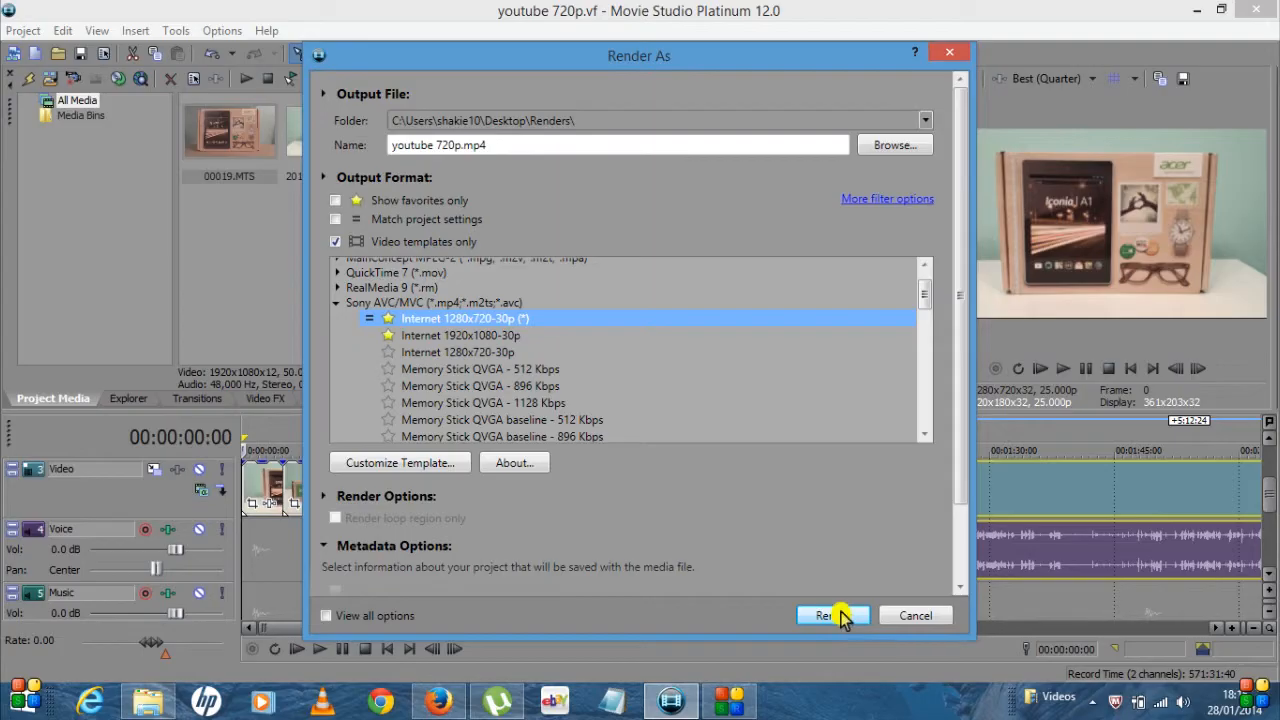
Step: Start rendering the project to youtube 720p.mp4 with the custom template
left_click(832, 616)
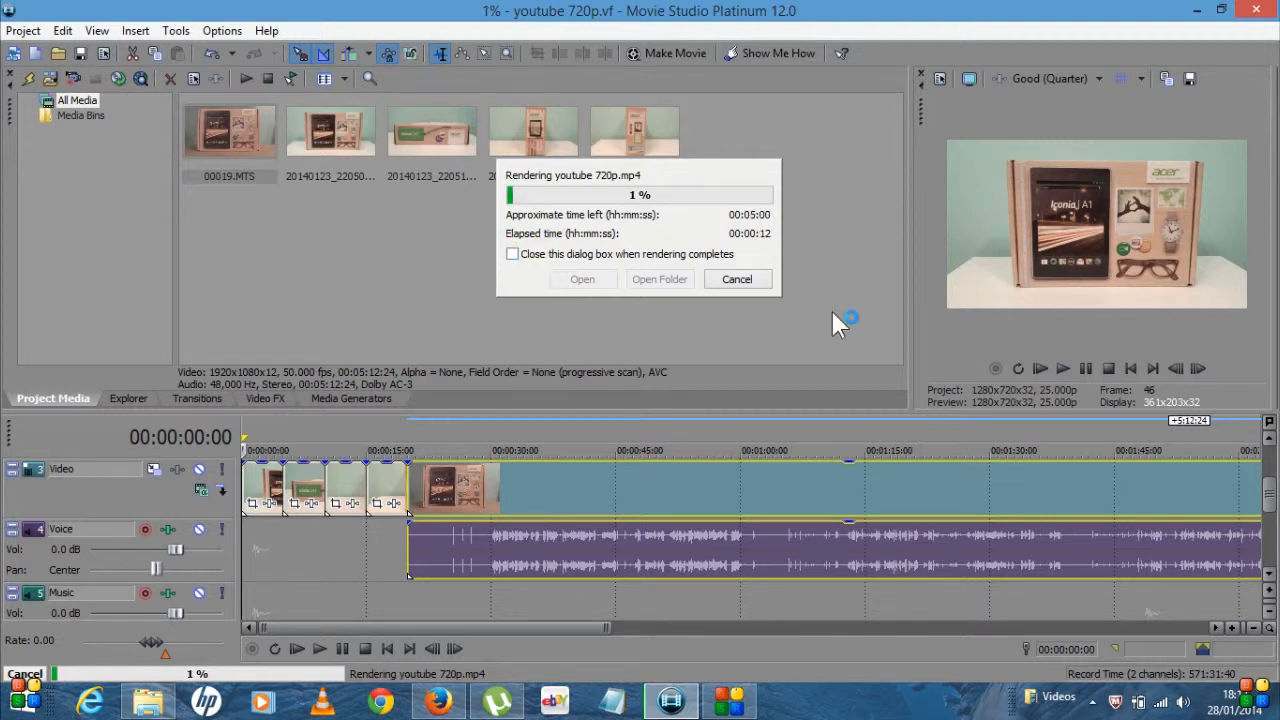
mouse_move(1056, 240)
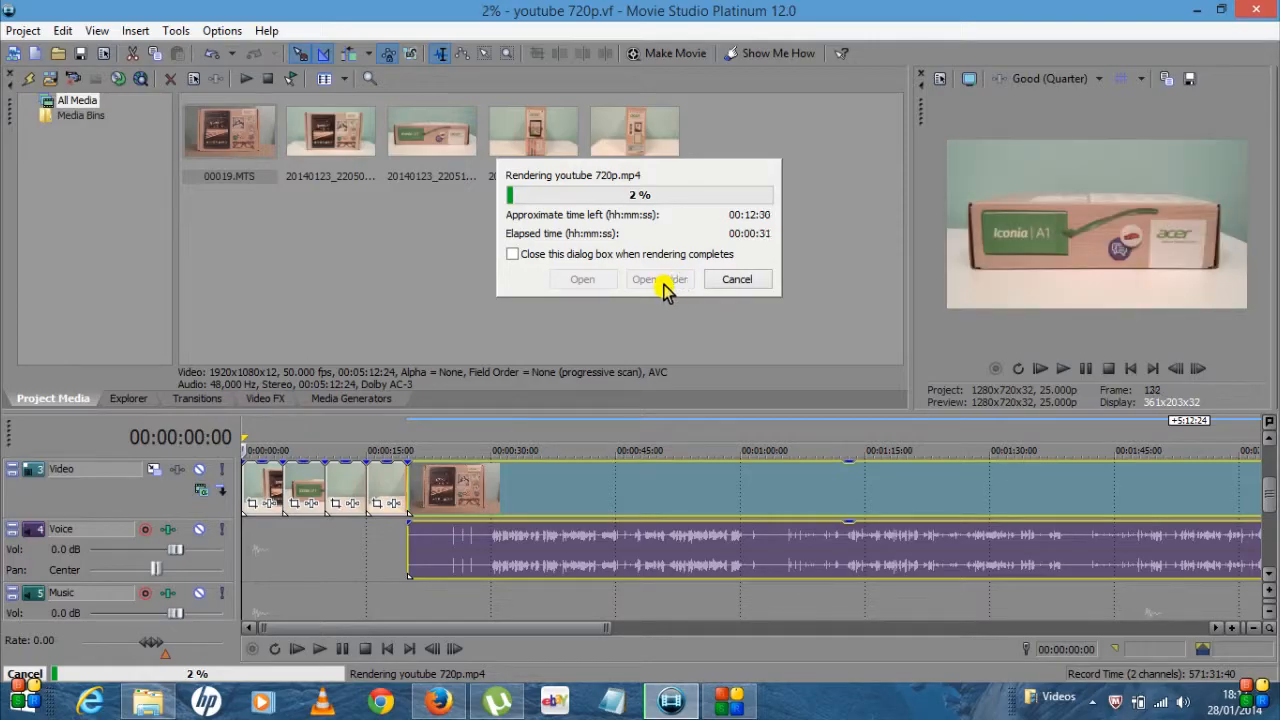
mouse_move(576, 210)
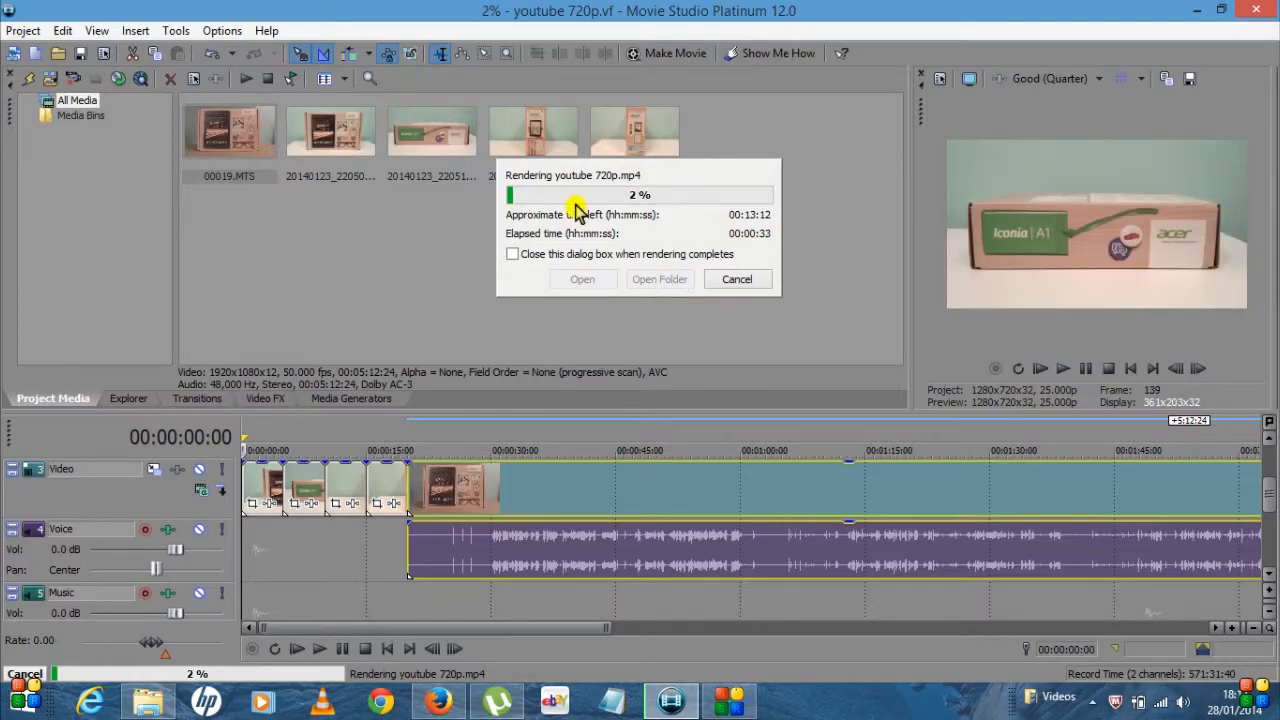
mouse_move(652, 318)
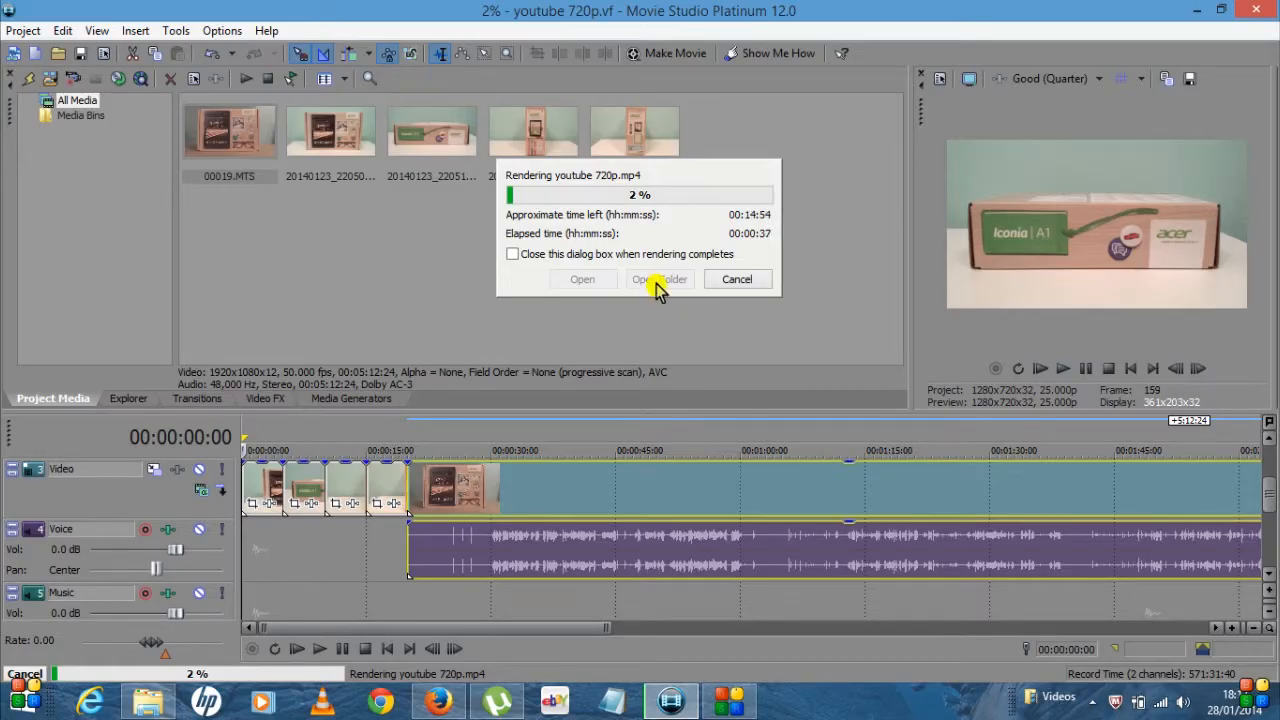
mouse_move(376, 248)
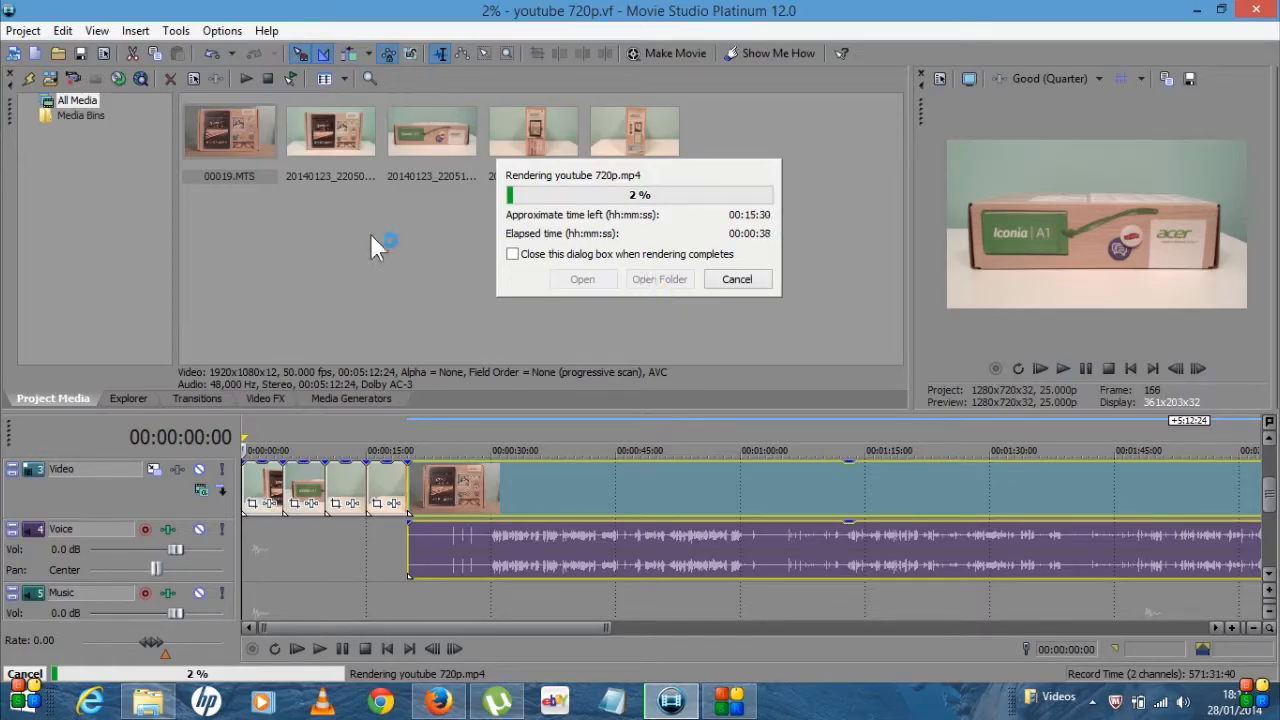
mouse_move(316, 210)
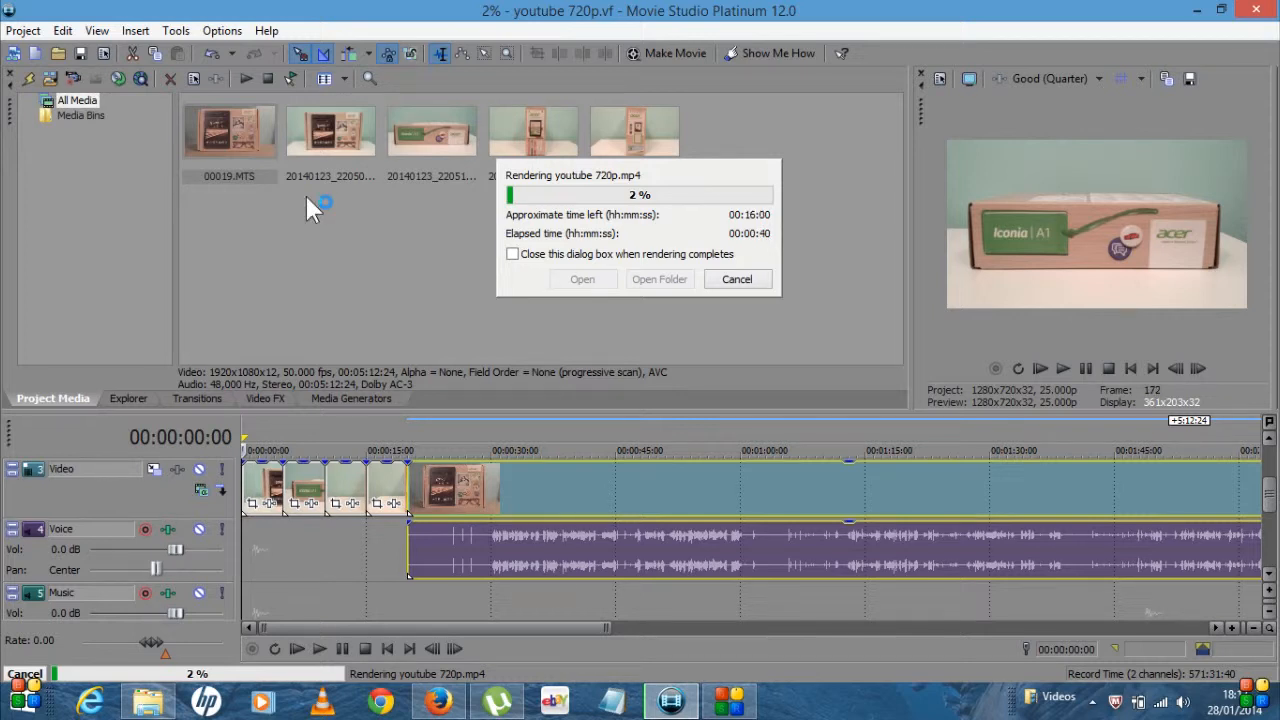
mouse_move(836, 204)
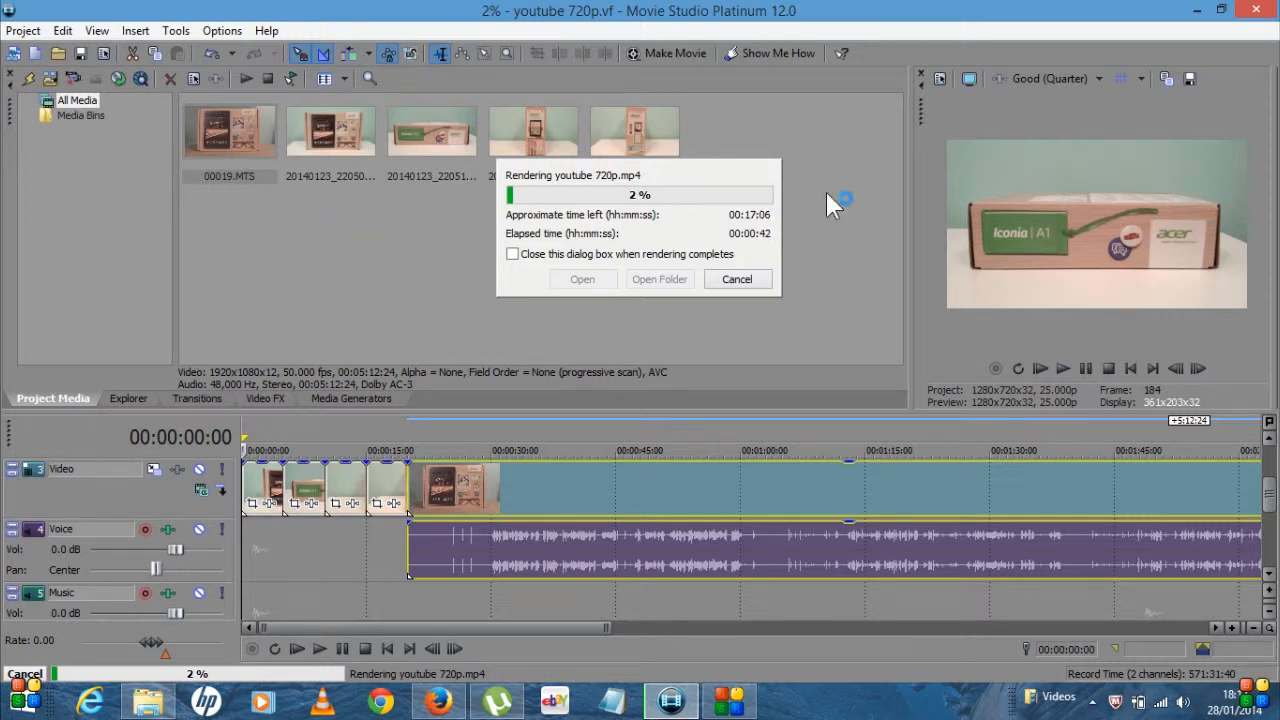
mouse_move(868, 278)
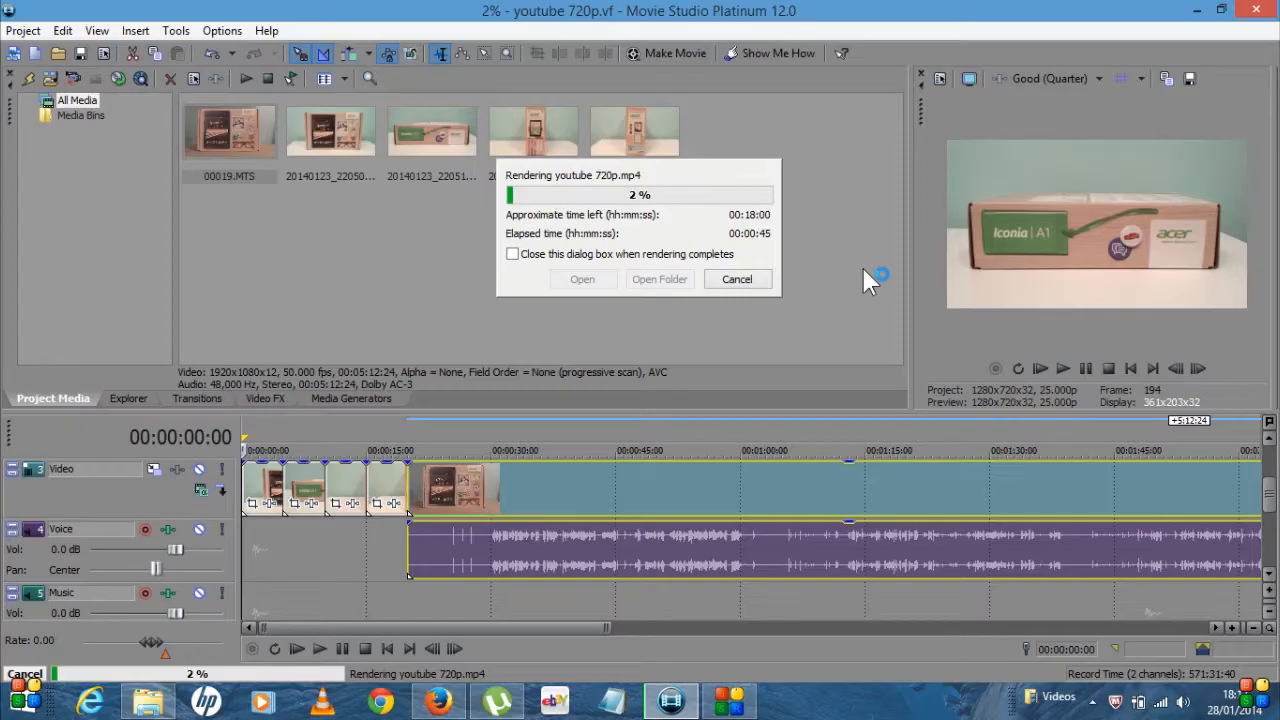
mouse_move(148, 308)
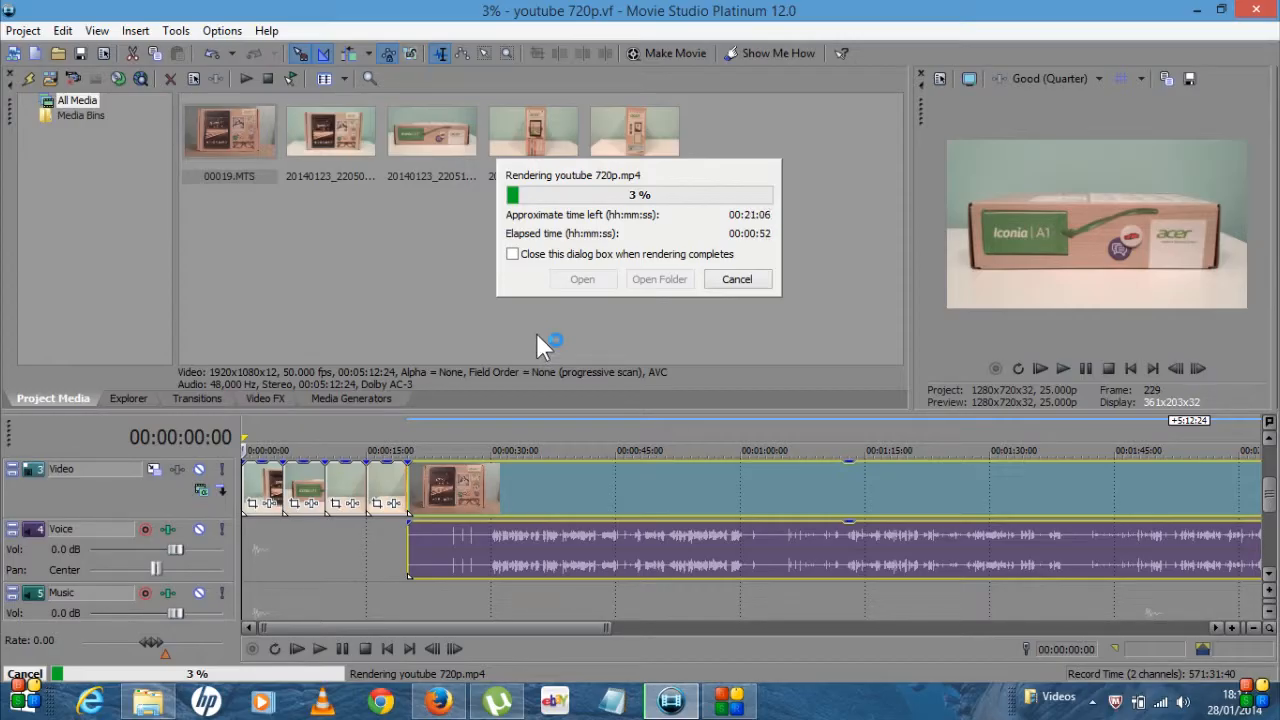
mouse_move(860, 168)
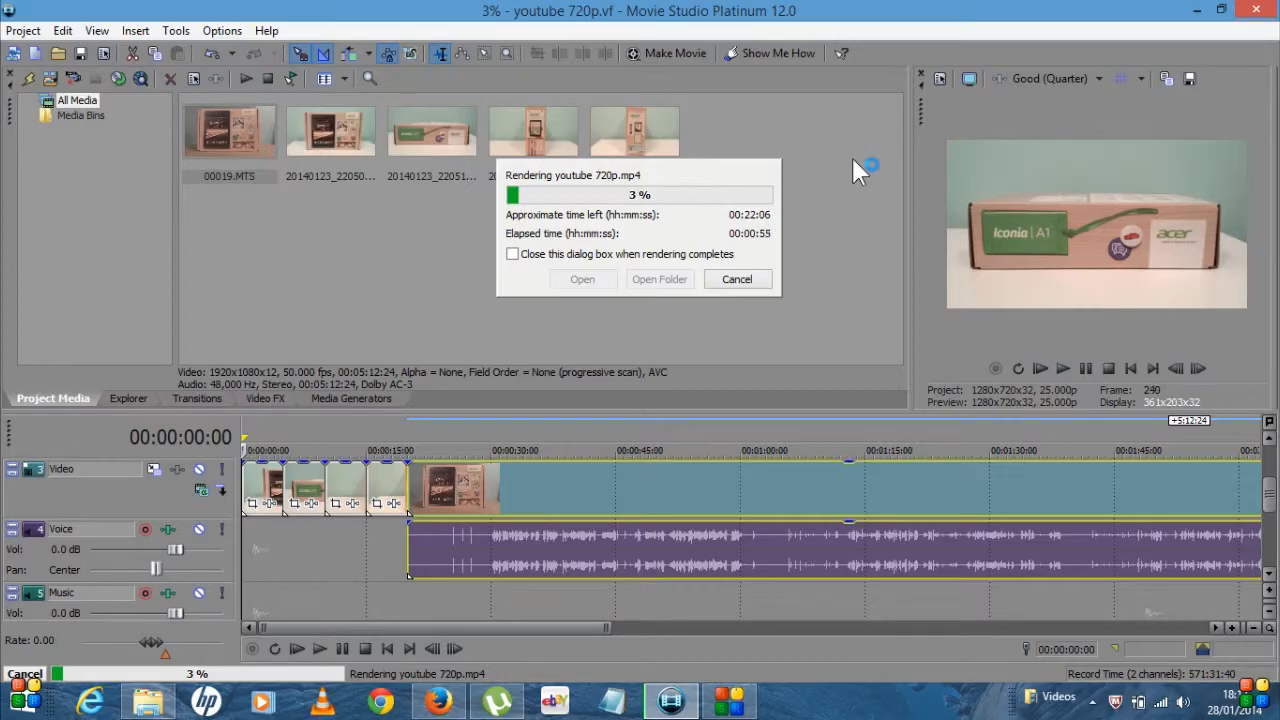